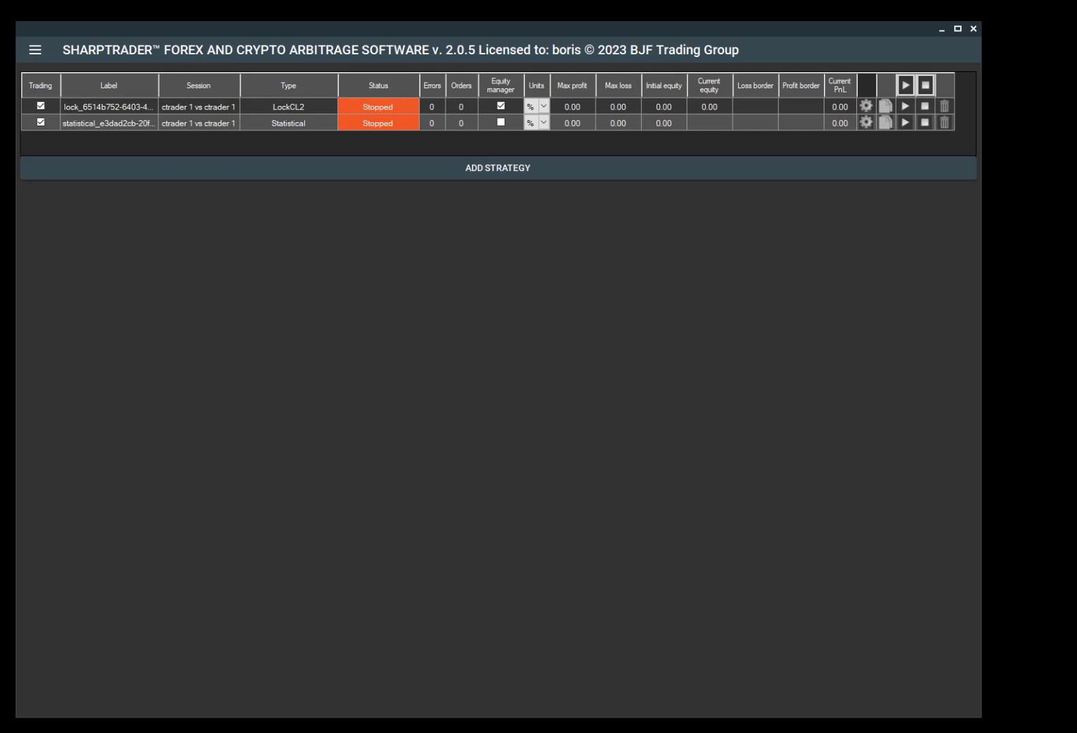
{"action": "mouse_move", "coordinate": [596, 295]}
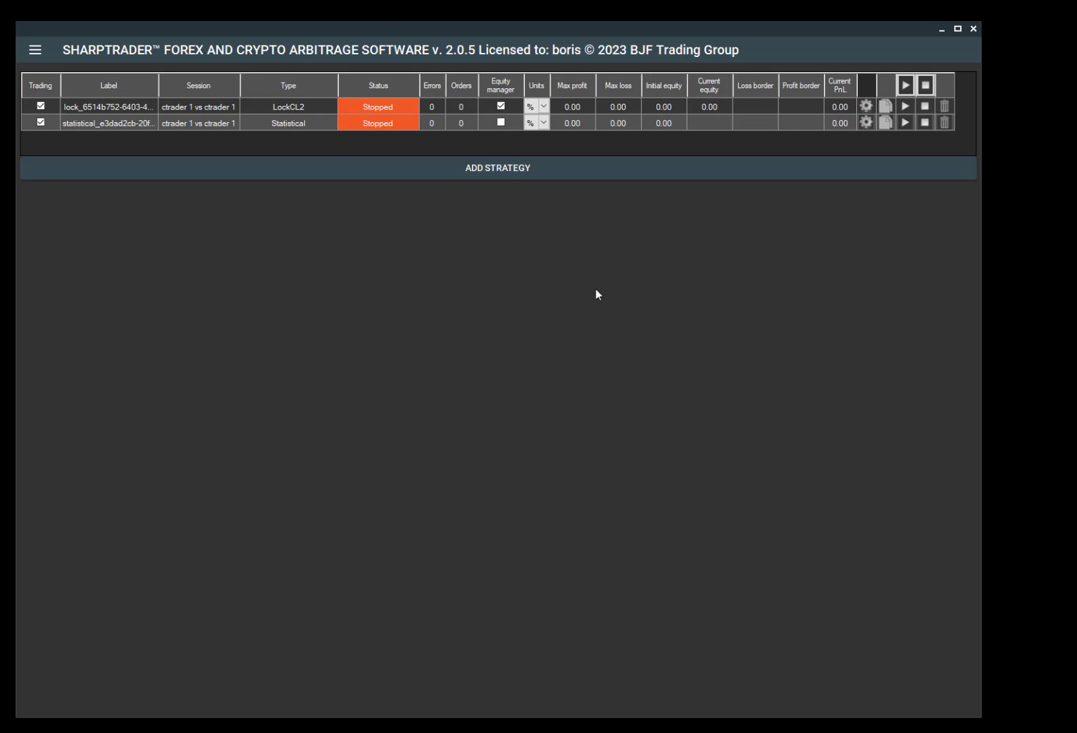
- Begin adding a Statistical strategy, then close the new strategy dialog
{"action": "left_click", "coordinate": [497, 169]}
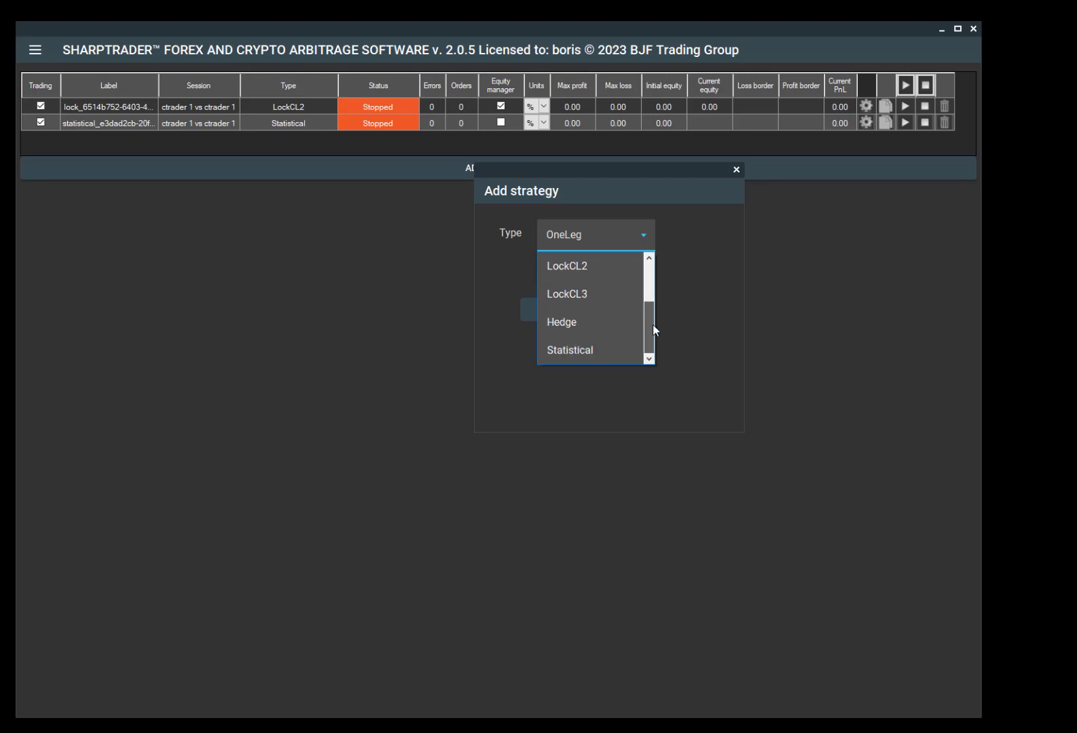
{"action": "left_click", "coordinate": [569, 350]}
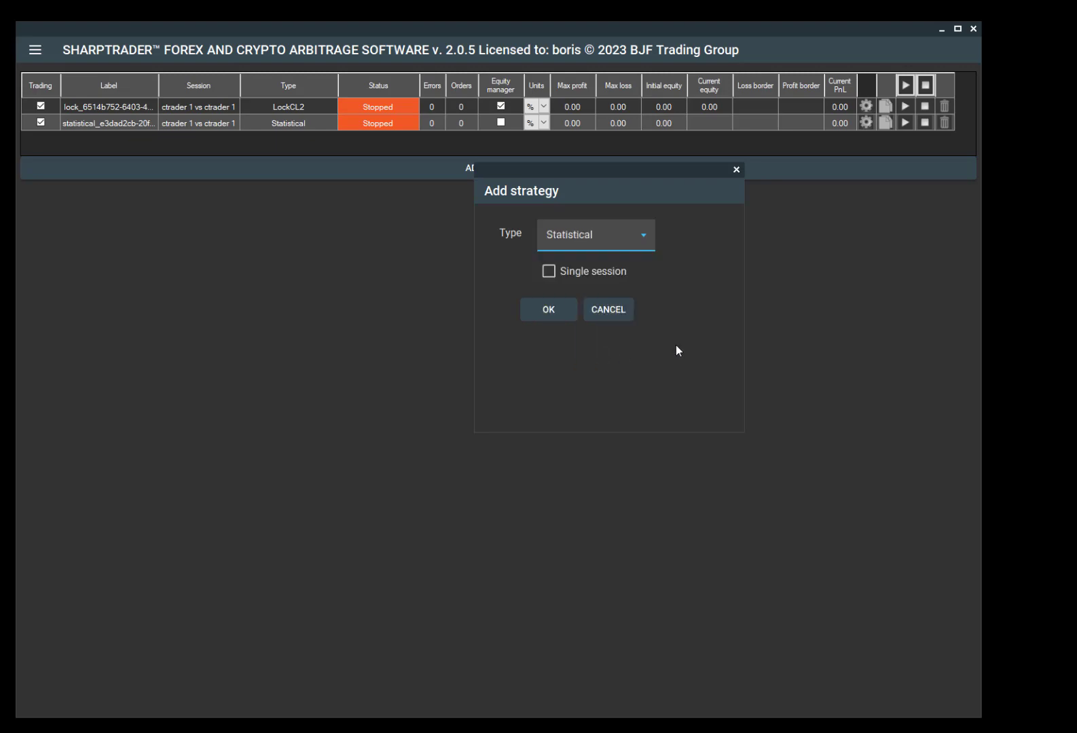
{"action": "mouse_move", "coordinate": [684, 346]}
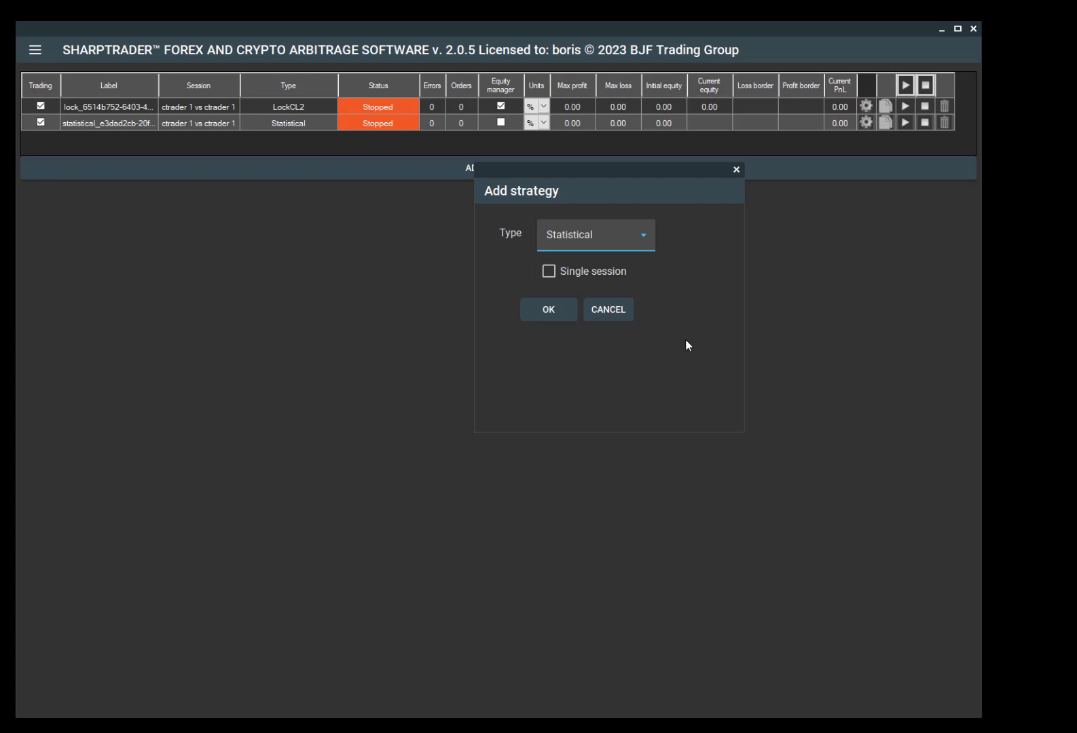
{"action": "mouse_move", "coordinate": [547, 278]}
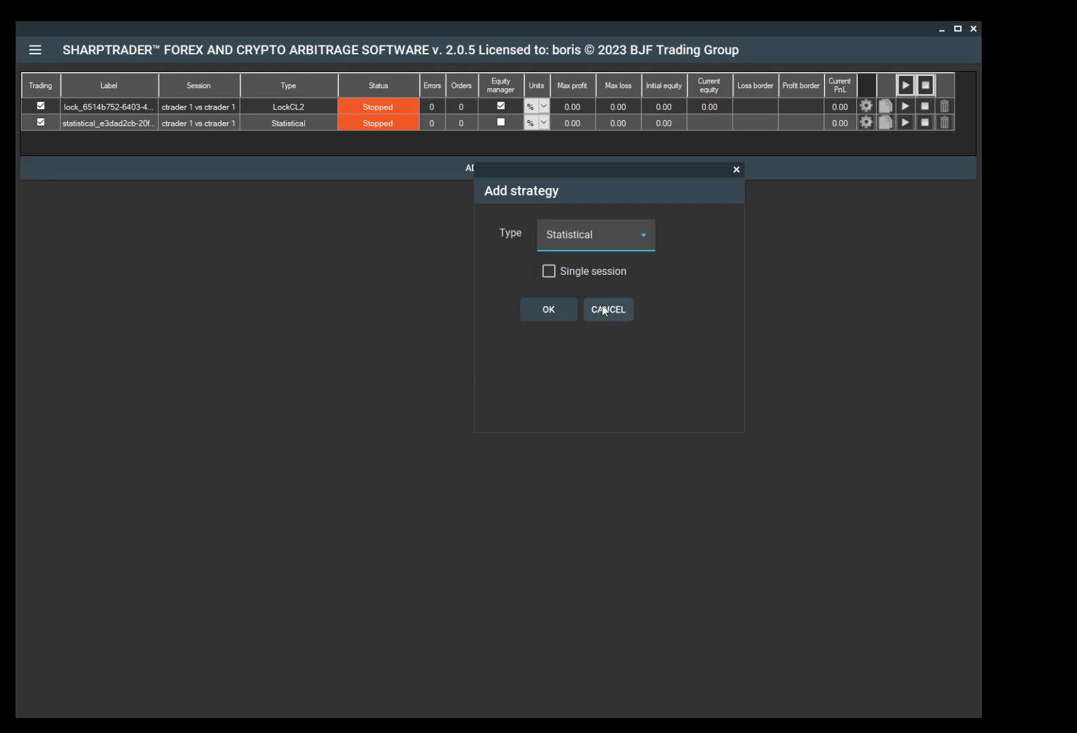
{"action": "left_click", "coordinate": [607, 309]}
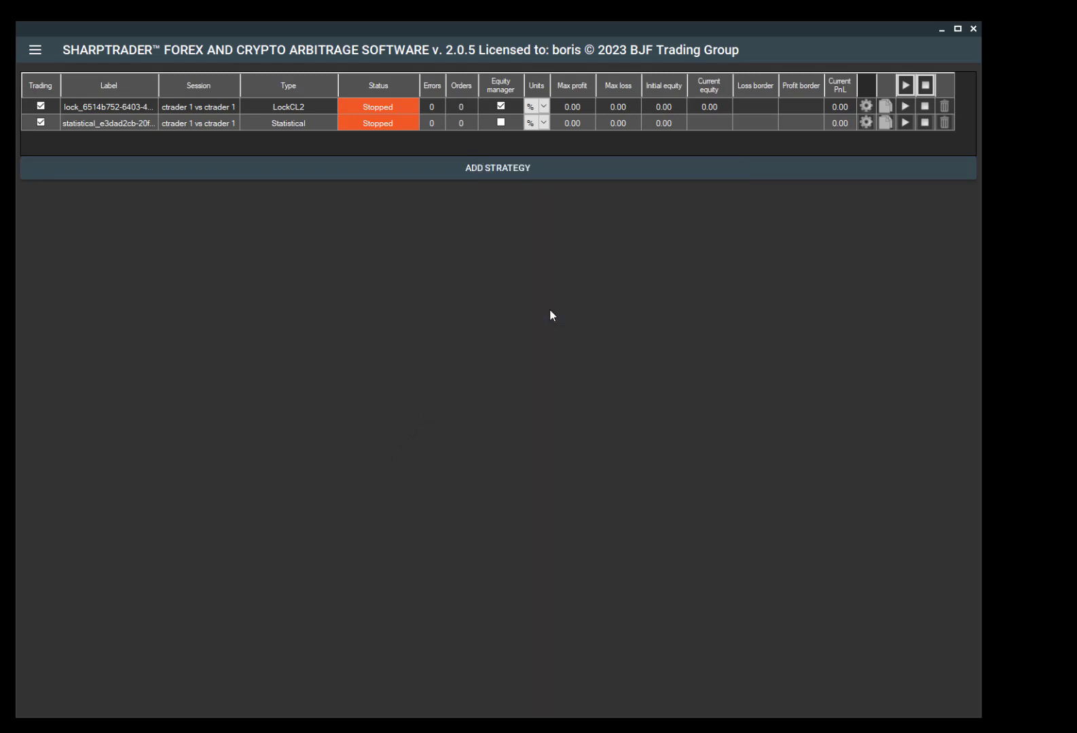
- Add a strategy whose symbols come from the default_symbol_set.txt template, then close its window
{"action": "left_click", "coordinate": [496, 167]}
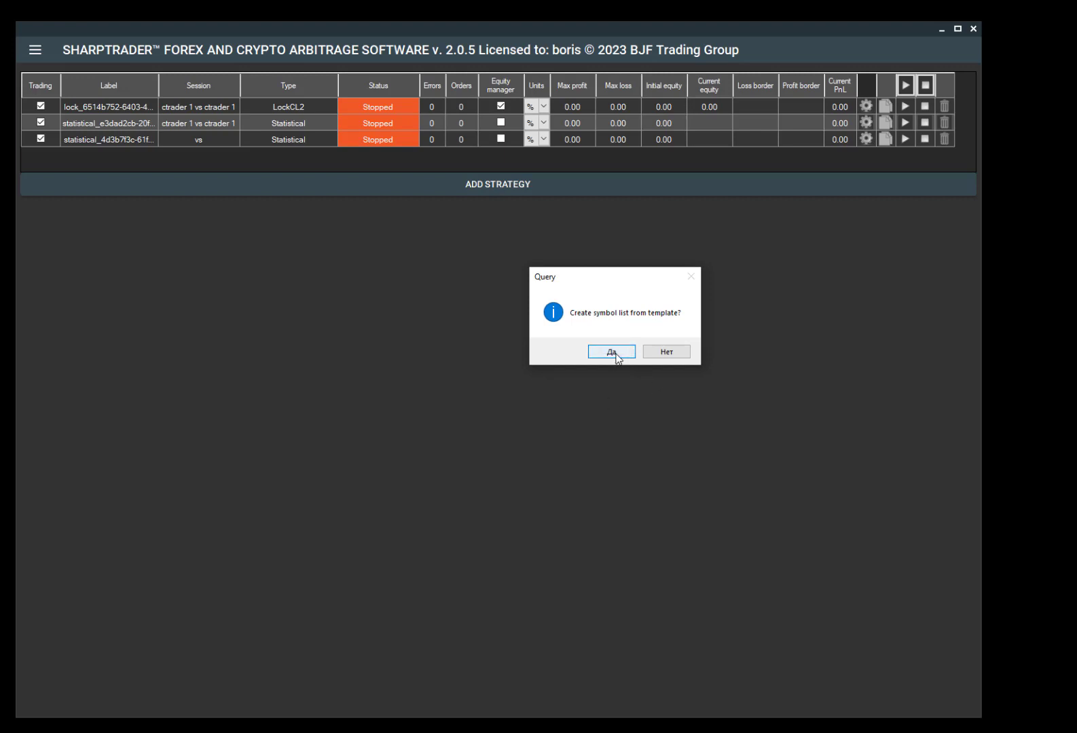
{"action": "left_click", "coordinate": [611, 351]}
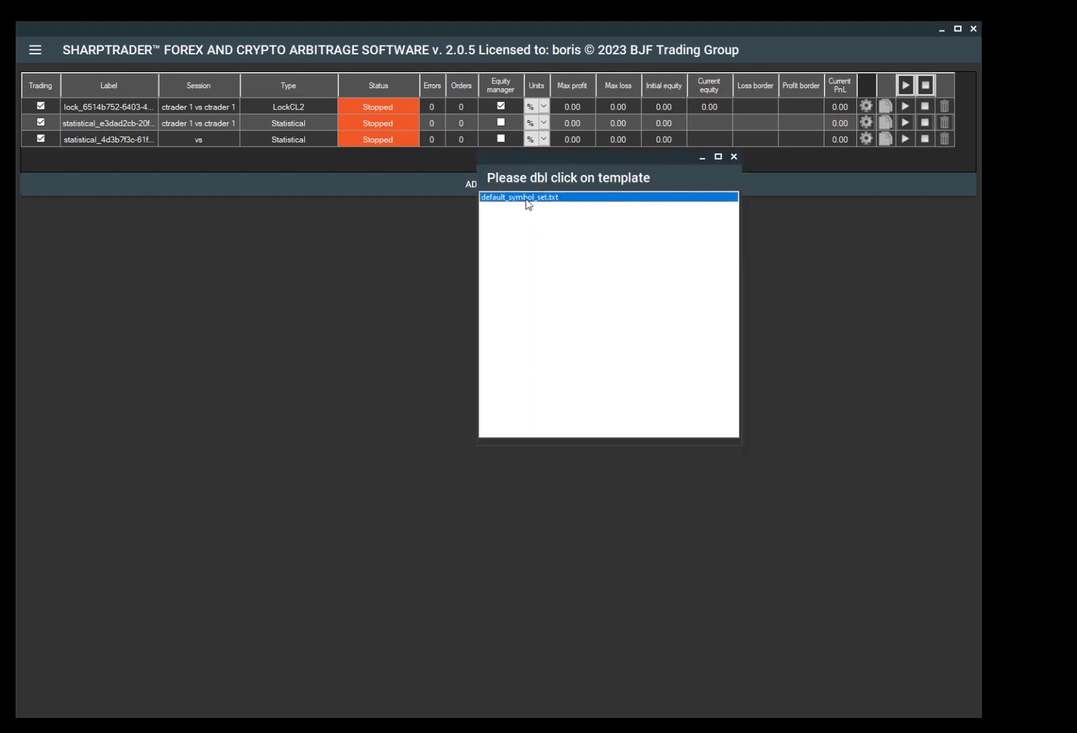
{"action": "double_click", "coordinate": [519, 198]}
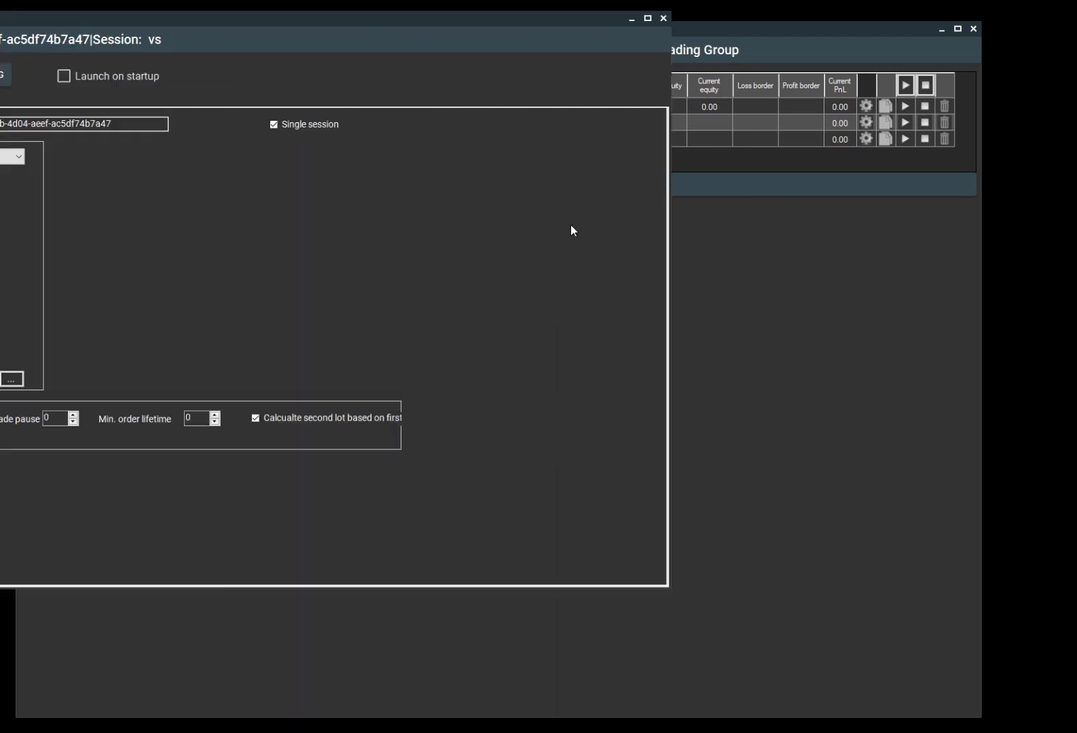
{"action": "left_click", "coordinate": [661, 18]}
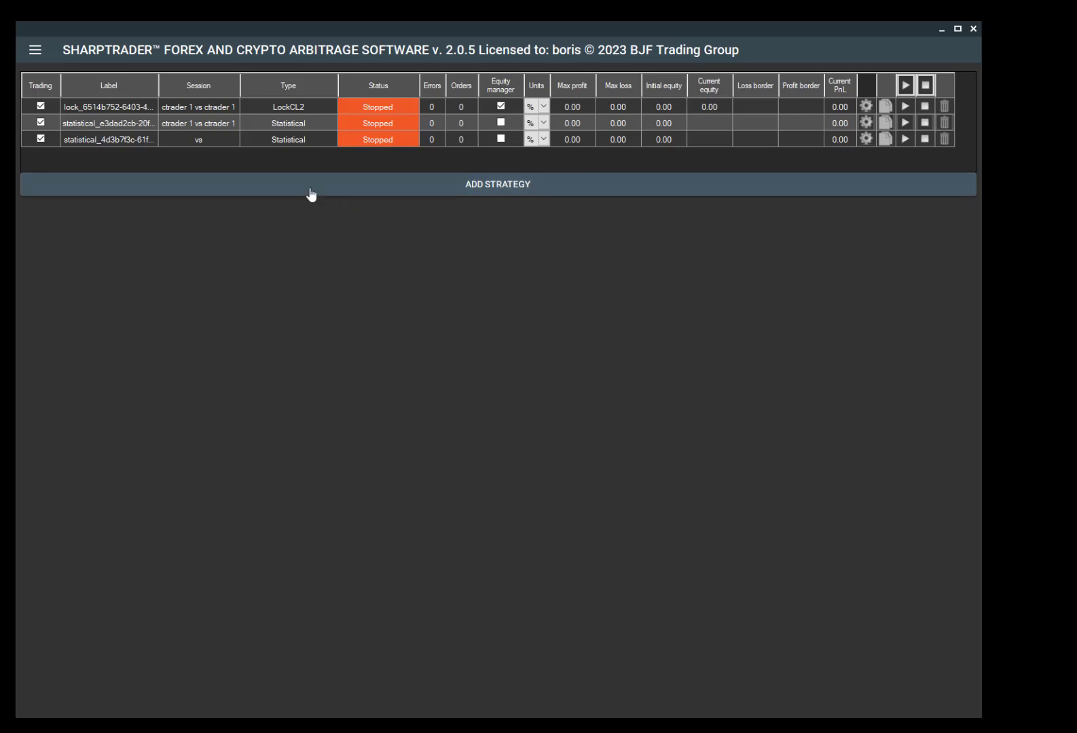
{"action": "mouse_move", "coordinate": [343, 152]}
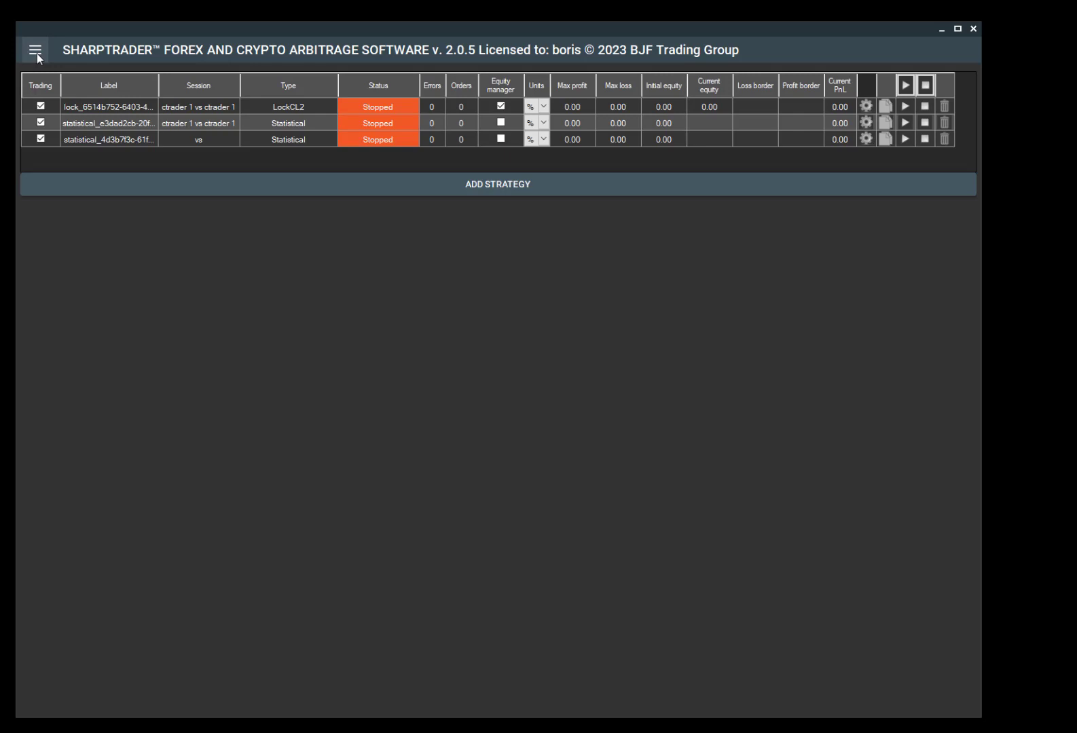
{"action": "left_click", "coordinate": [35, 50]}
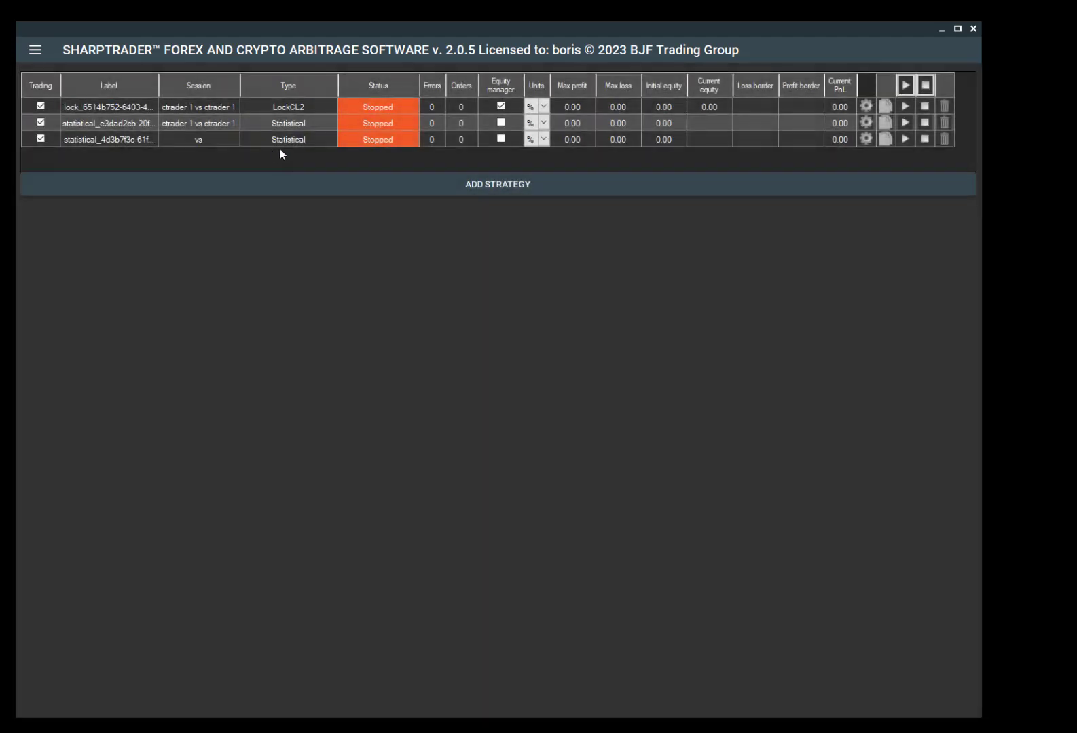
{"action": "mouse_move", "coordinate": [556, 303]}
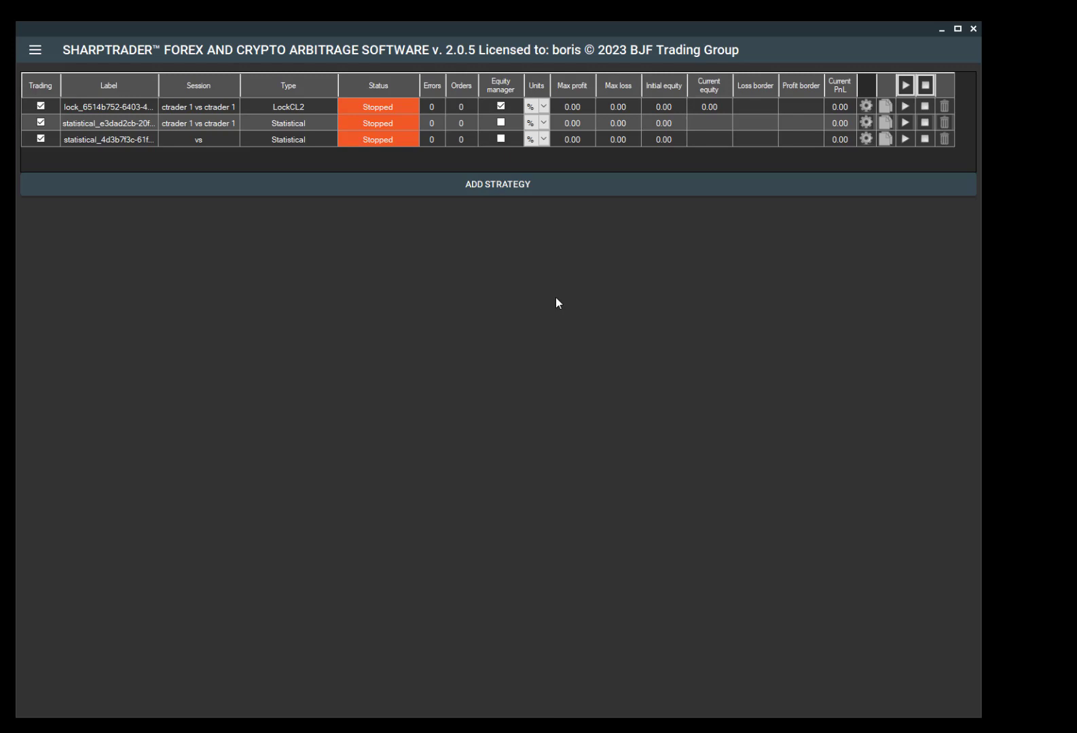
{"action": "mouse_move", "coordinate": [606, 331]}
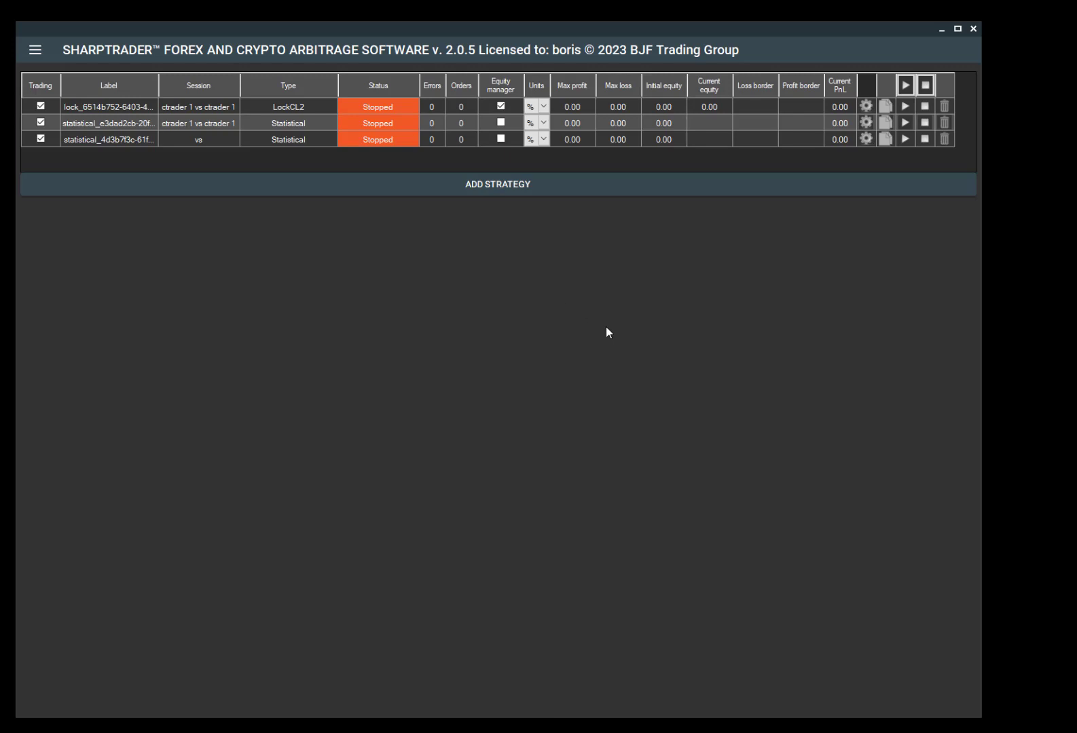
{"action": "mouse_move", "coordinate": [247, 249]}
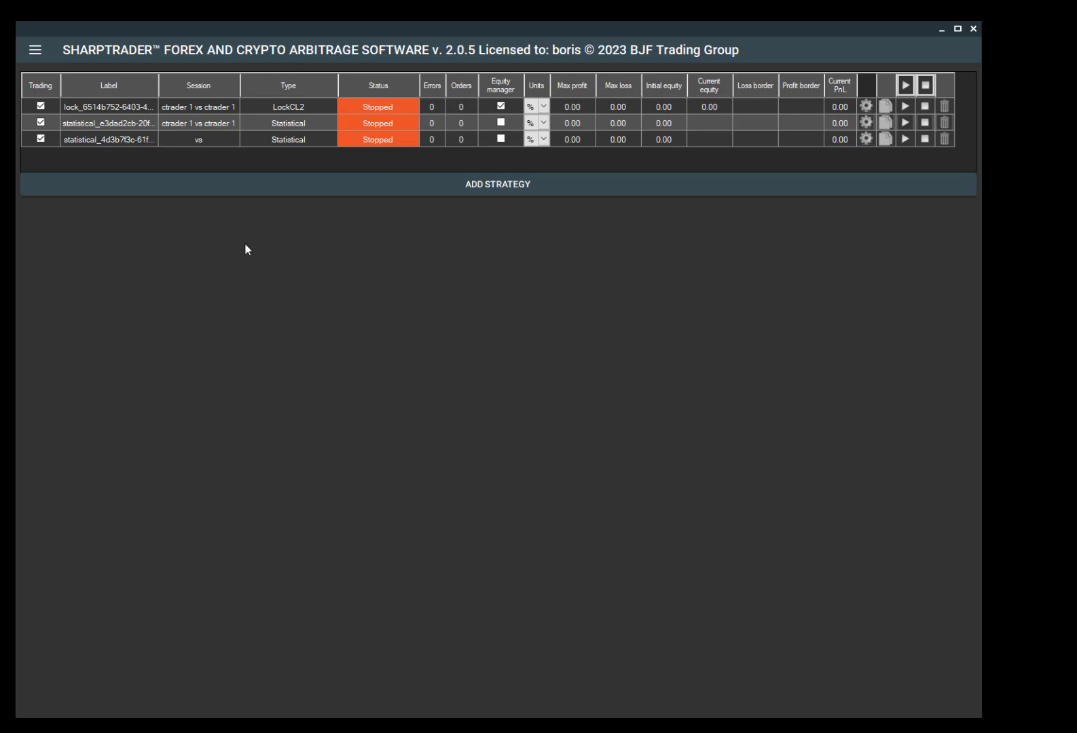
{"action": "mouse_move", "coordinate": [199, 178]}
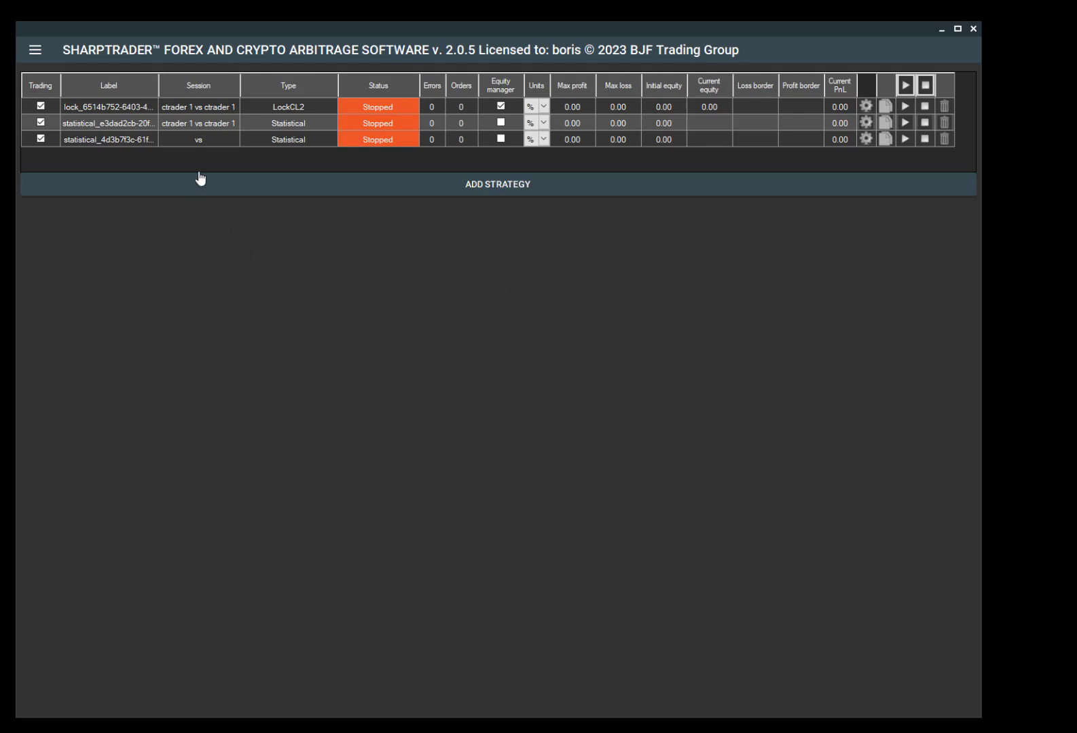
{"action": "mouse_move", "coordinate": [926, 140]}
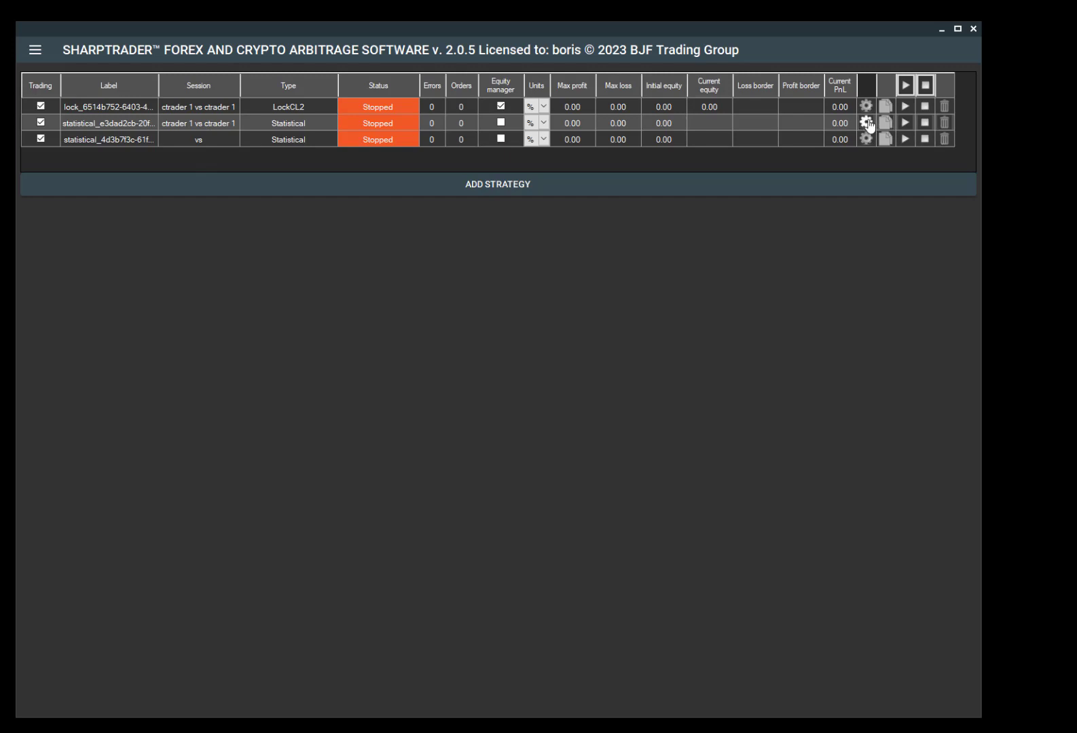
- In the XAUUSD/XAGUSD strategy's Settings, choose ctrader 1 as side 1 slow session
{"action": "left_click", "coordinate": [867, 123]}
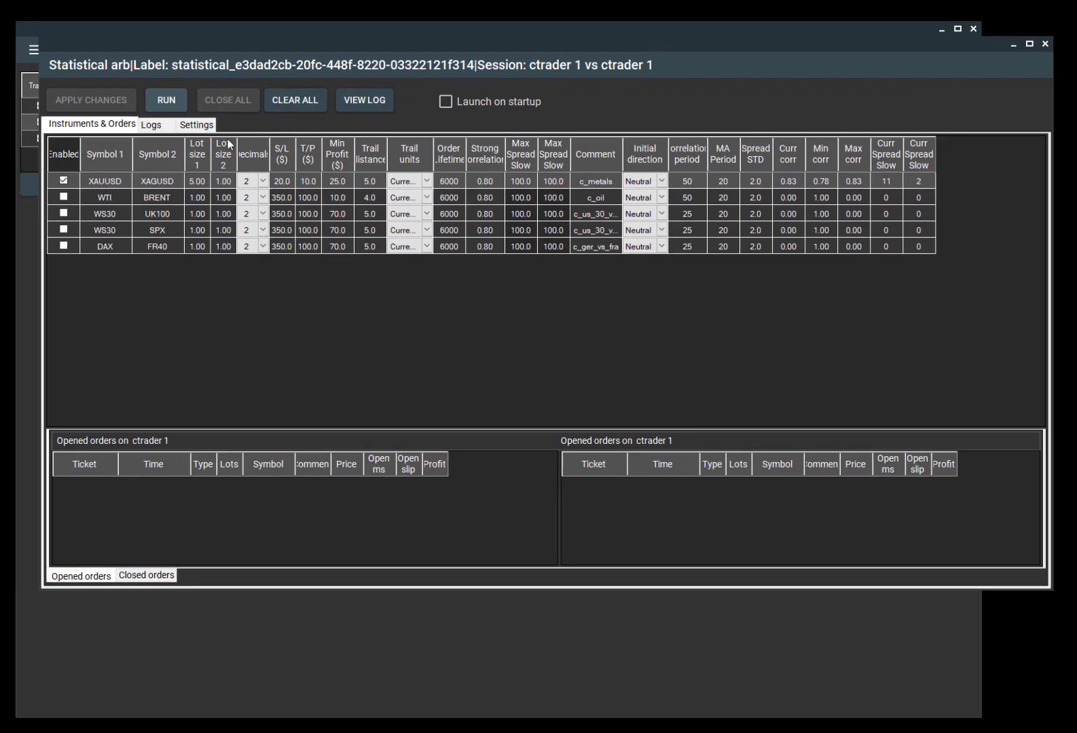
{"action": "left_click", "coordinate": [196, 124]}
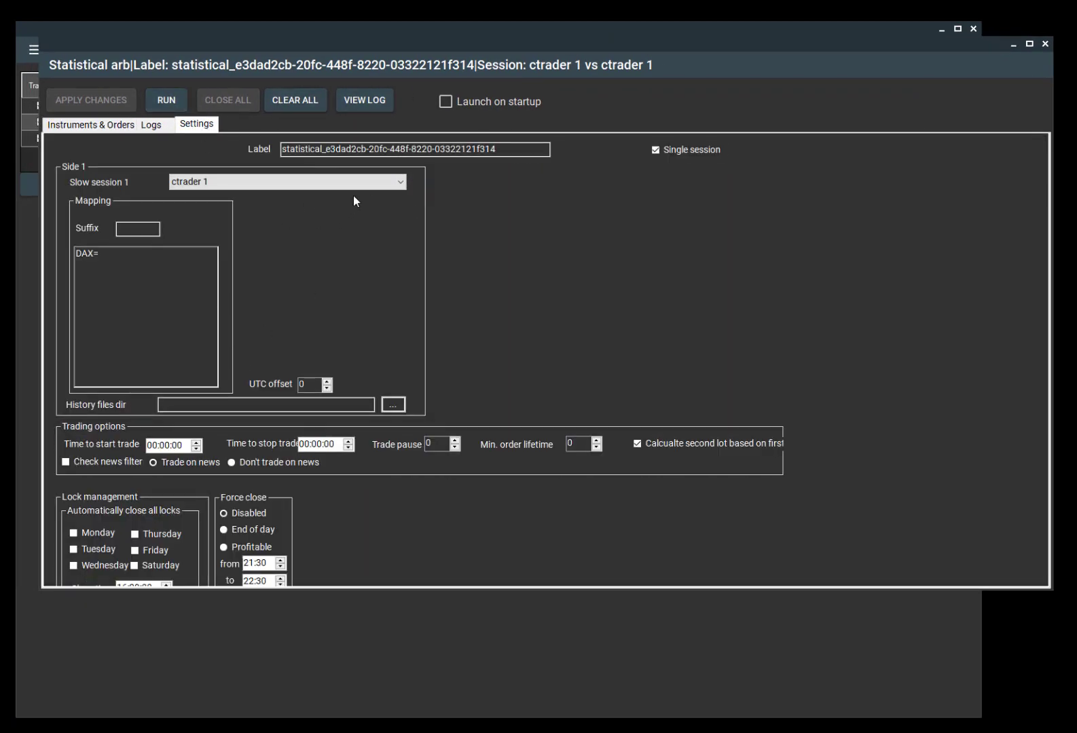
{"action": "left_click", "coordinate": [286, 182]}
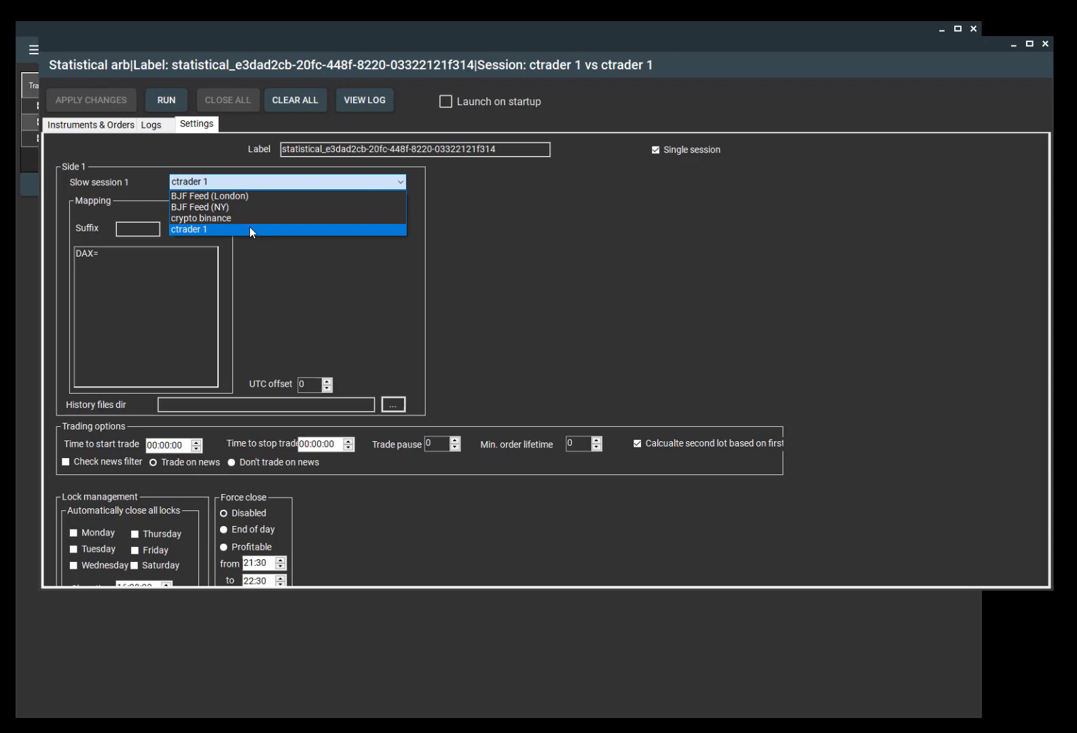
{"action": "mouse_move", "coordinate": [247, 233]}
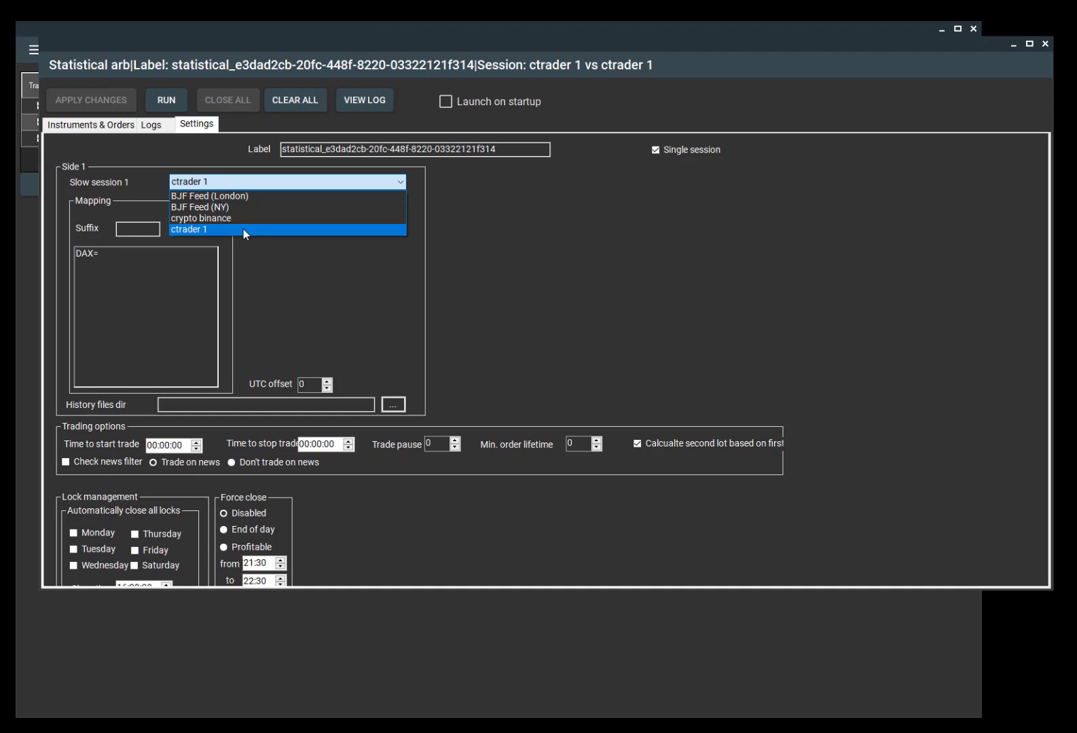
{"action": "left_click", "coordinate": [189, 229]}
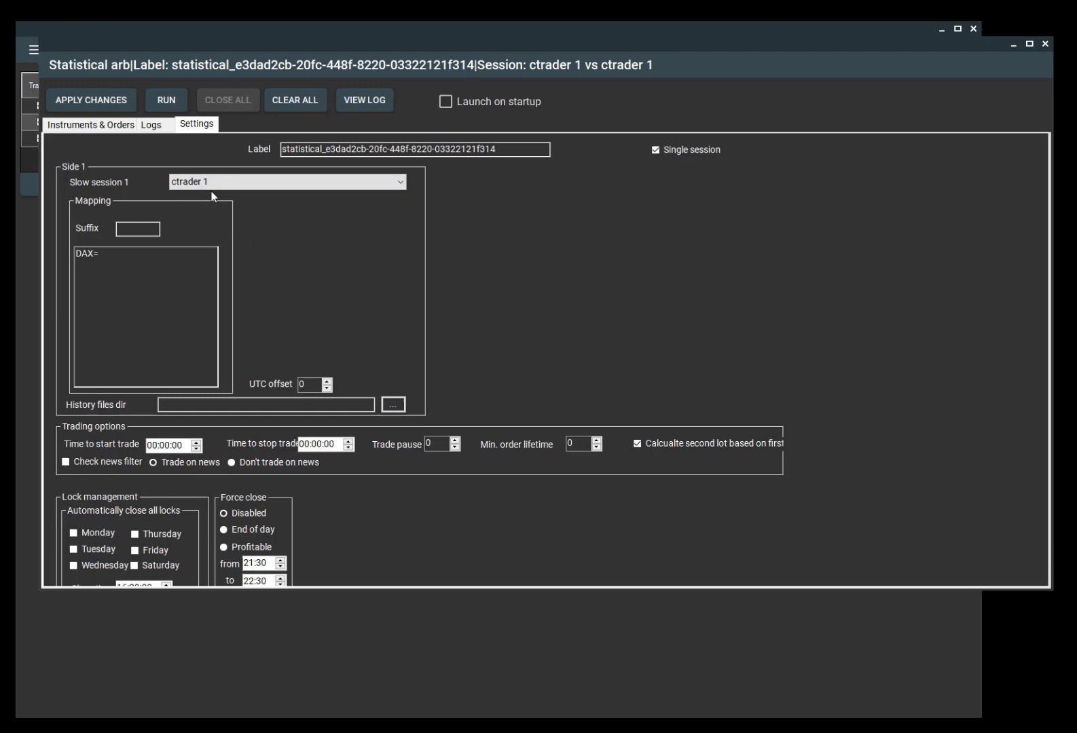
{"action": "left_click", "coordinate": [137, 228]}
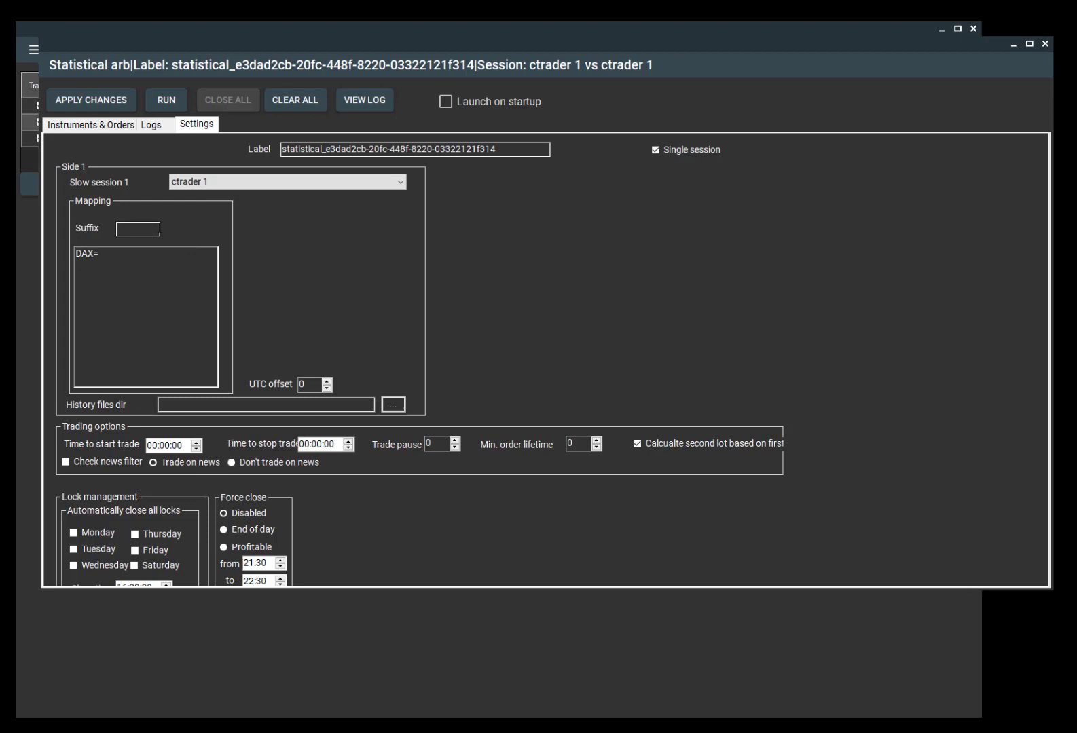
{"action": "left_click", "coordinate": [138, 229]}
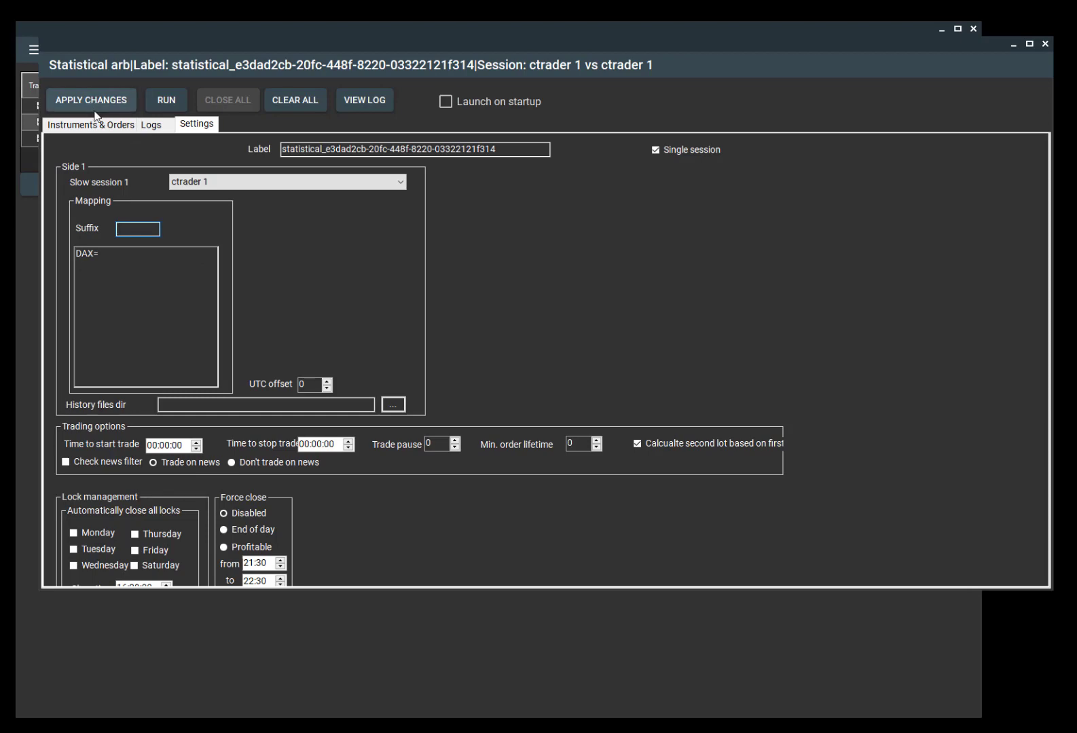
{"action": "left_click", "coordinate": [90, 125]}
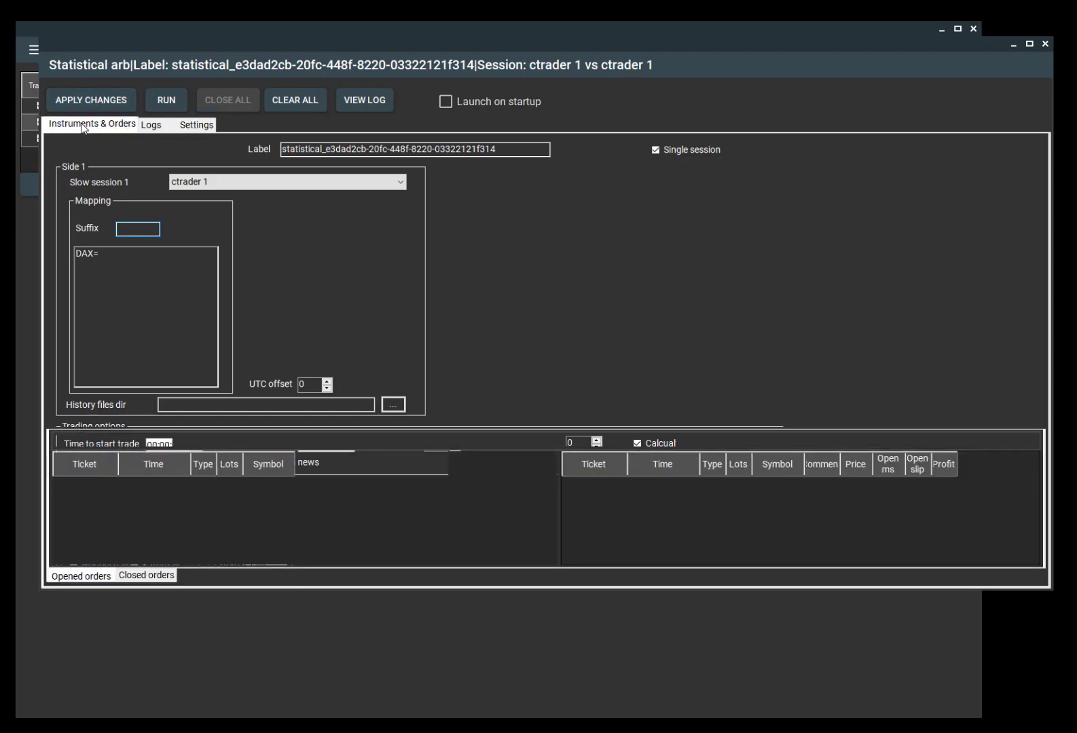
- Review the XAUUSD/XAGUSD pair row: correlation 0.83, spreads 11 and 2, ctrader 1 orders
{"action": "left_click", "coordinate": [91, 123]}
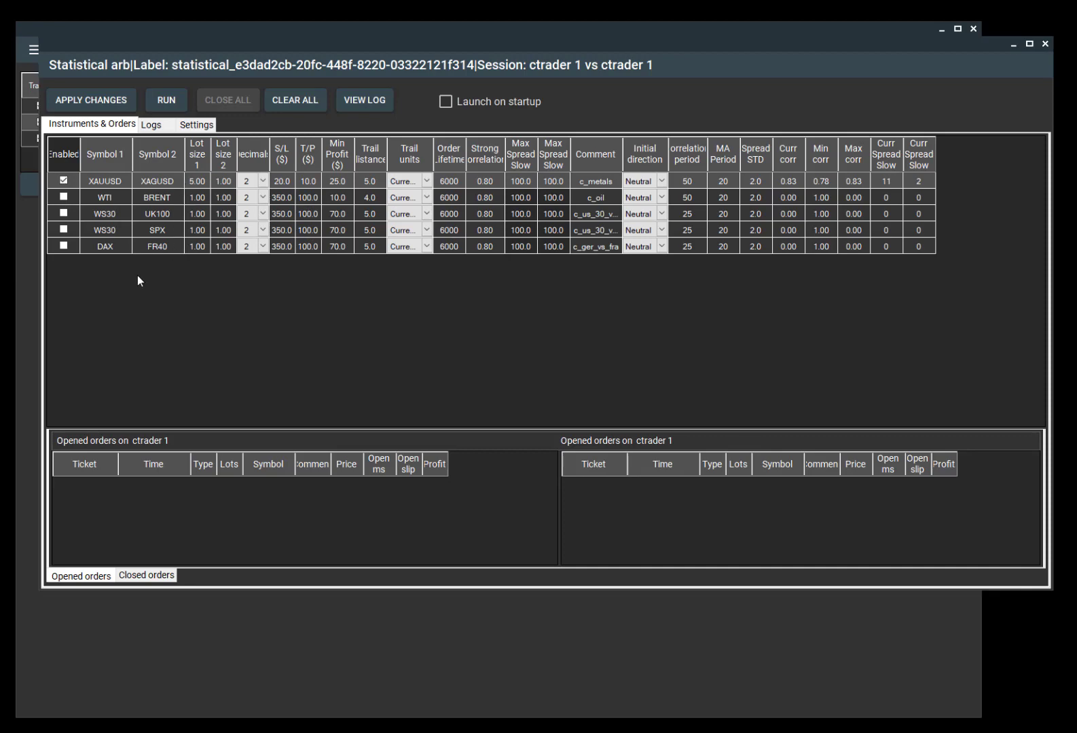
{"action": "mouse_move", "coordinate": [134, 294]}
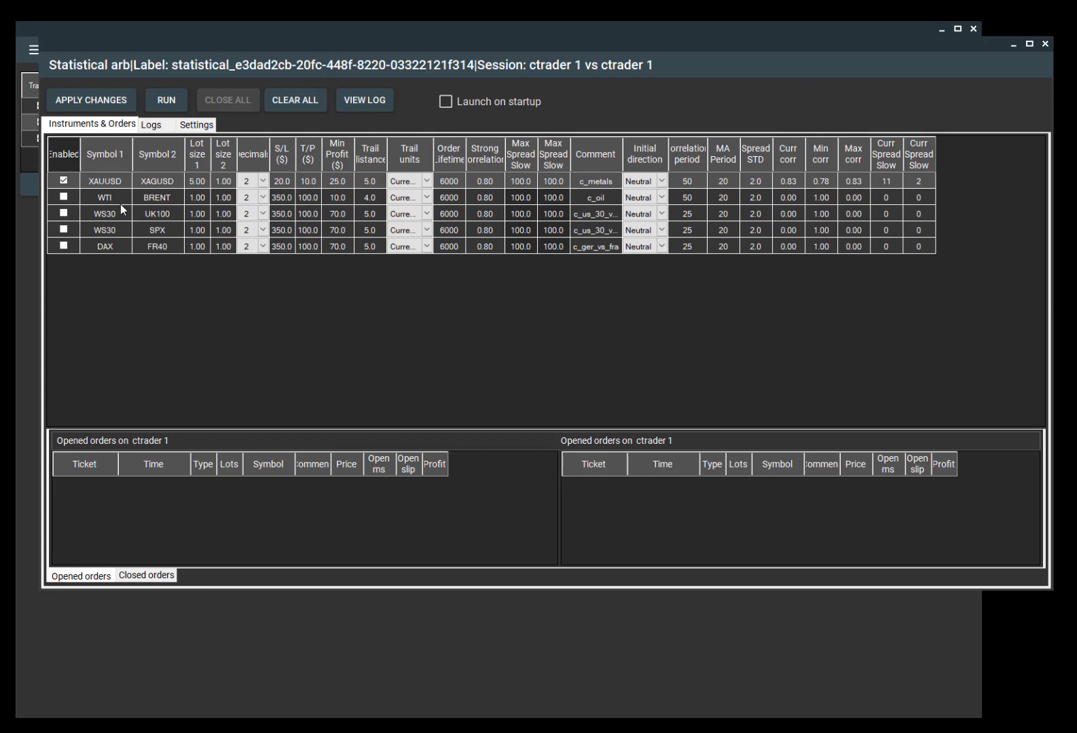
{"action": "mouse_move", "coordinate": [175, 152]}
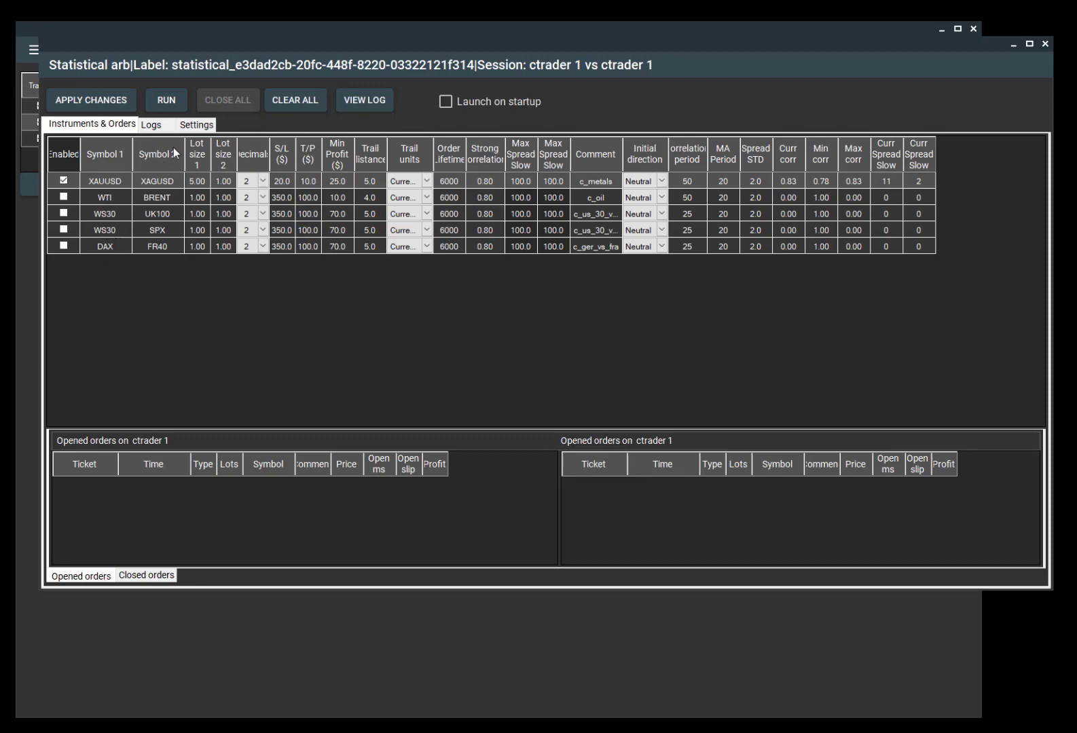
- Enter DAX=DE30 as the side 1 symbol mapping in the strategy's Settings
{"action": "left_click", "coordinate": [195, 124]}
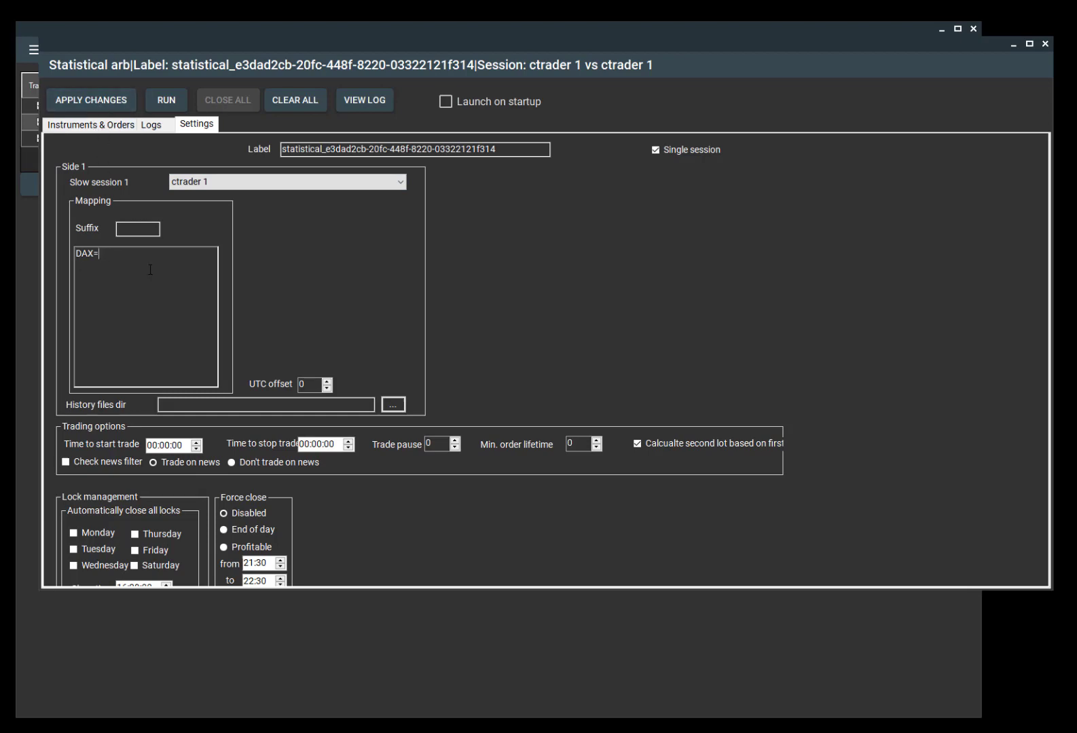
{"action": "type", "text": "DE"}
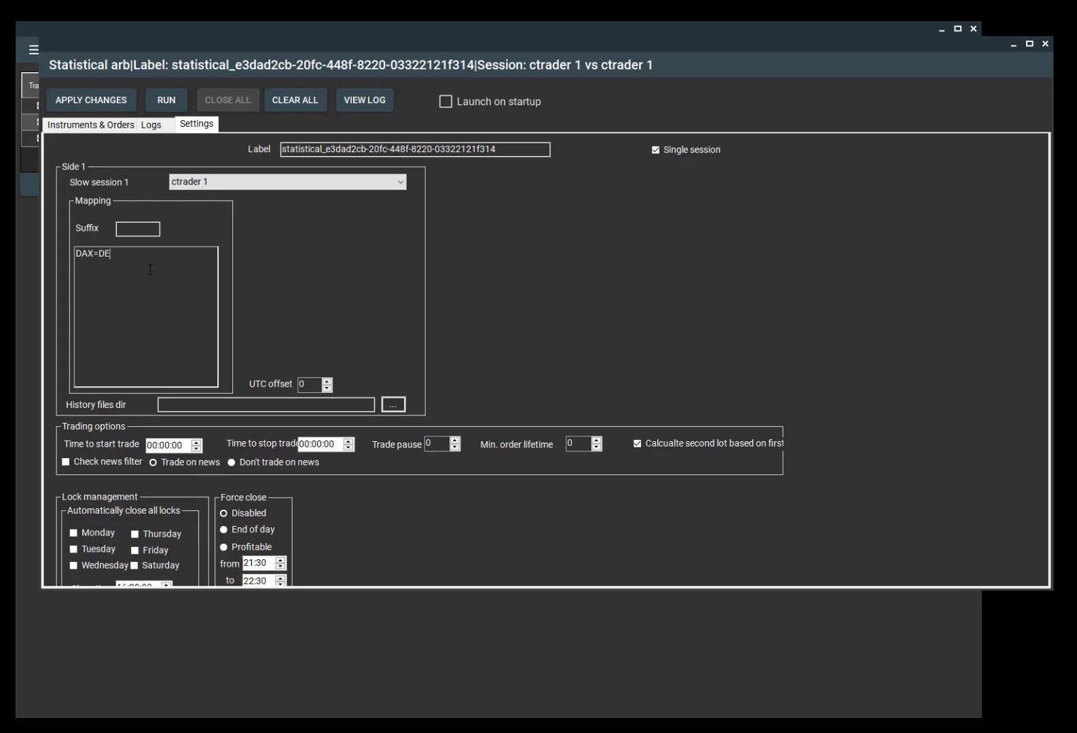
{"action": "type", "text": "30"}
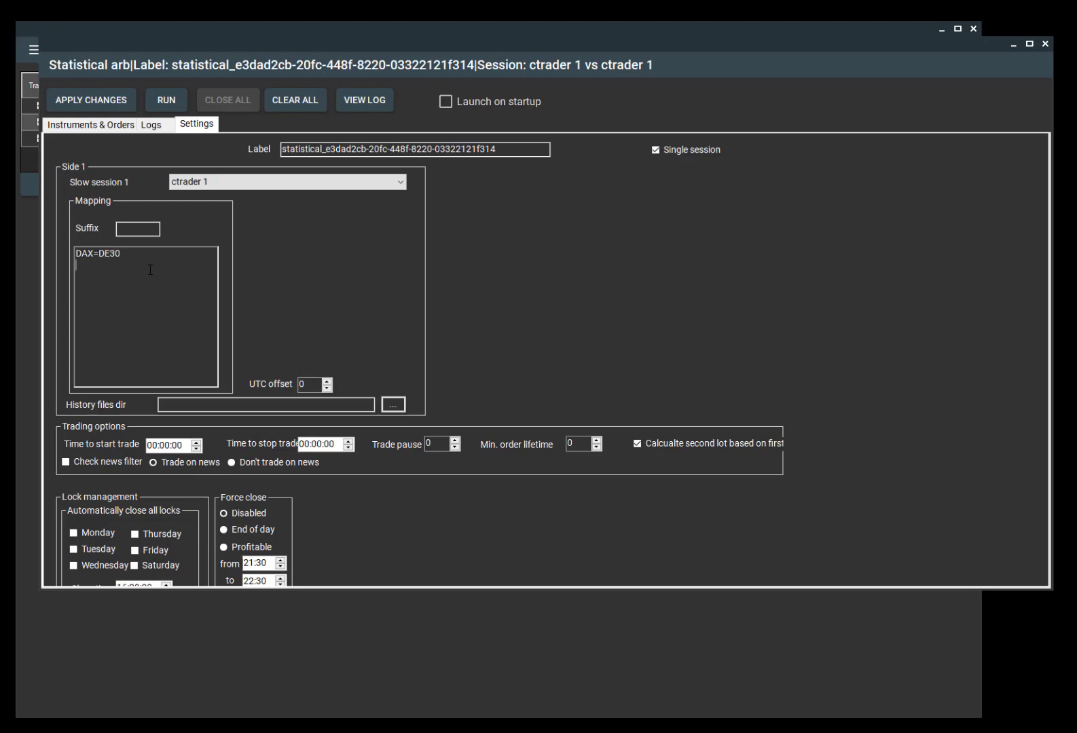
{"action": "mouse_move", "coordinate": [135, 199]}
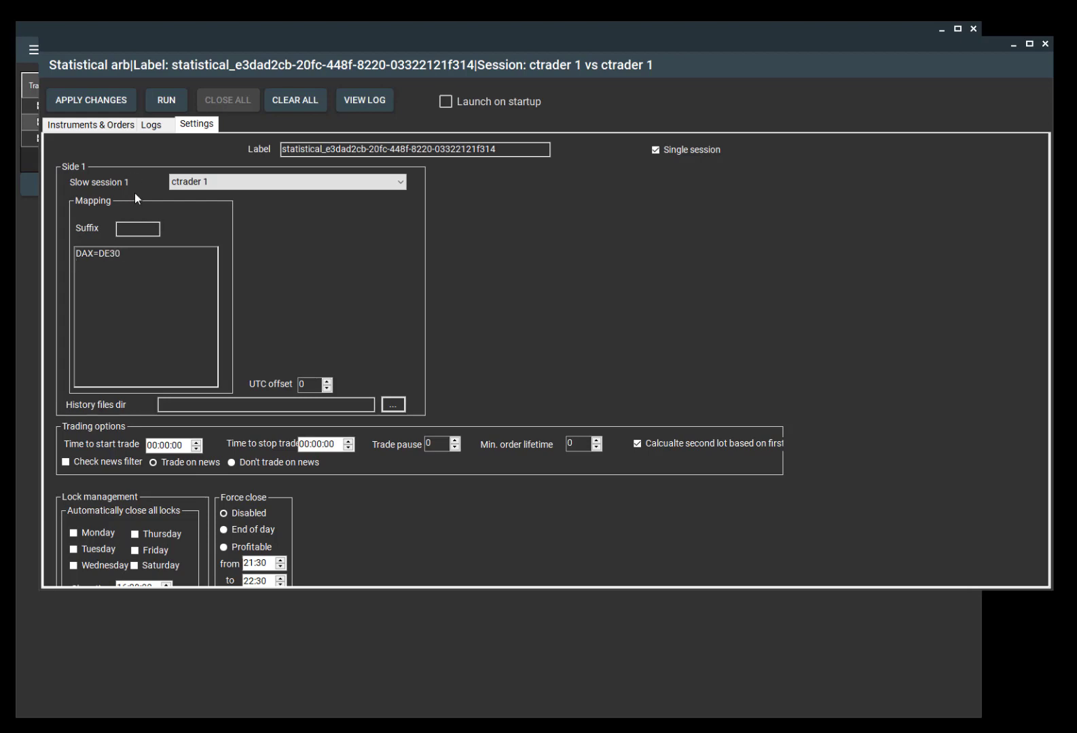
{"action": "left_click", "coordinate": [91, 124]}
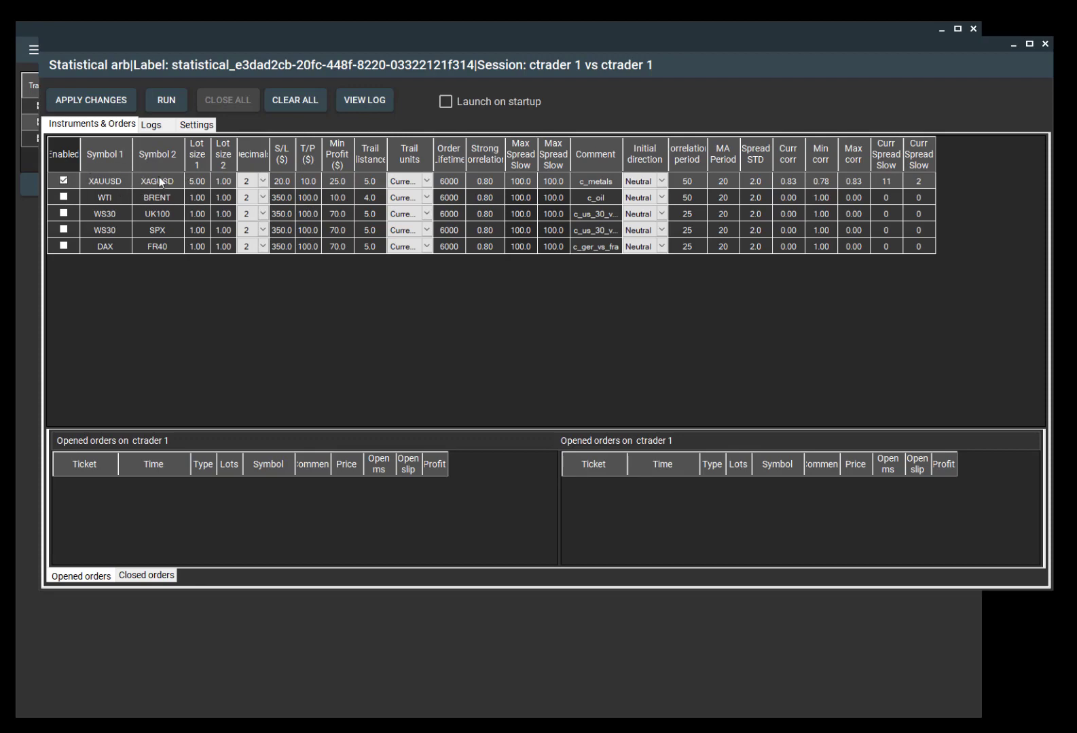
{"action": "left_click", "coordinate": [196, 125]}
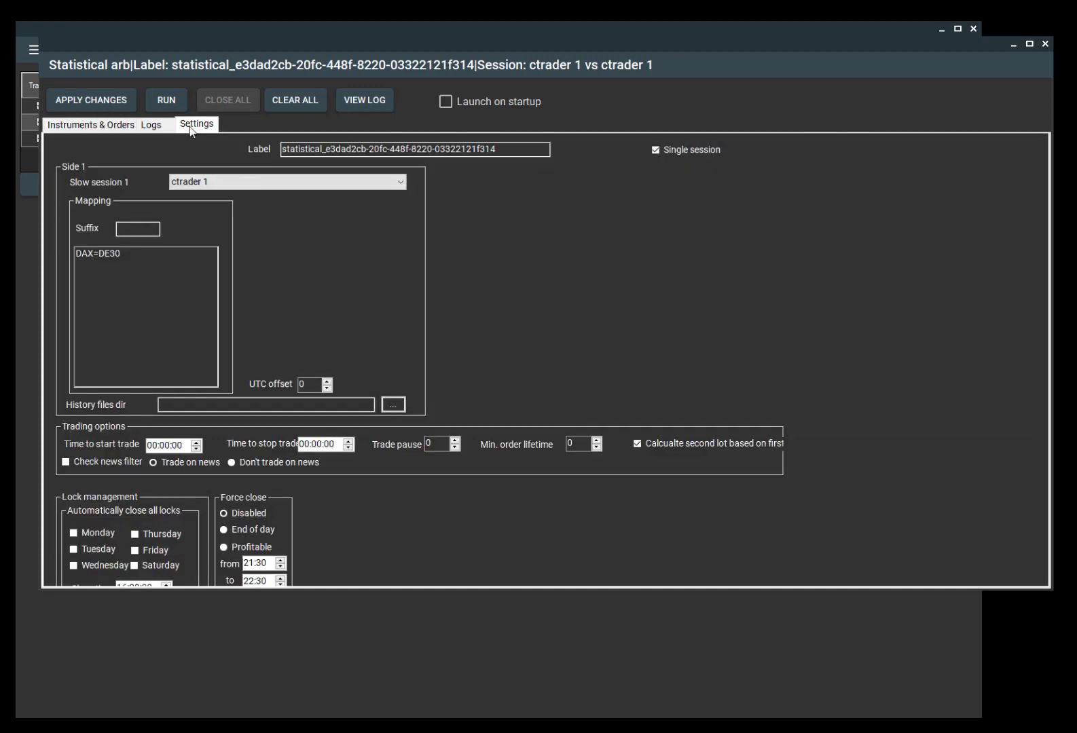
{"action": "left_click", "coordinate": [151, 254]}
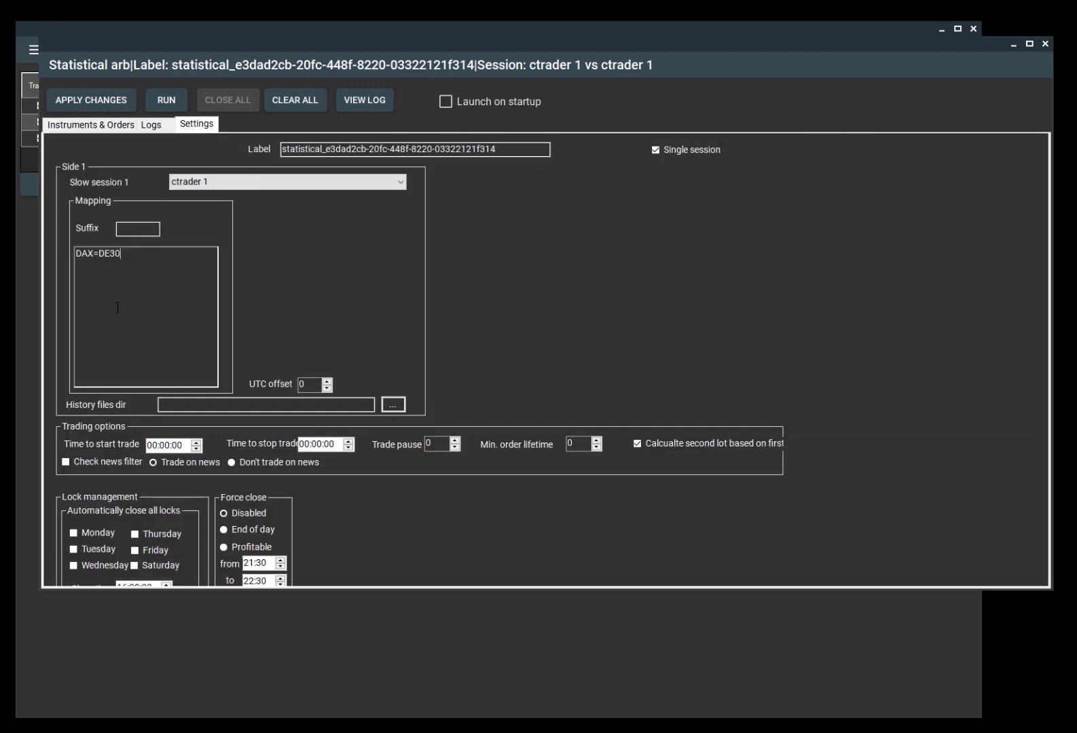
{"action": "mouse_move", "coordinate": [281, 344]}
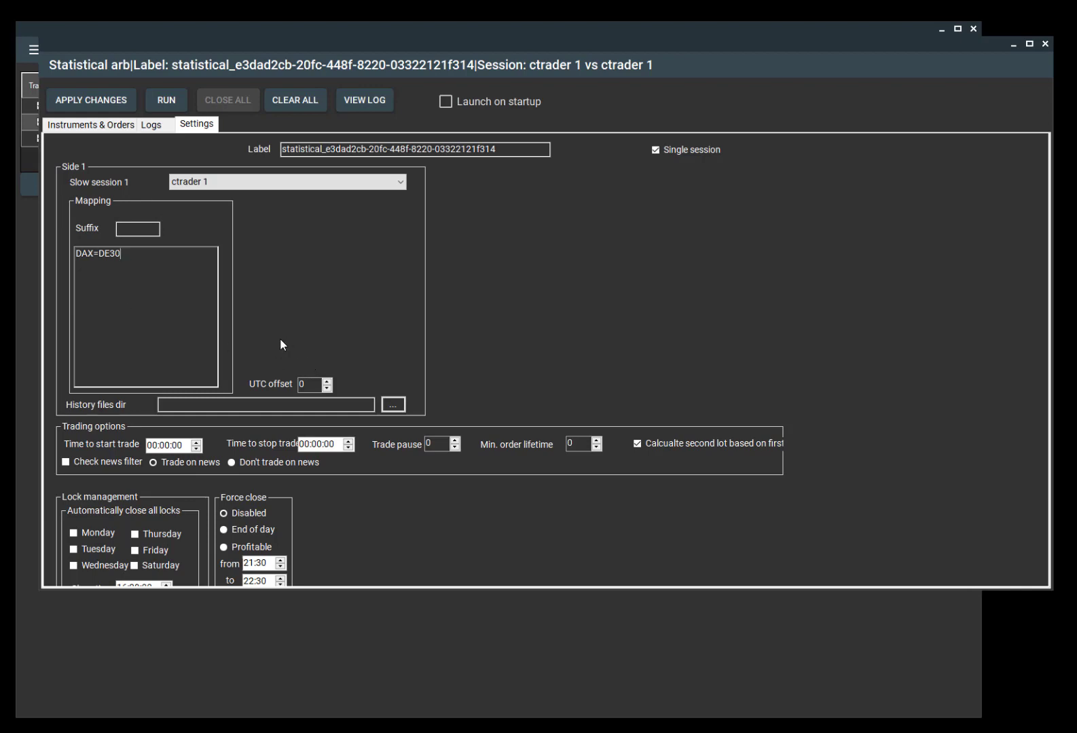
{"action": "mouse_move", "coordinate": [130, 409]}
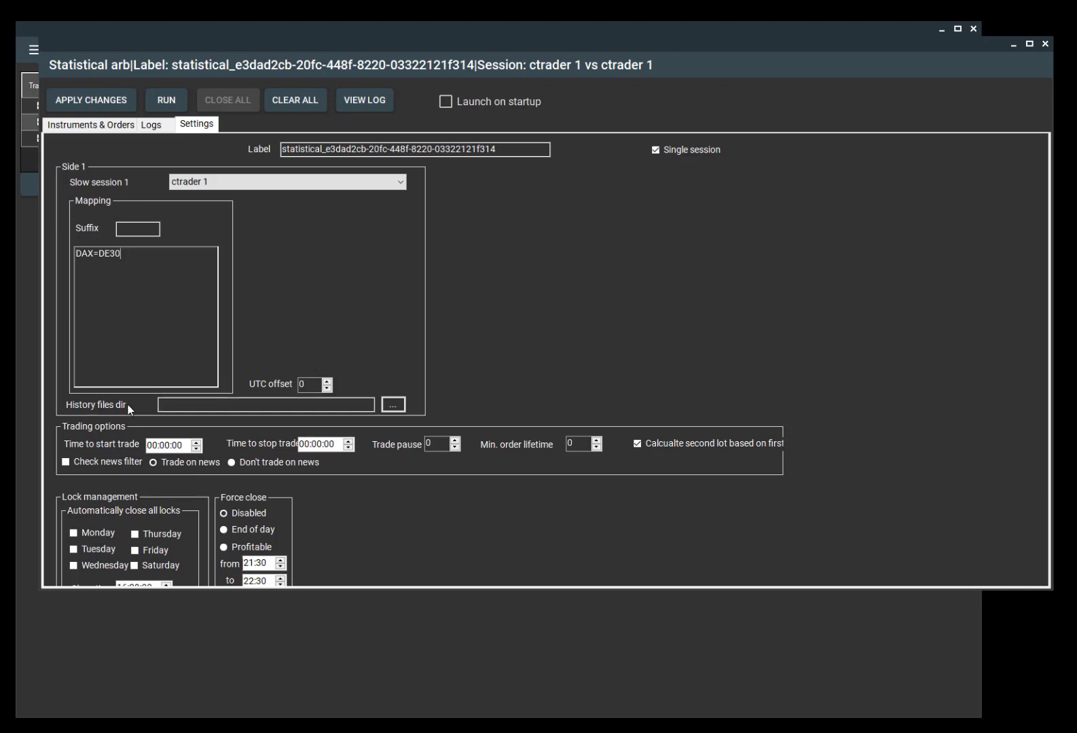
{"action": "mouse_move", "coordinate": [287, 395]}
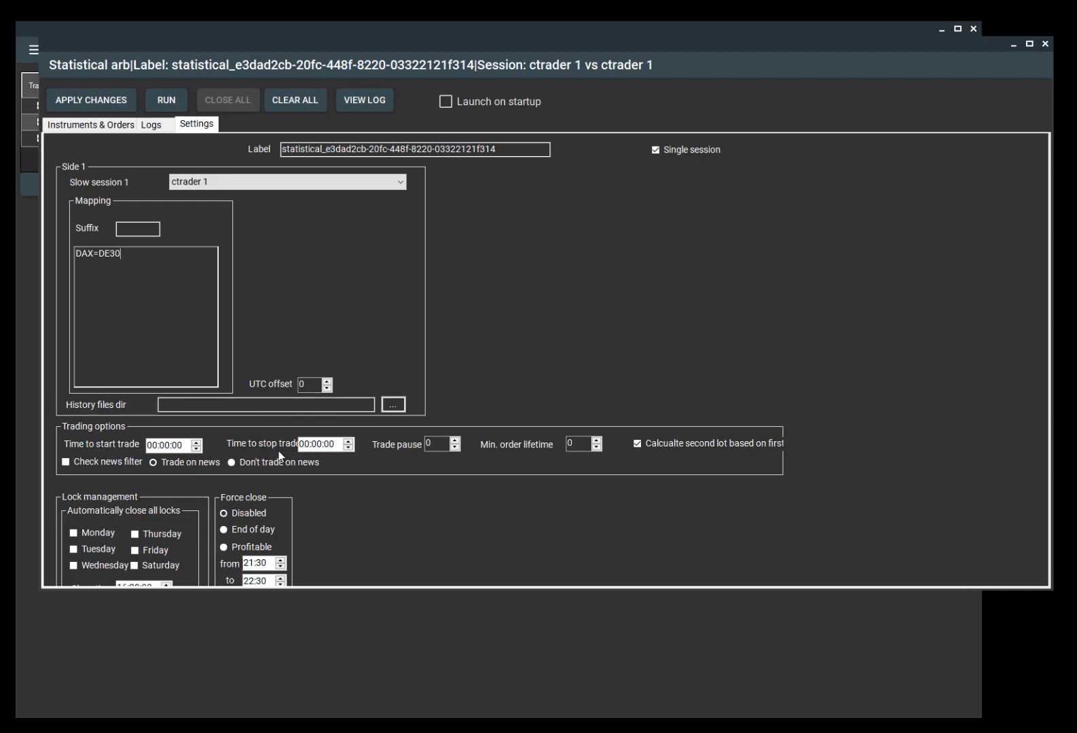
{"action": "mouse_move", "coordinate": [280, 453]}
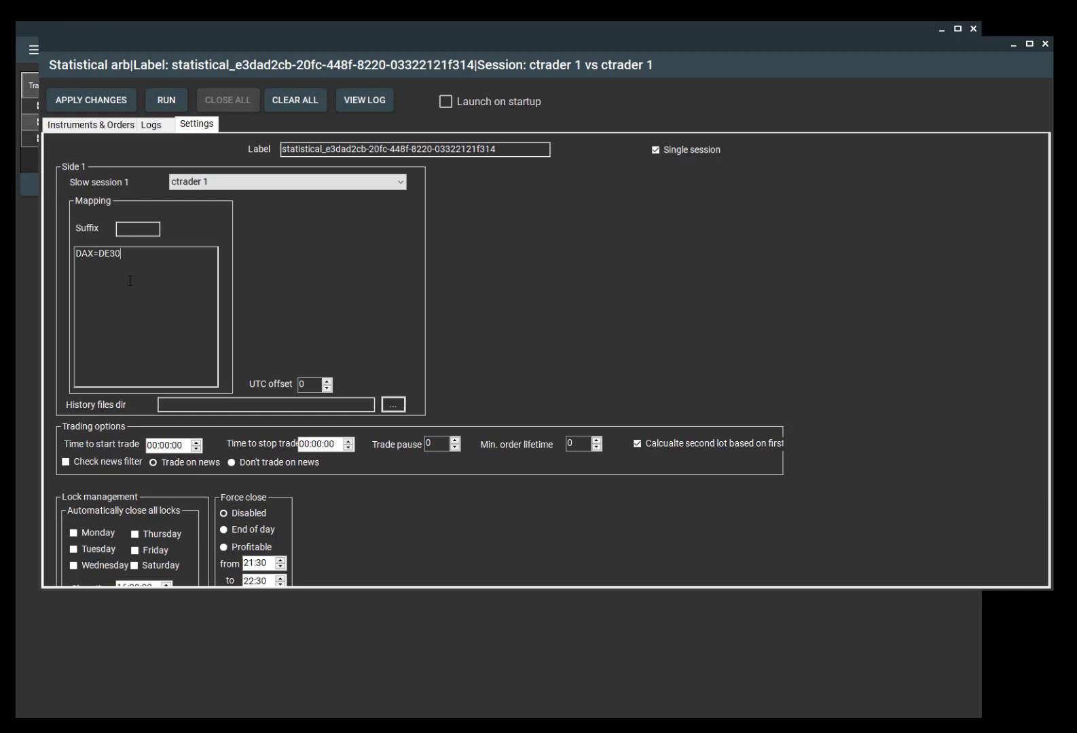
{"action": "mouse_move", "coordinate": [254, 448]}
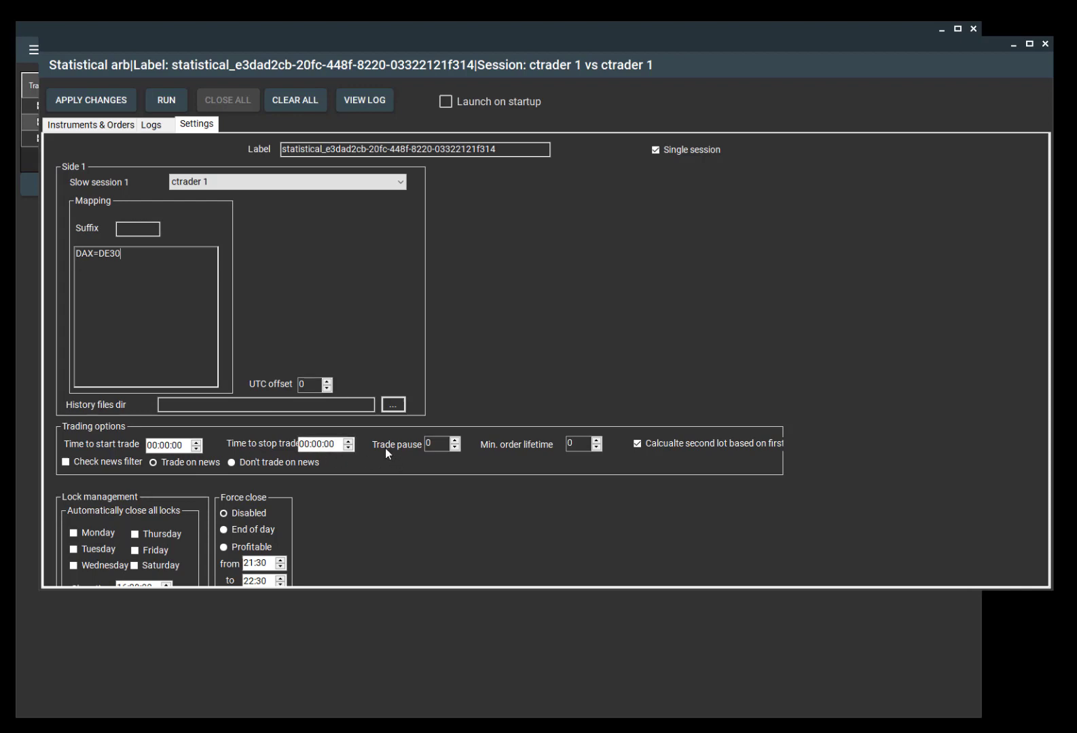
{"action": "mouse_move", "coordinate": [506, 455]}
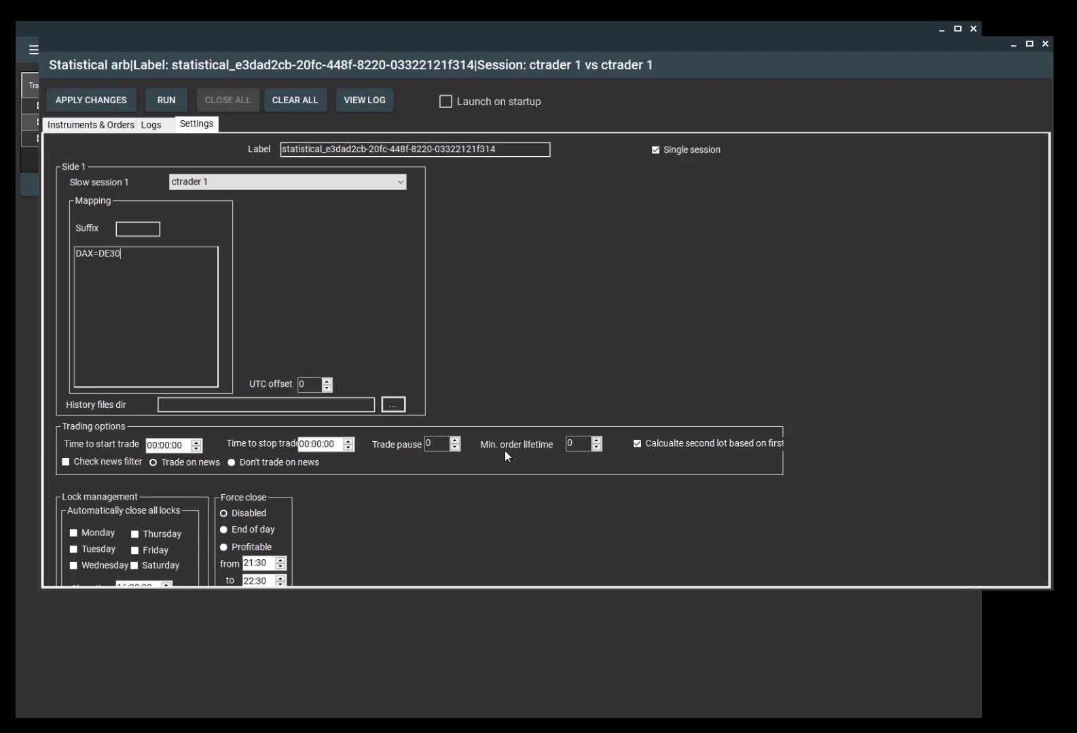
{"action": "mouse_move", "coordinate": [484, 437]}
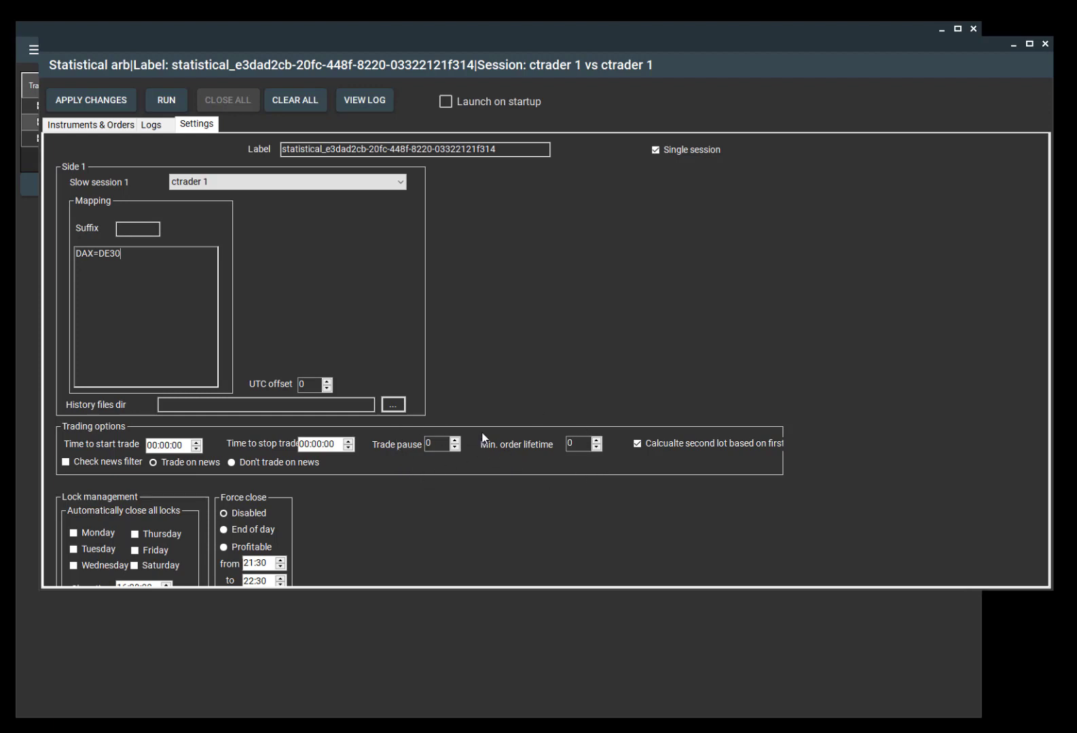
{"action": "mouse_move", "coordinate": [407, 463]}
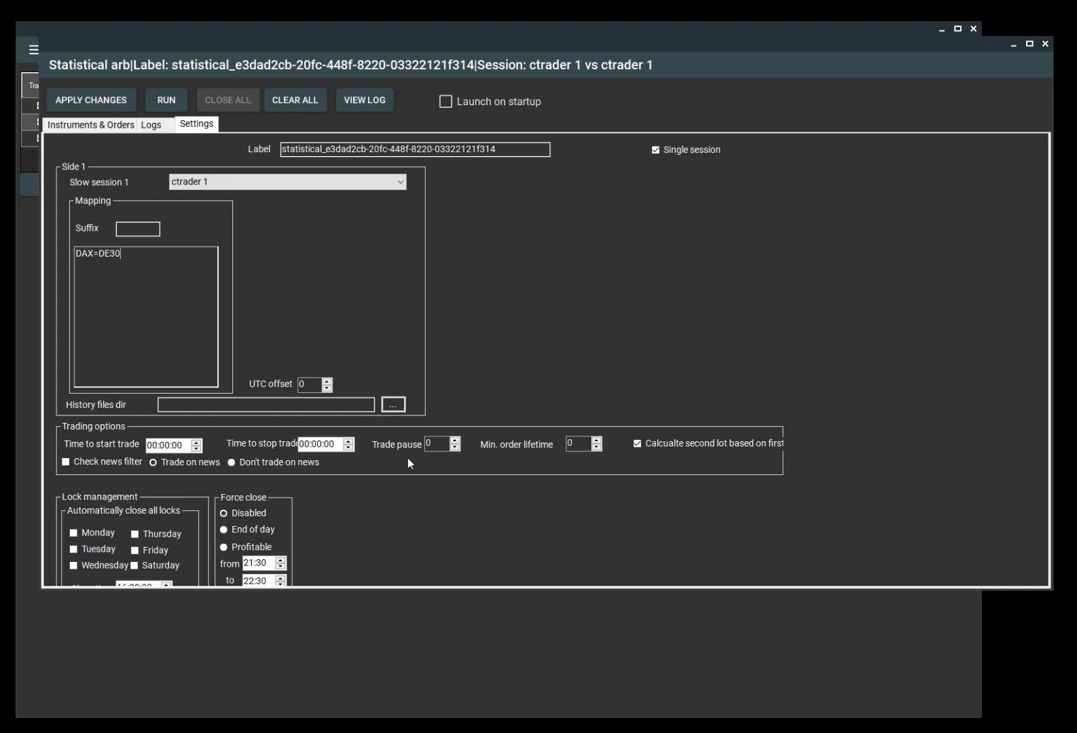
{"action": "mouse_move", "coordinate": [580, 473]}
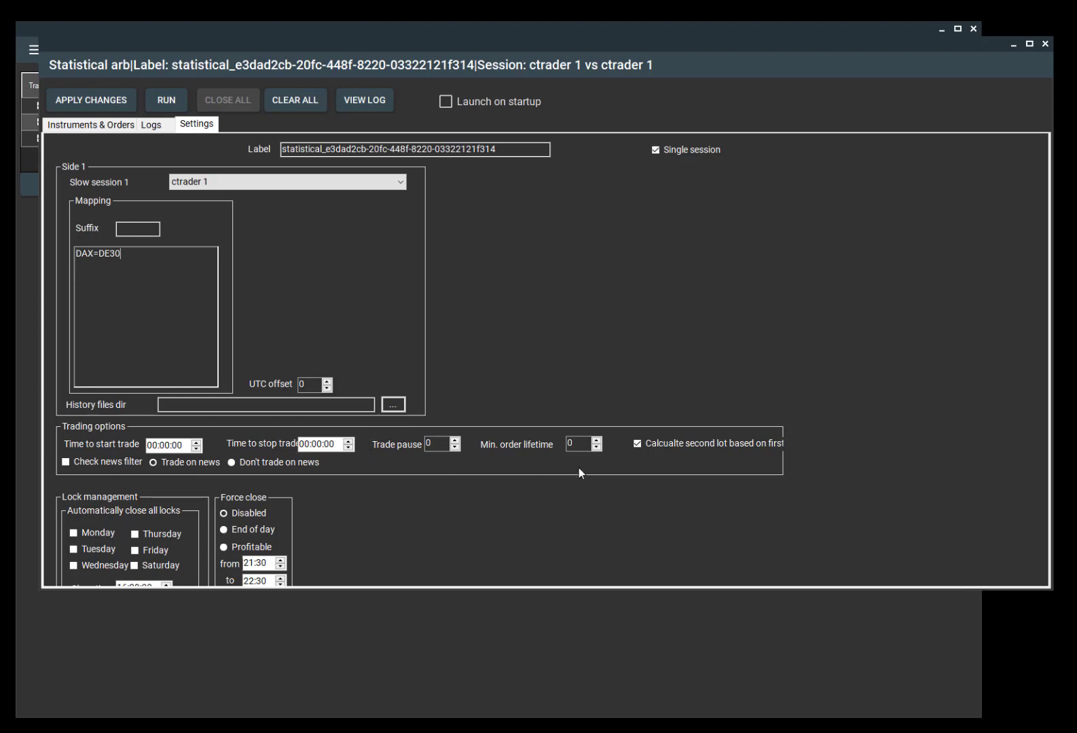
{"action": "left_click", "coordinate": [639, 443]}
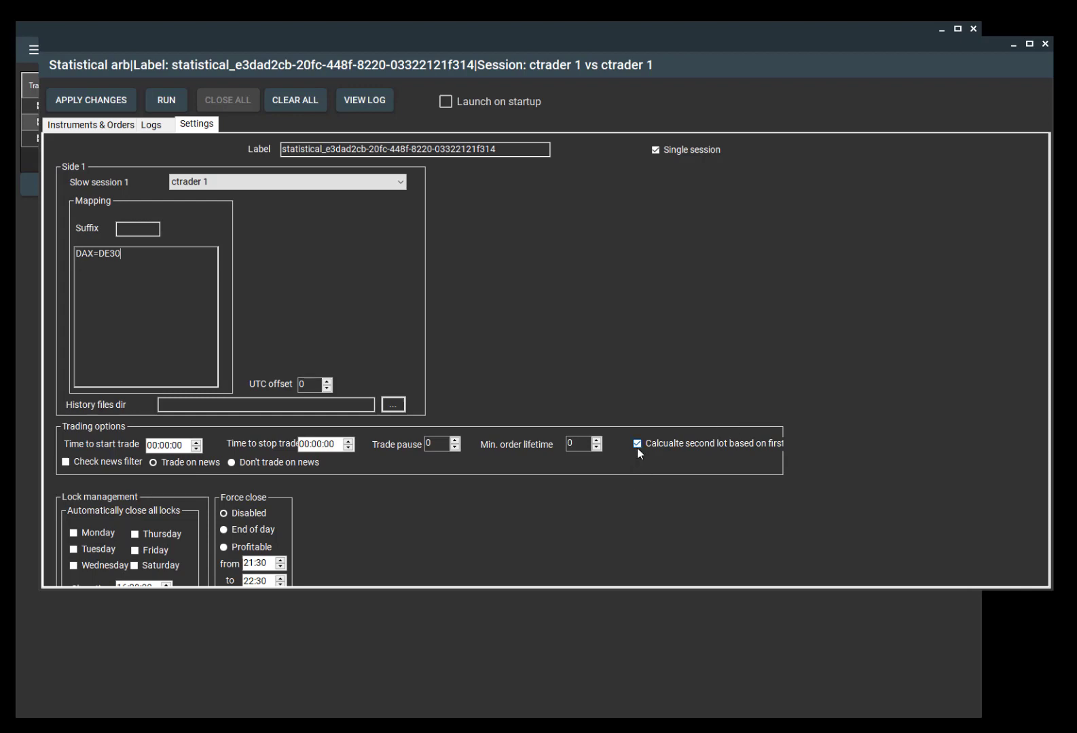
{"action": "left_click", "coordinate": [638, 443]}
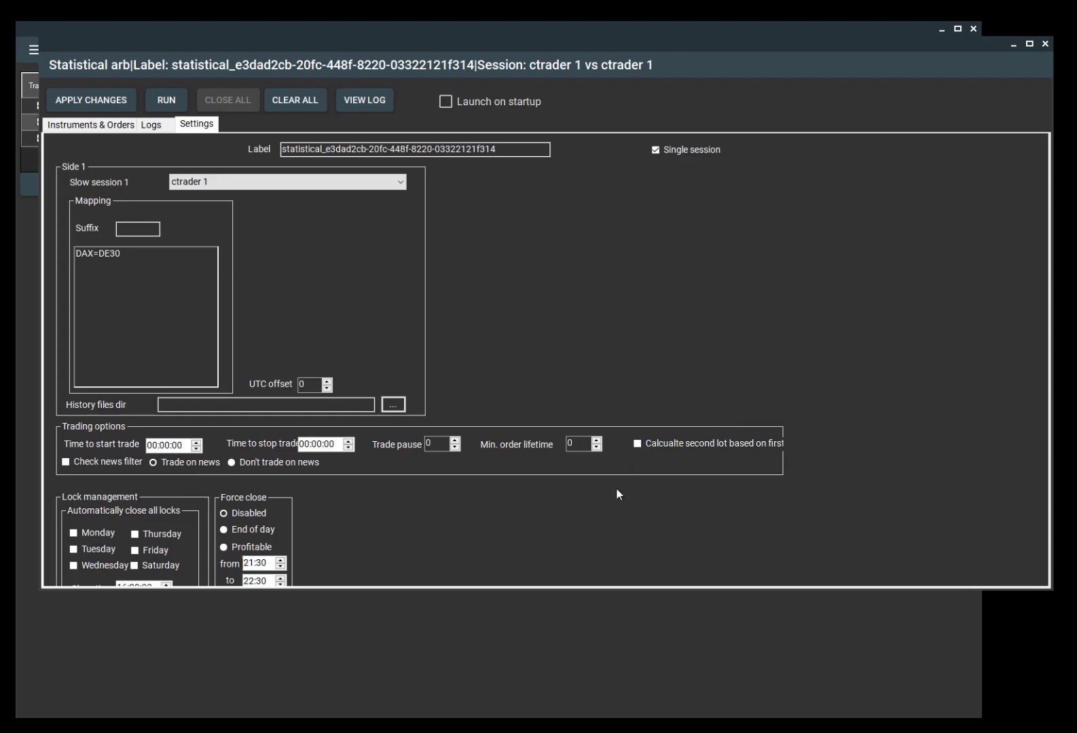
{"action": "left_click", "coordinate": [637, 443]}
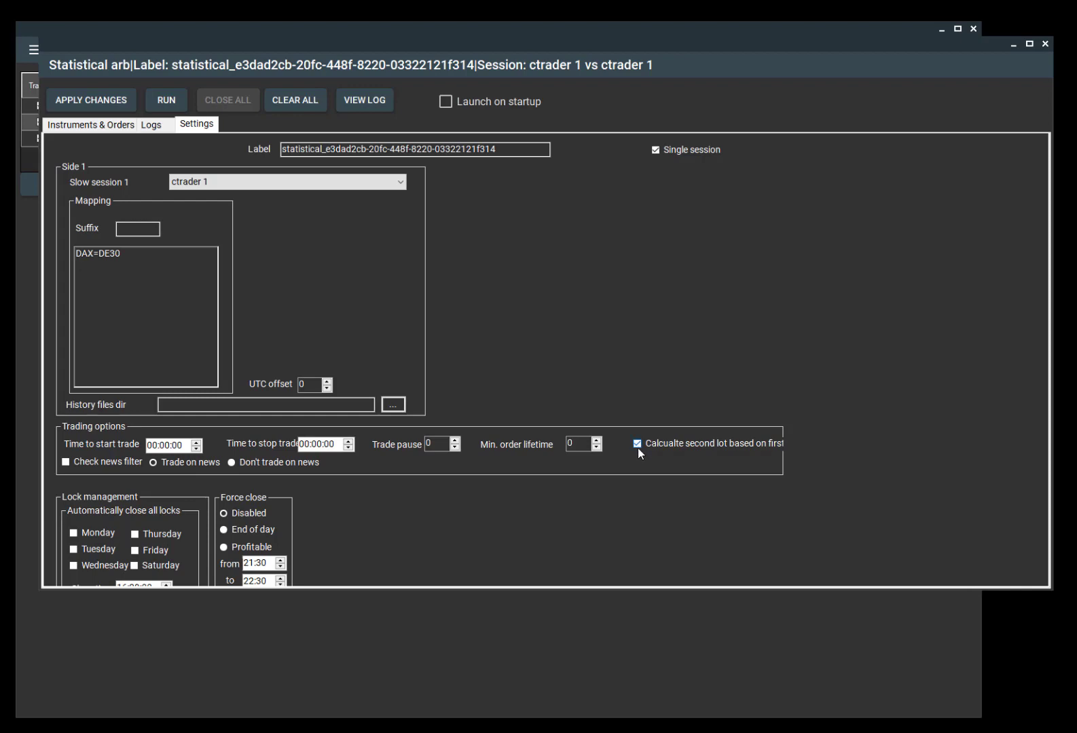
{"action": "mouse_move", "coordinate": [780, 455]}
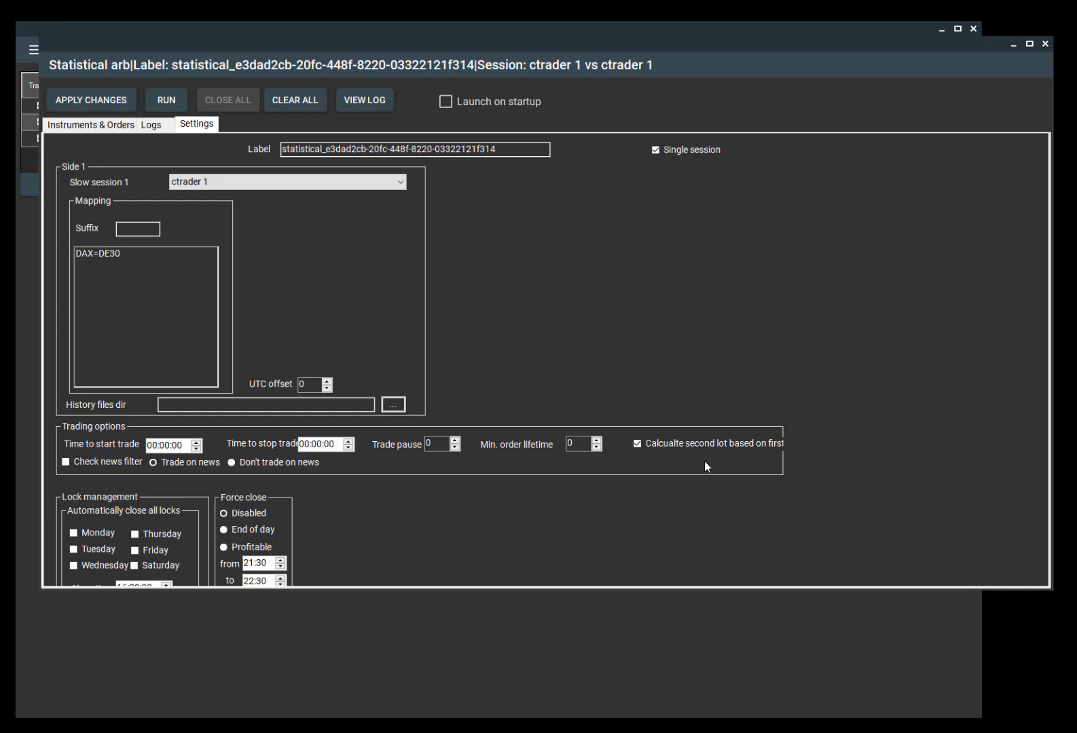
{"action": "mouse_move", "coordinate": [711, 470]}
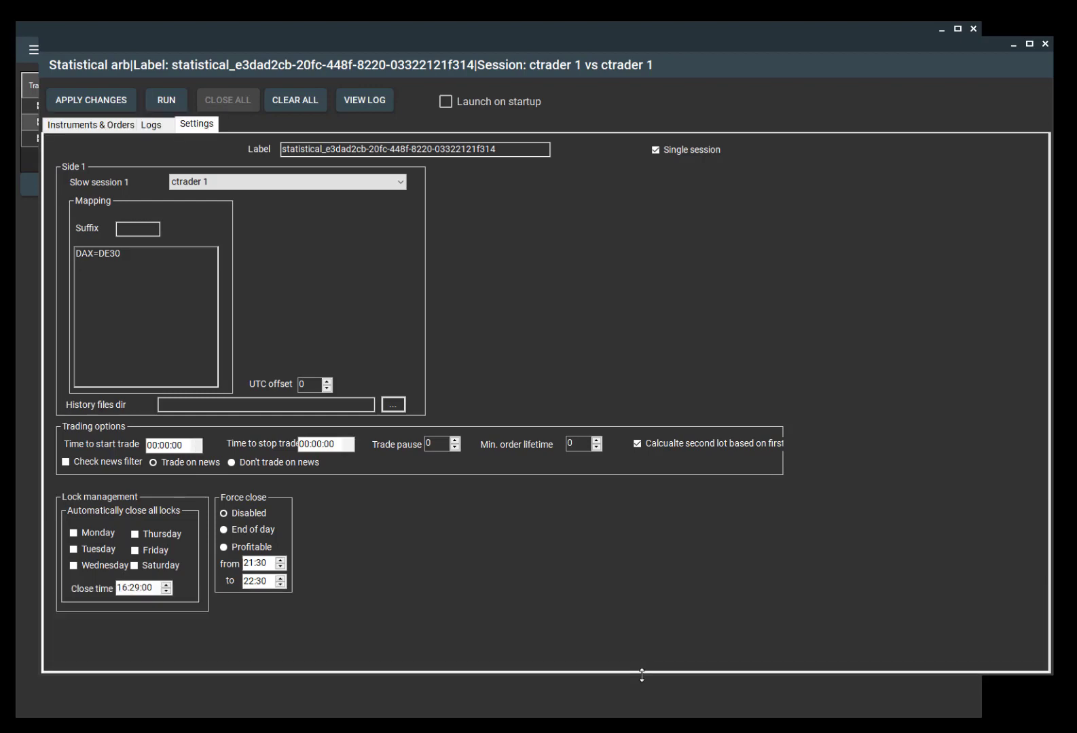
{"action": "mouse_move", "coordinate": [98, 621]}
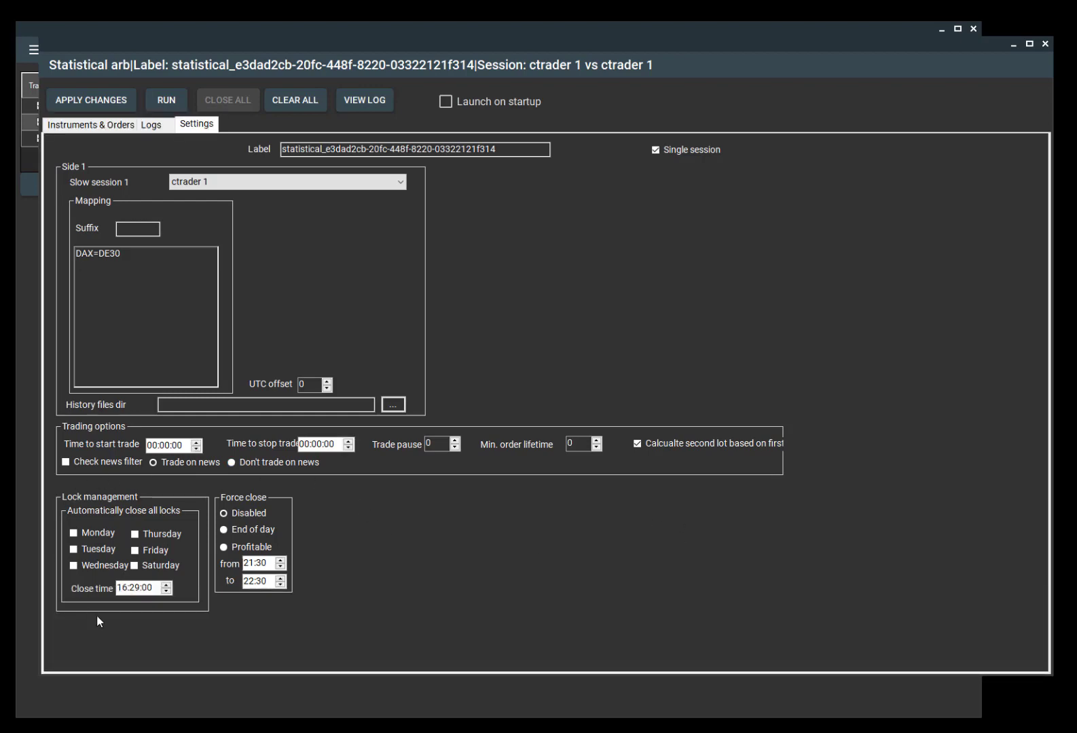
{"action": "mouse_move", "coordinate": [307, 606]}
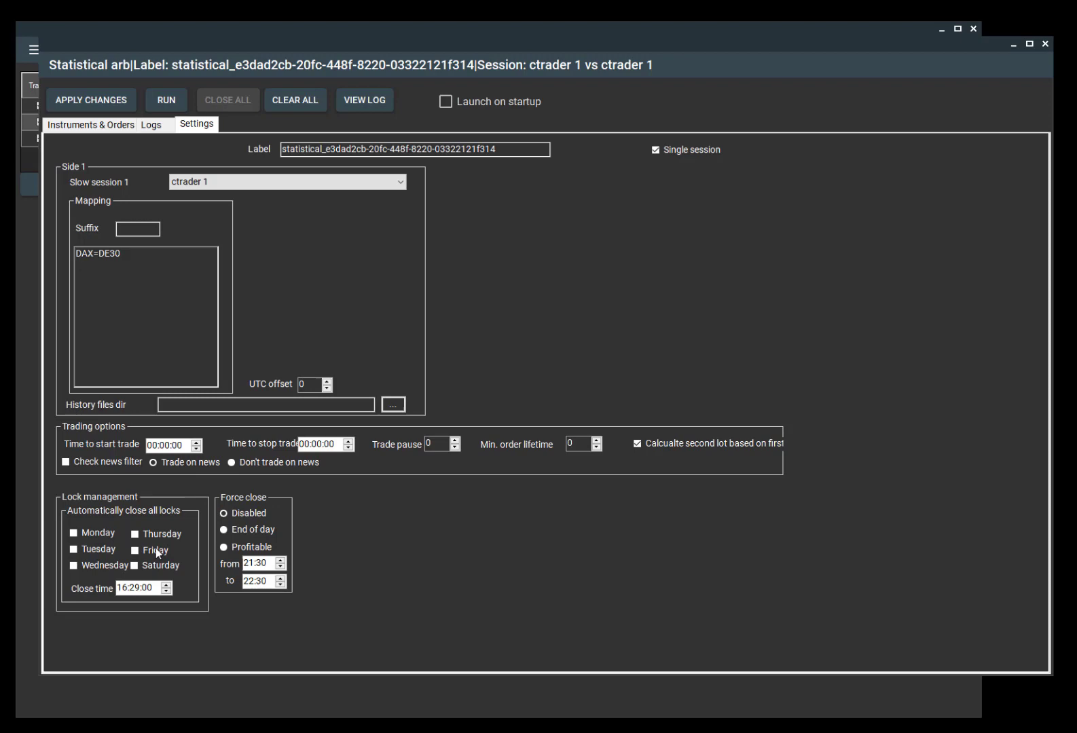
{"action": "left_click", "coordinate": [73, 565]}
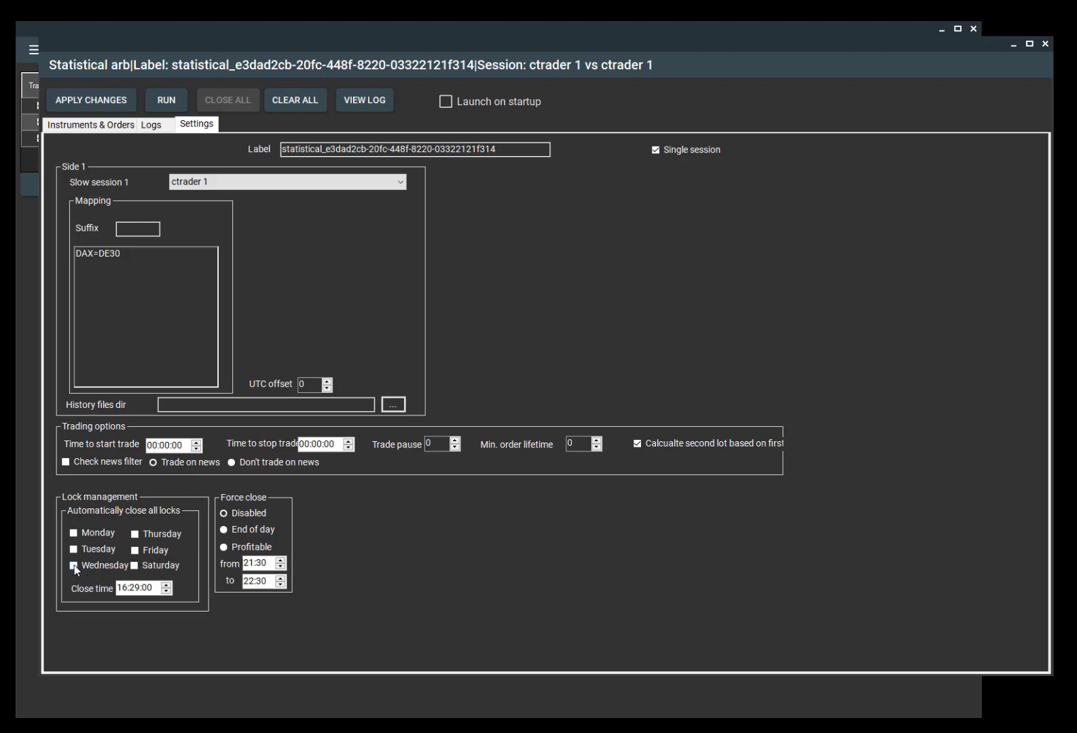
{"action": "left_click", "coordinate": [73, 565]}
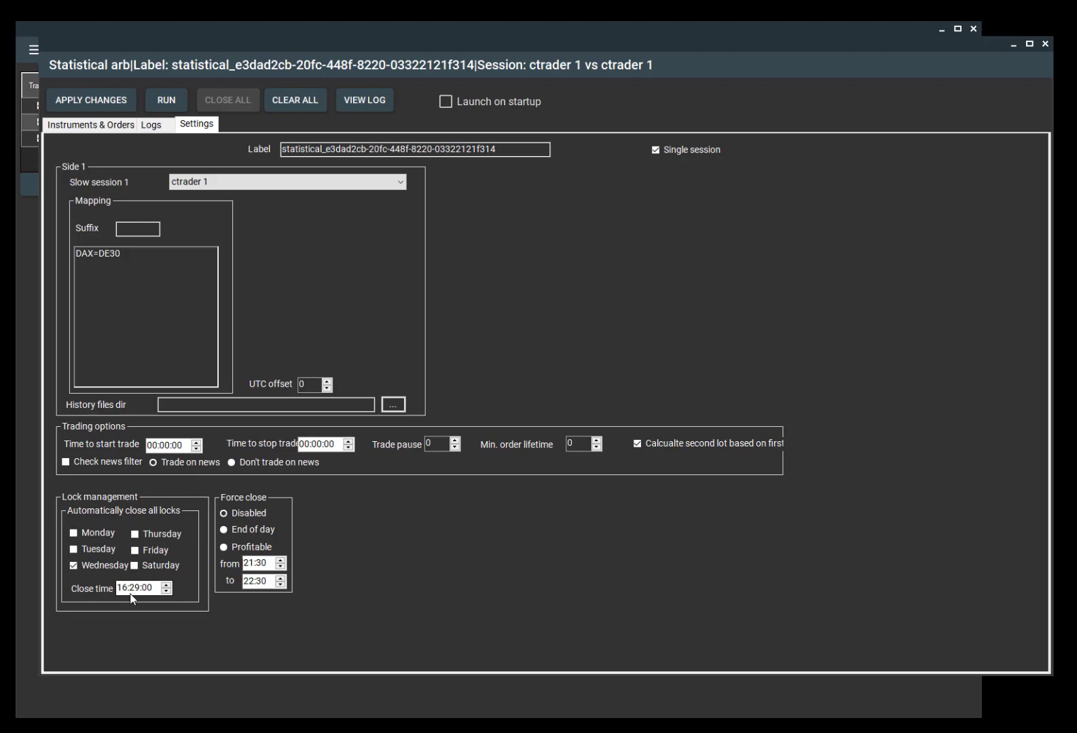
{"action": "left_click", "coordinate": [142, 588]}
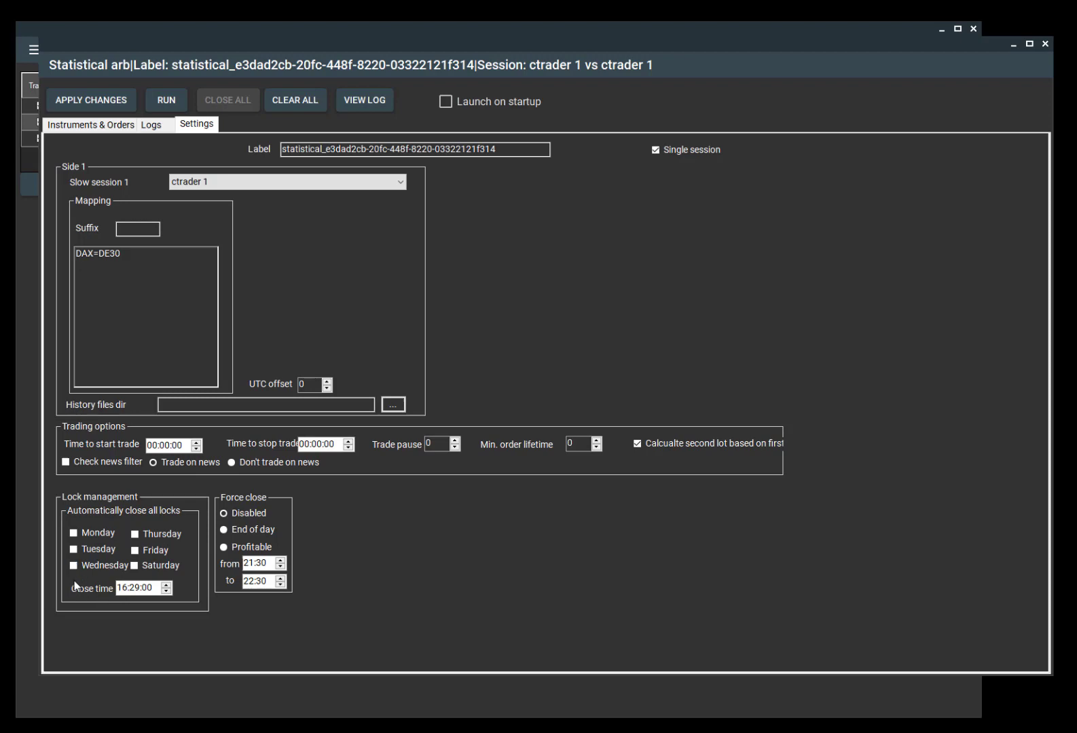
{"action": "mouse_move", "coordinate": [246, 491]}
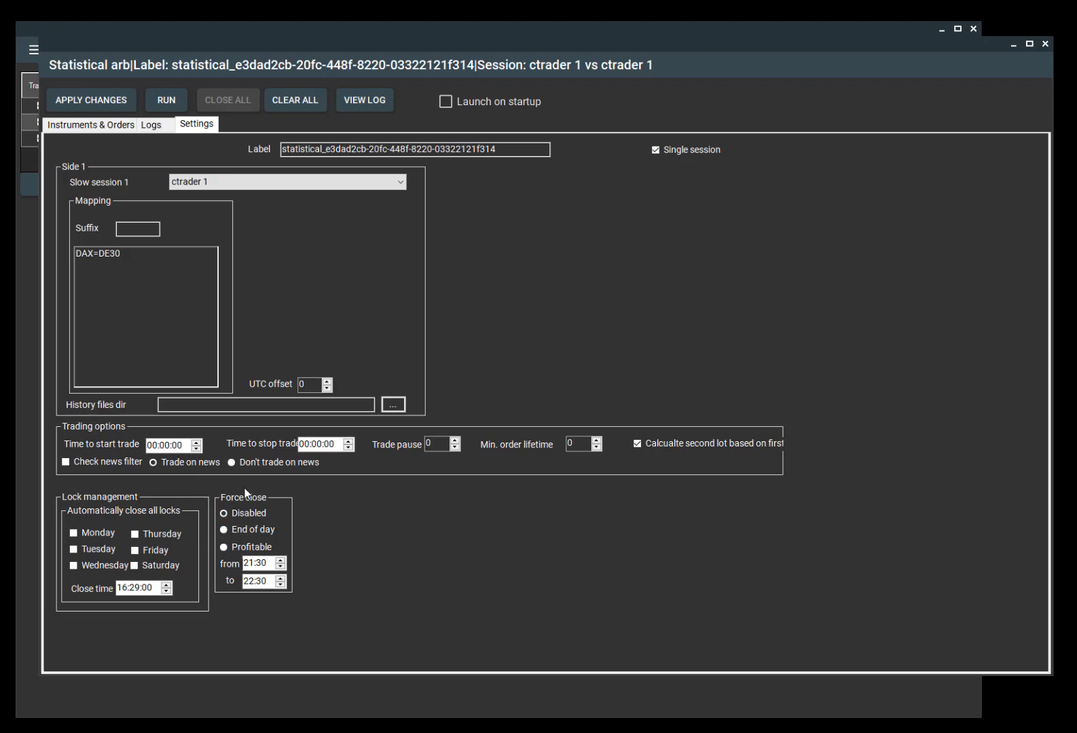
{"action": "mouse_move", "coordinate": [392, 512]}
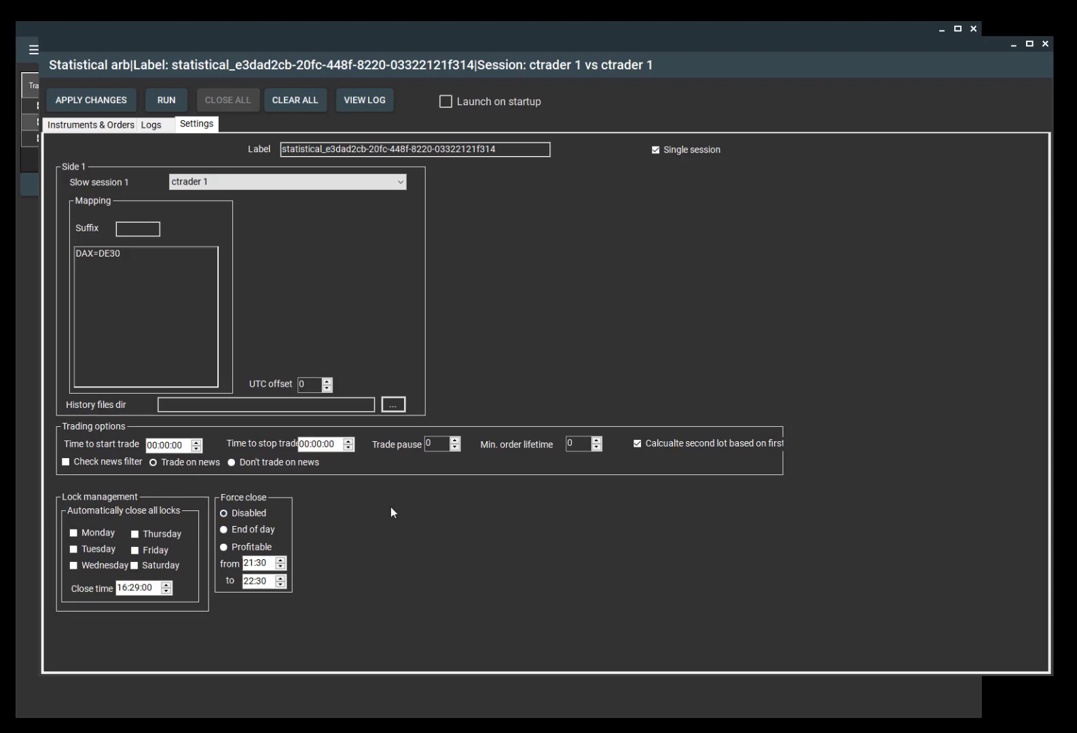
- Change Force close from Disabled to Profitable, keeping the 21:30–22:30 window
{"action": "left_click", "coordinate": [223, 512]}
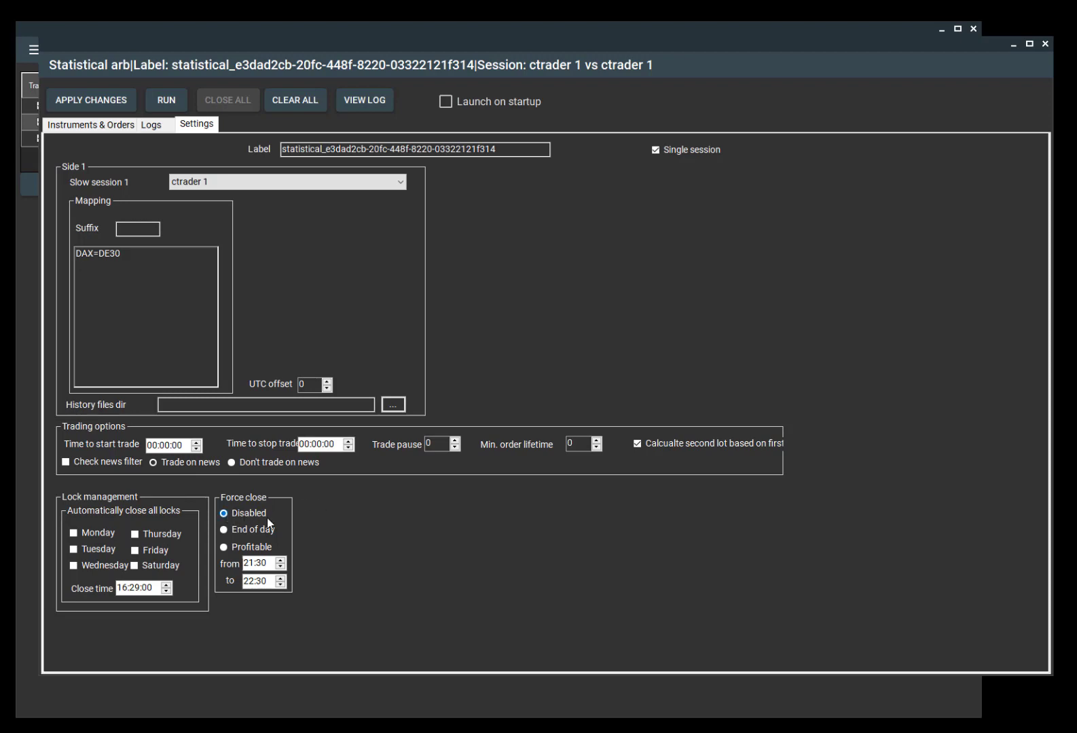
{"action": "left_click", "coordinate": [223, 529]}
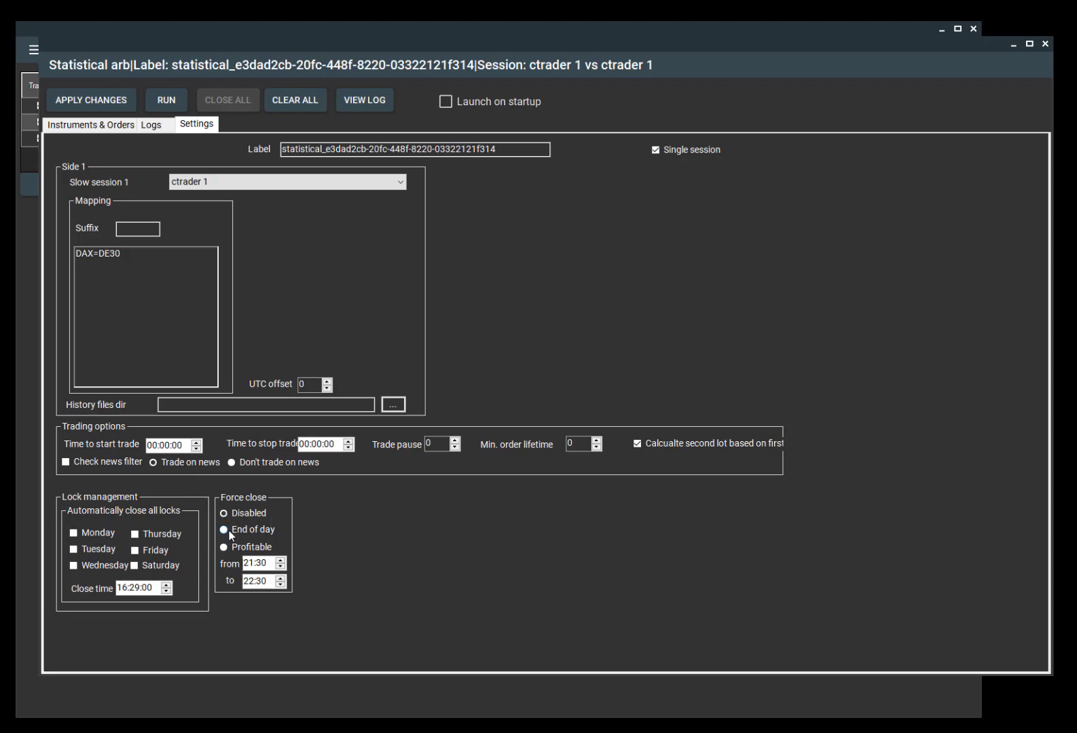
{"action": "left_click", "coordinate": [223, 530]}
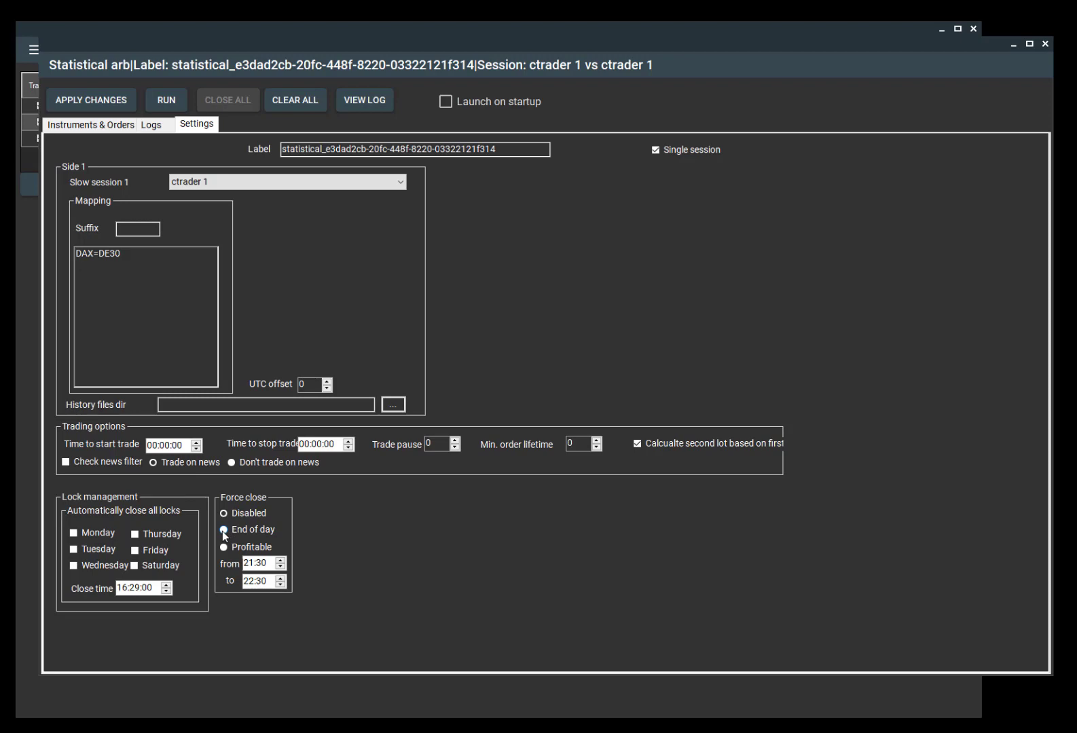
{"action": "left_click", "coordinate": [224, 513]}
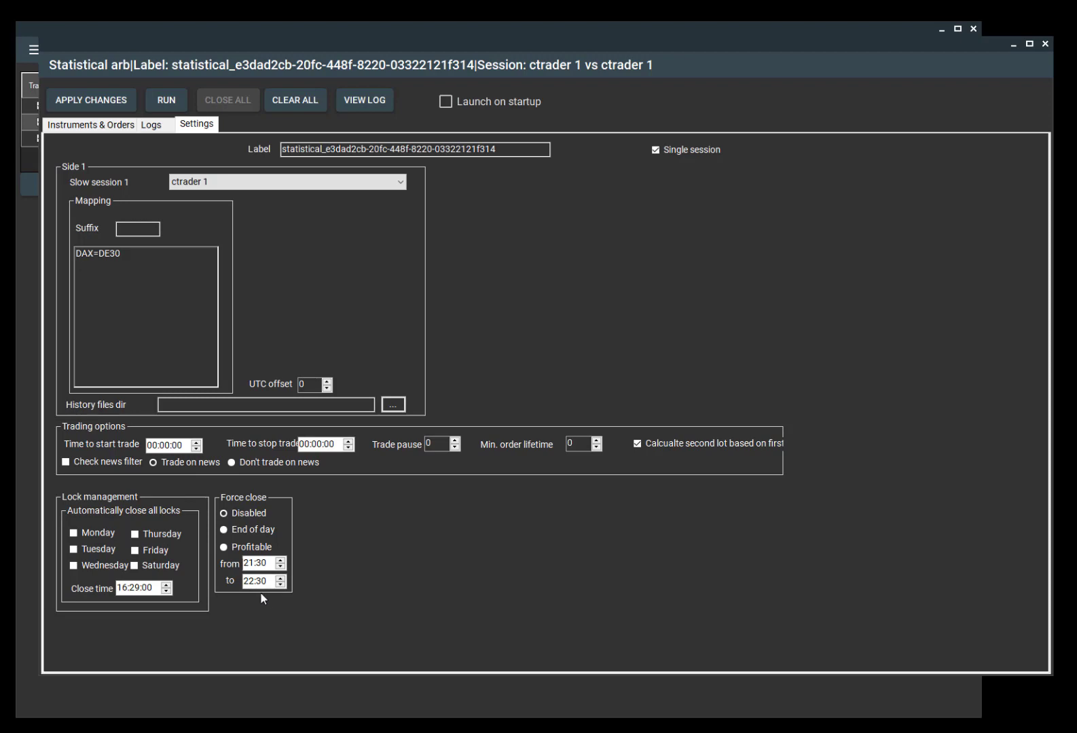
{"action": "left_click", "coordinate": [224, 547]}
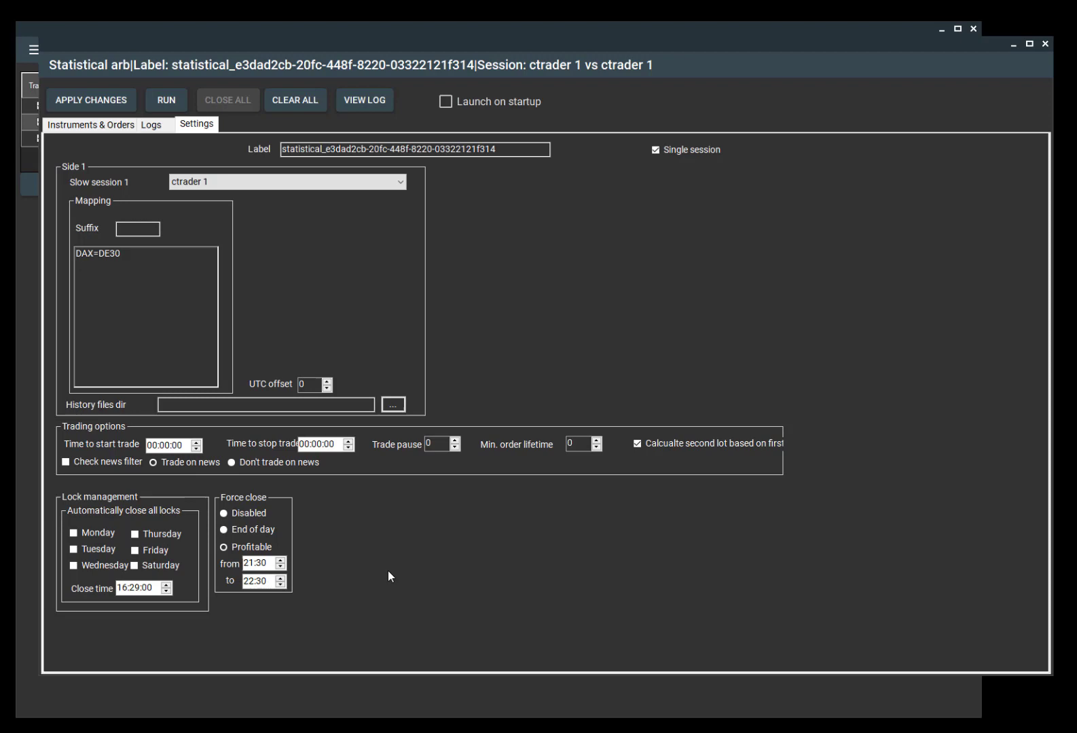
{"action": "mouse_move", "coordinate": [414, 619]}
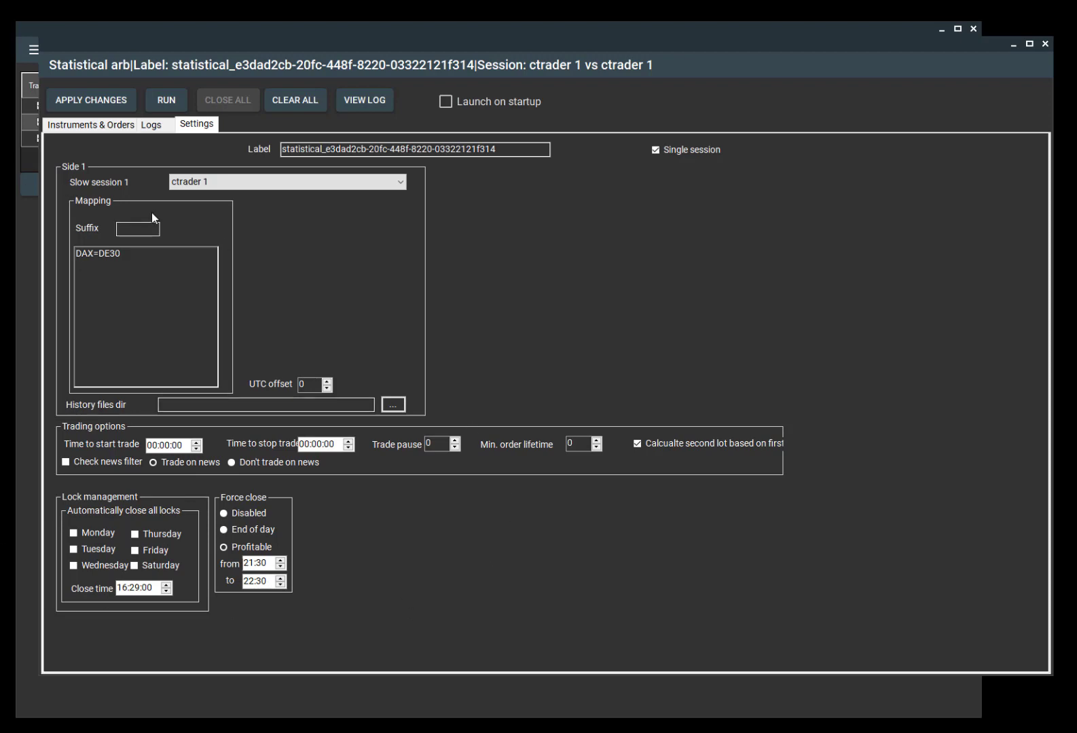
- Apply the settings and set XAUUSD/XAGUSD lot sizes to 1 and 0.2
{"action": "left_click", "coordinate": [91, 101]}
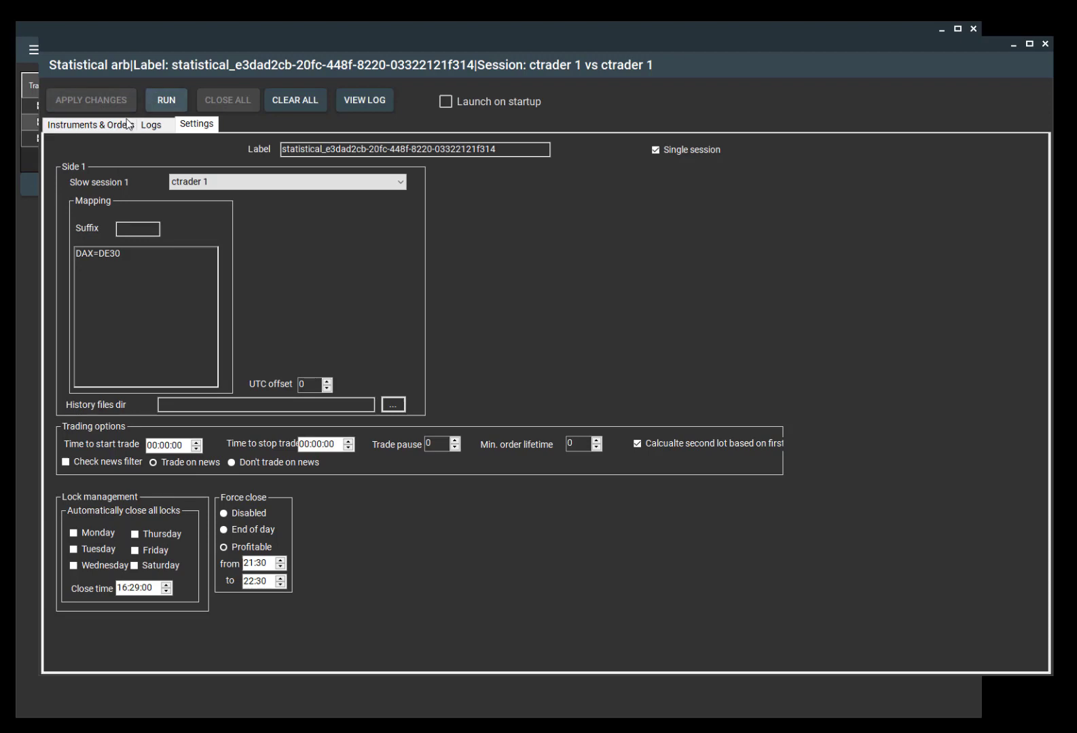
{"action": "left_click", "coordinate": [89, 124]}
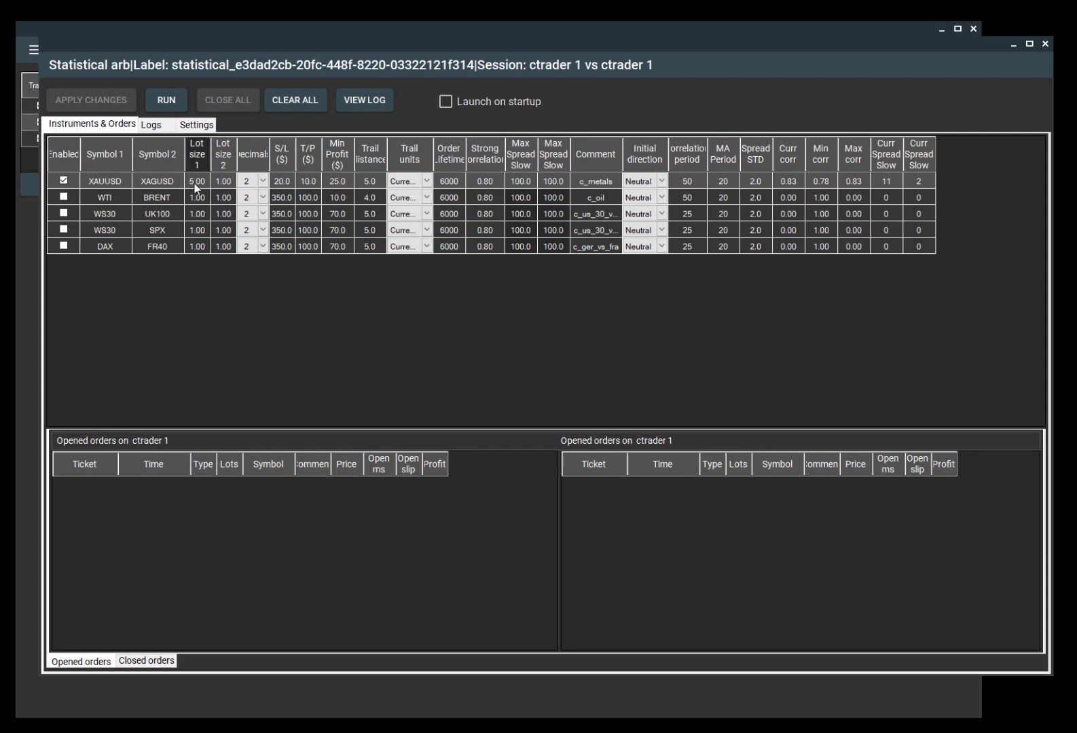
{"action": "double_click", "coordinate": [197, 181]}
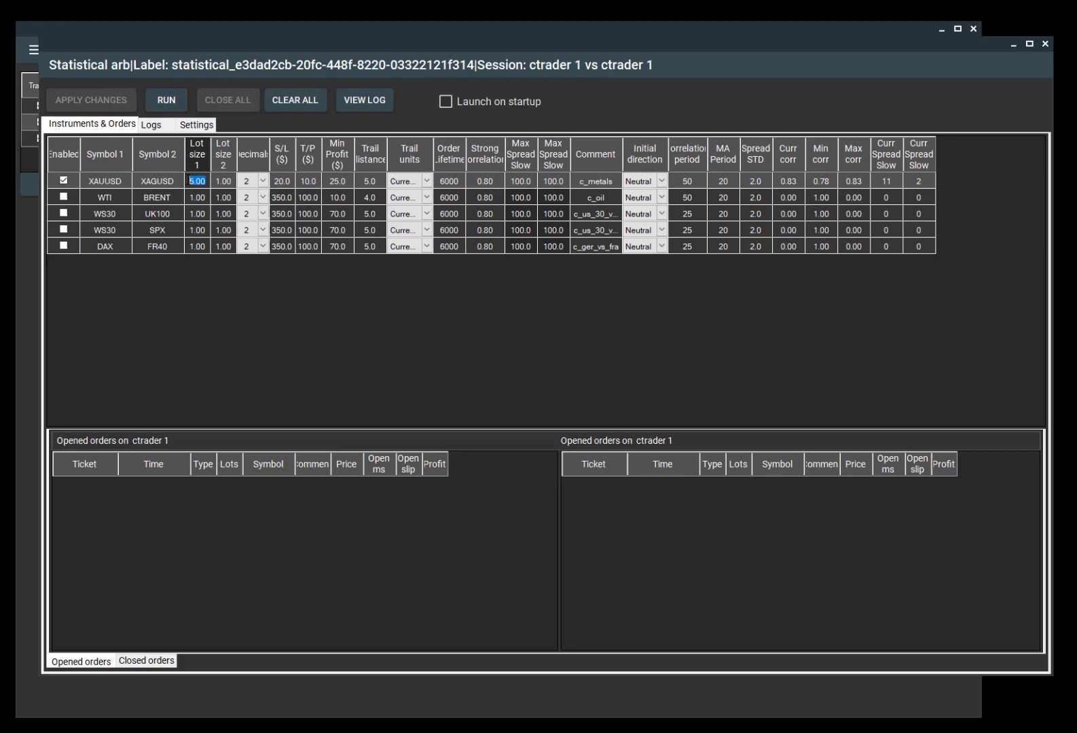
{"action": "type", "text": "0.2"}
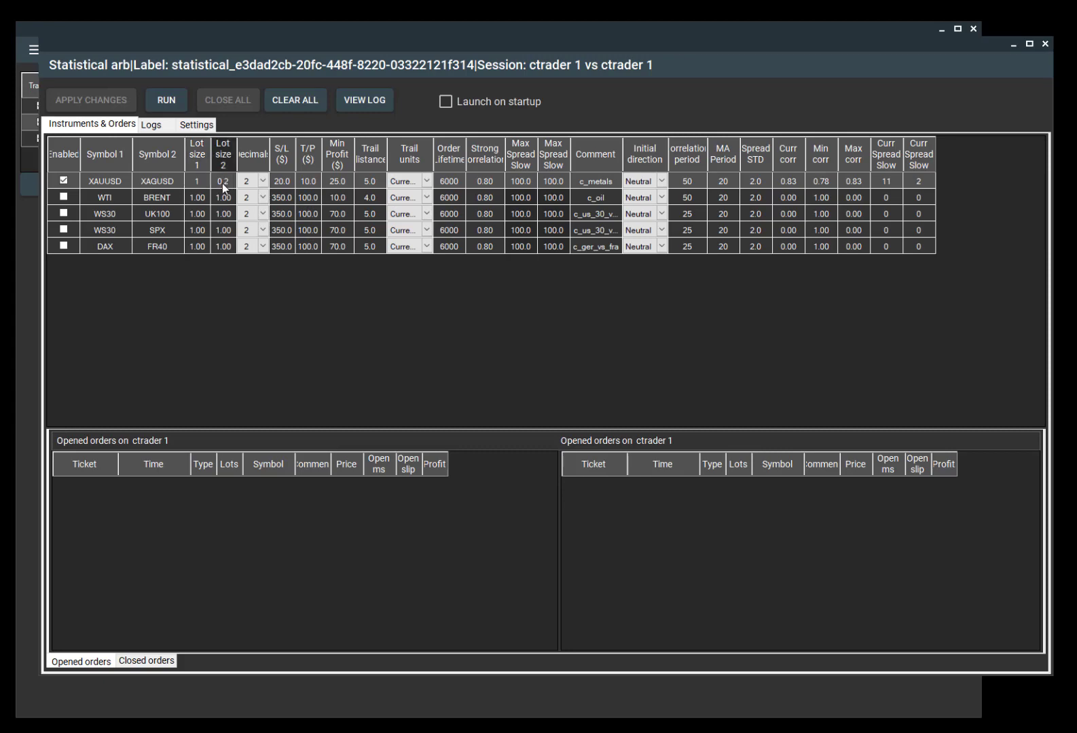
{"action": "left_click", "coordinate": [195, 124]}
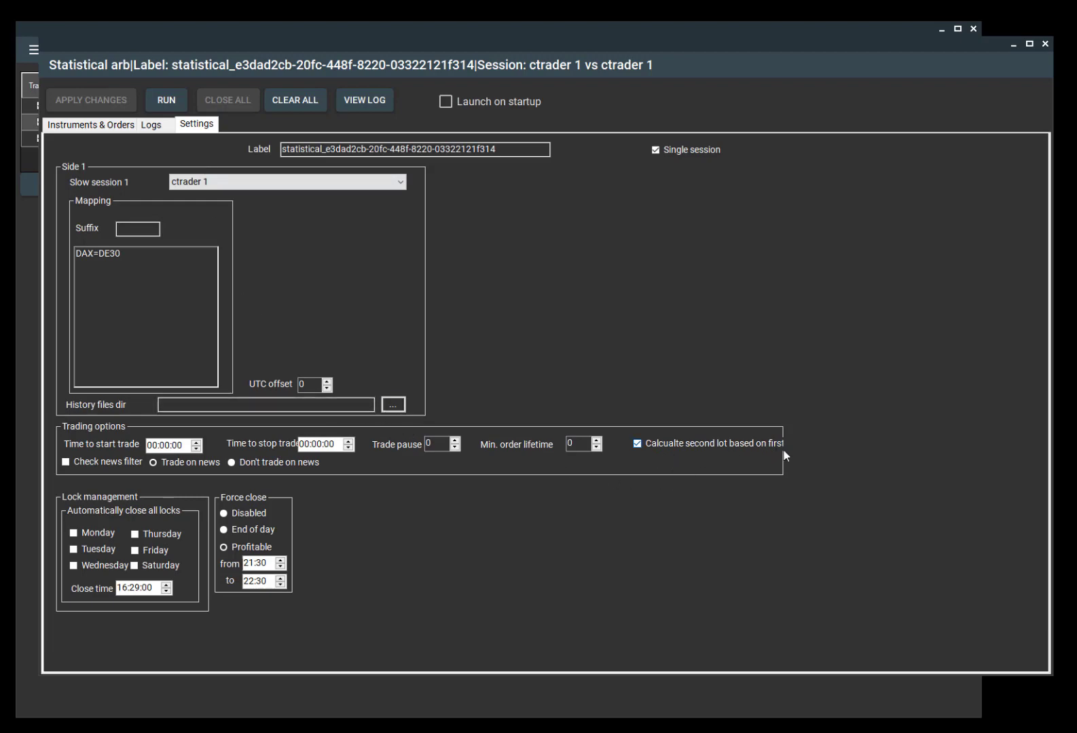
{"action": "mouse_move", "coordinate": [242, 186]}
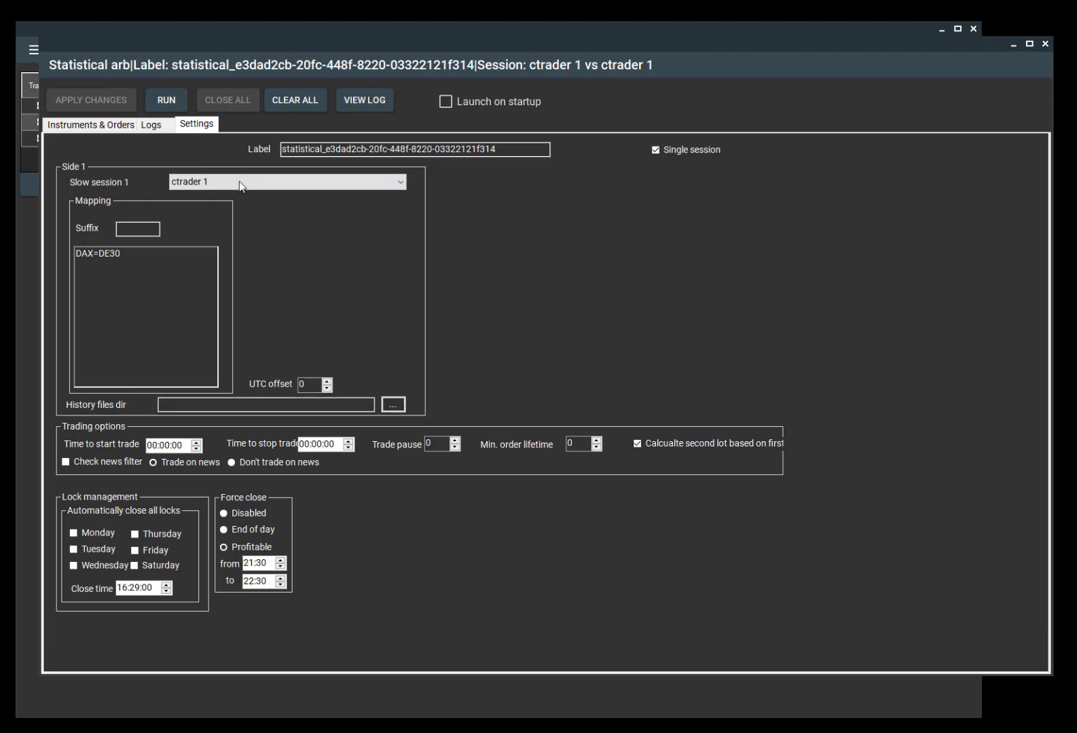
{"action": "left_click", "coordinate": [91, 125]}
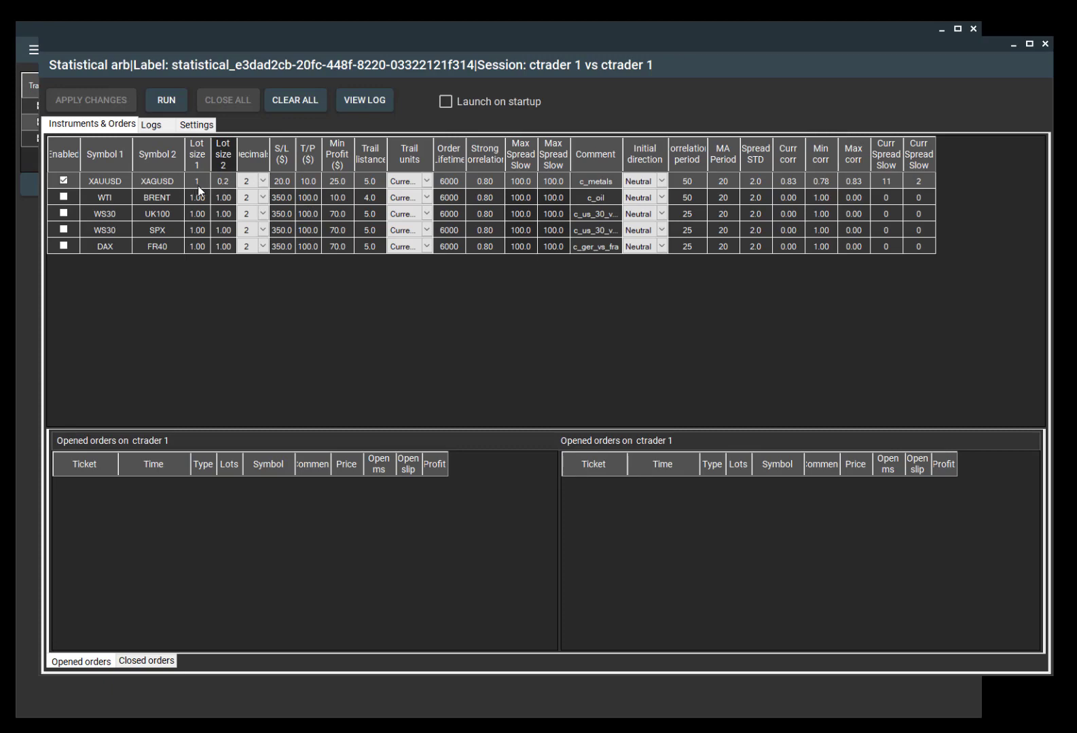
- Edit the XAUUSD/XAGUSD Lot size cells, ending with Lot size 1 = 5 and Lot size 2 = 1
{"action": "double_click", "coordinate": [223, 181]}
{"action": "type", "text": "1"}
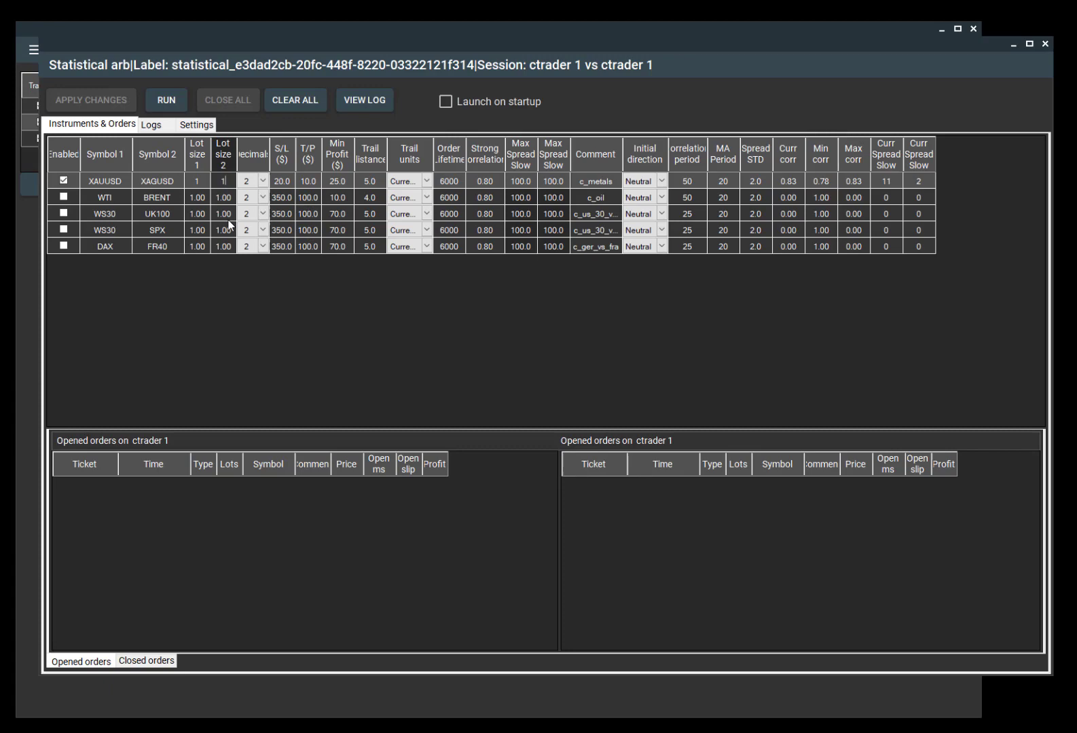
{"action": "left_click", "coordinate": [197, 180]}
{"action": "type", "text": "5"}
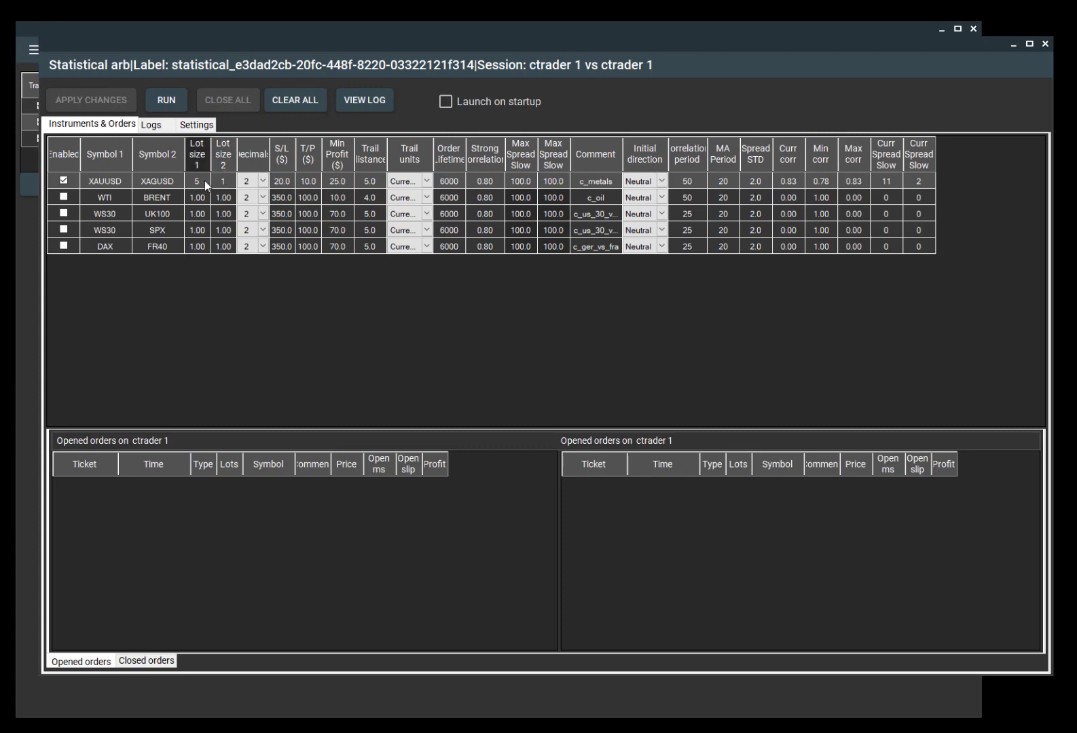
{"action": "left_click", "coordinate": [223, 181]}
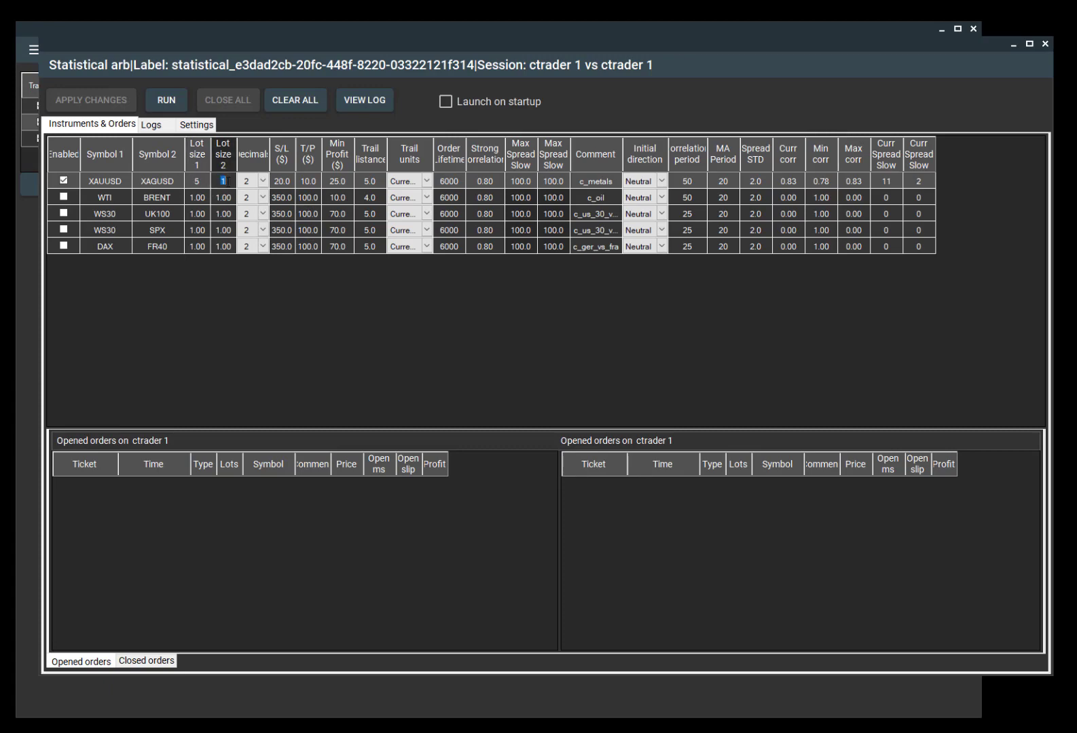
{"action": "type", "text": "0.2"}
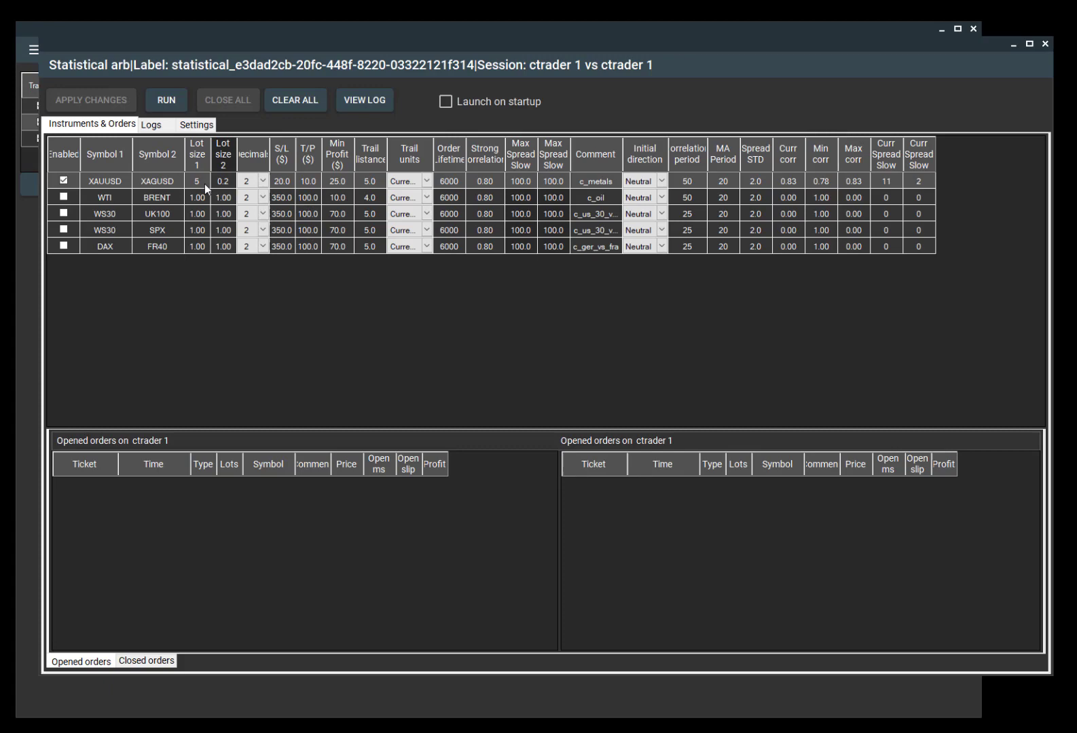
{"action": "left_click", "coordinate": [197, 181]}
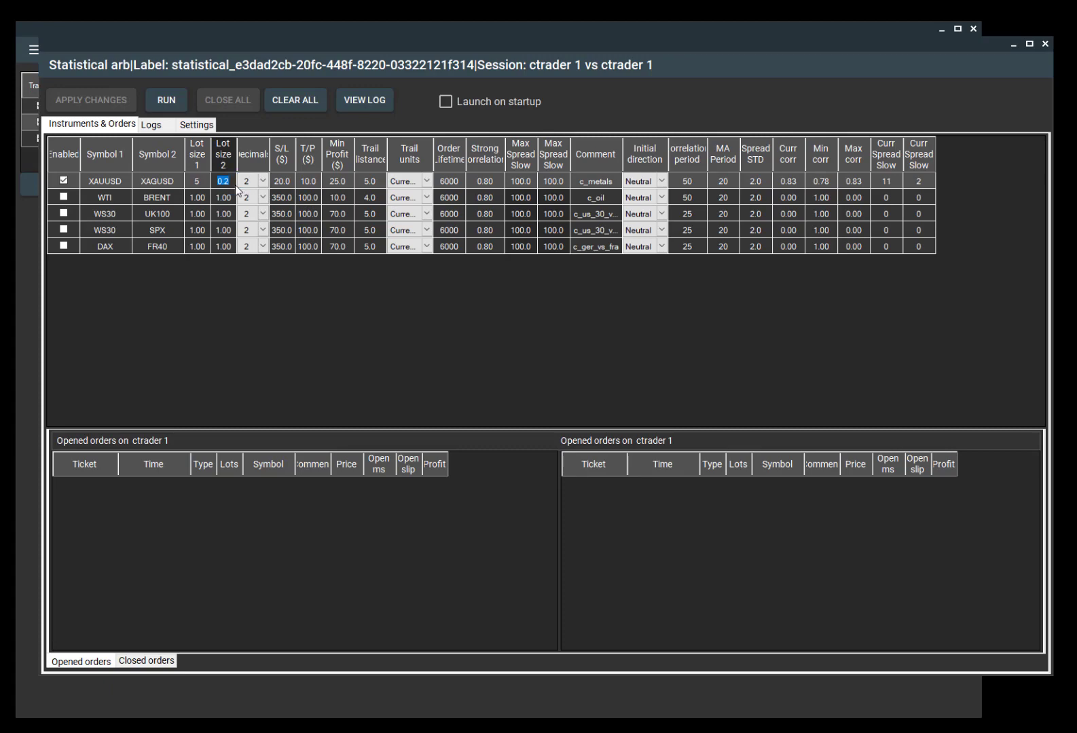
{"action": "type", "text": "1"}
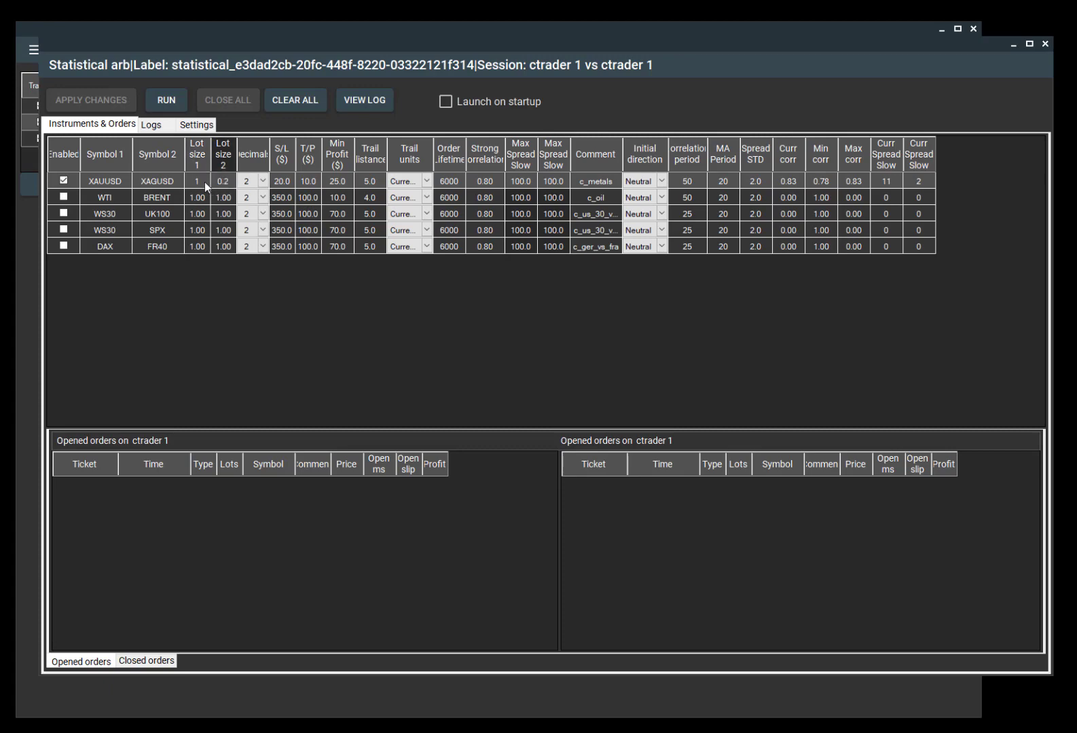
{"action": "left_click", "coordinate": [196, 181]}
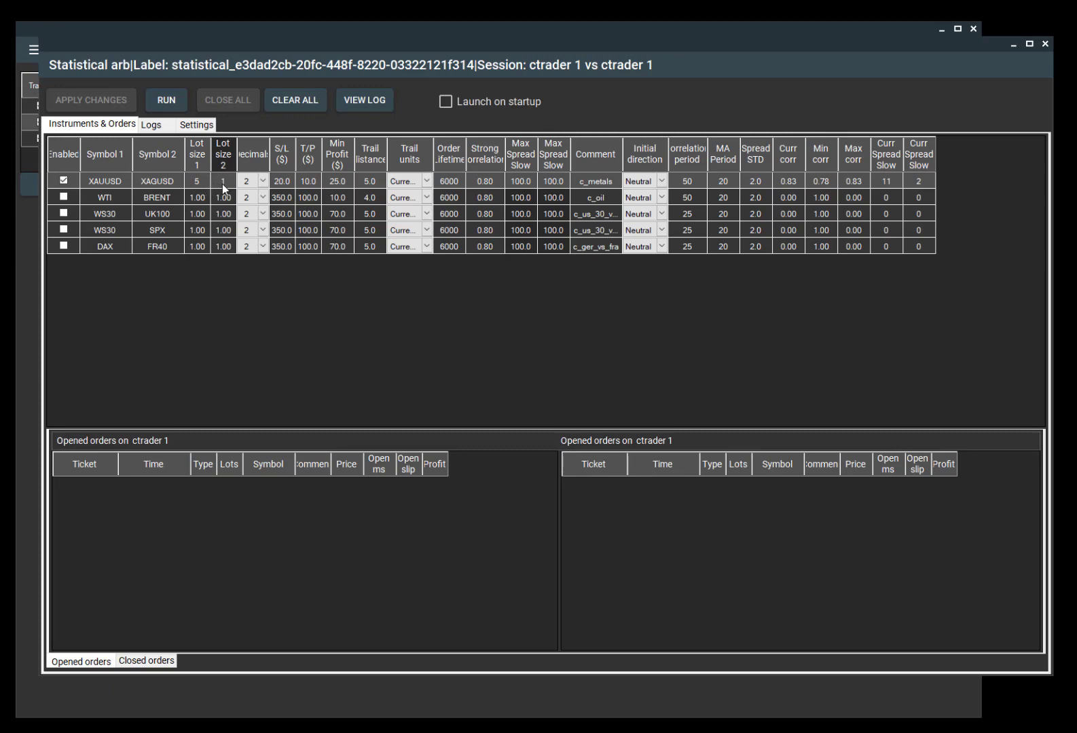
{"action": "mouse_move", "coordinate": [229, 179]}
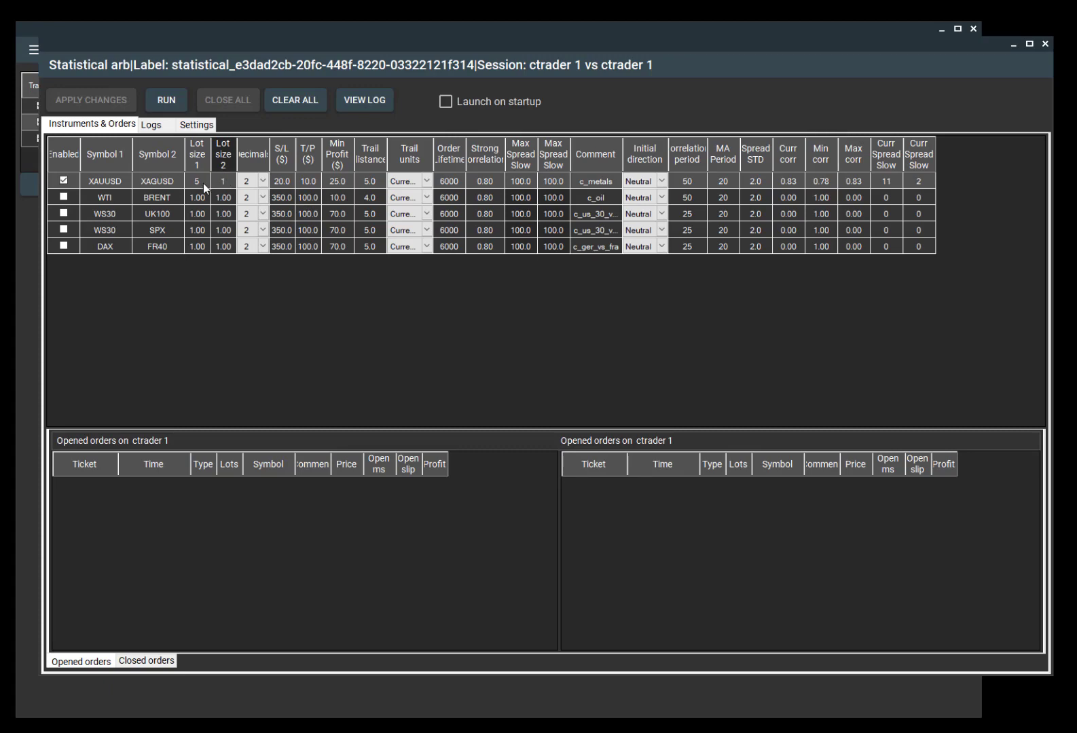
{"action": "left_click", "coordinate": [247, 181]}
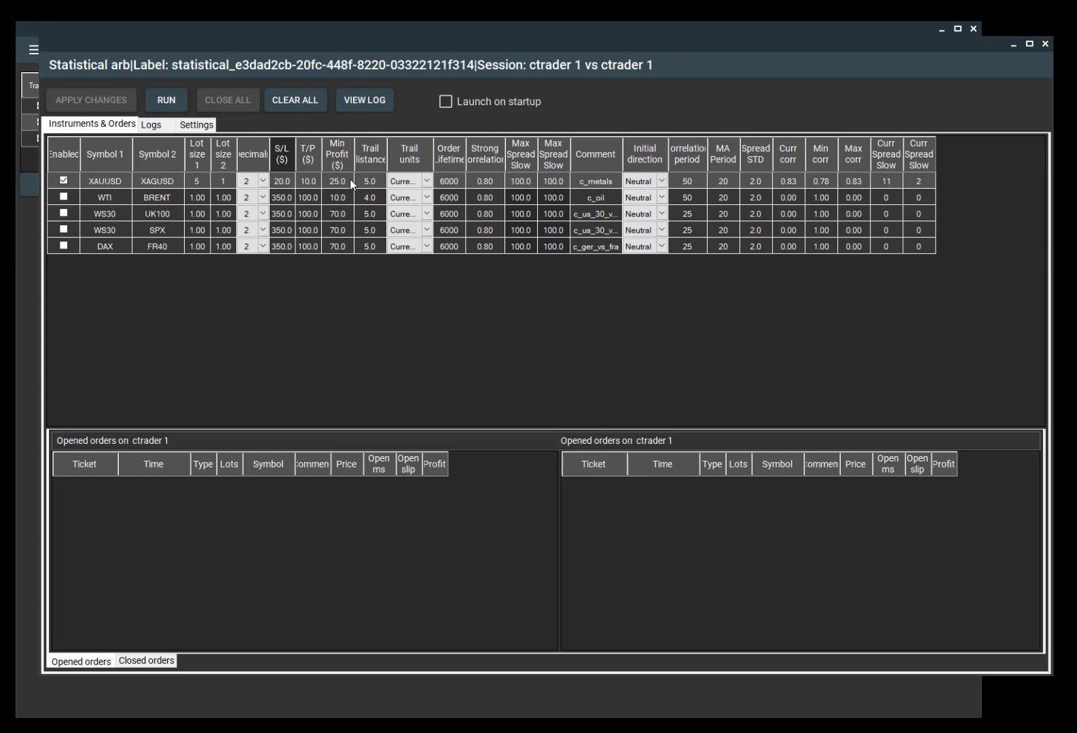
{"action": "mouse_move", "coordinate": [324, 306]}
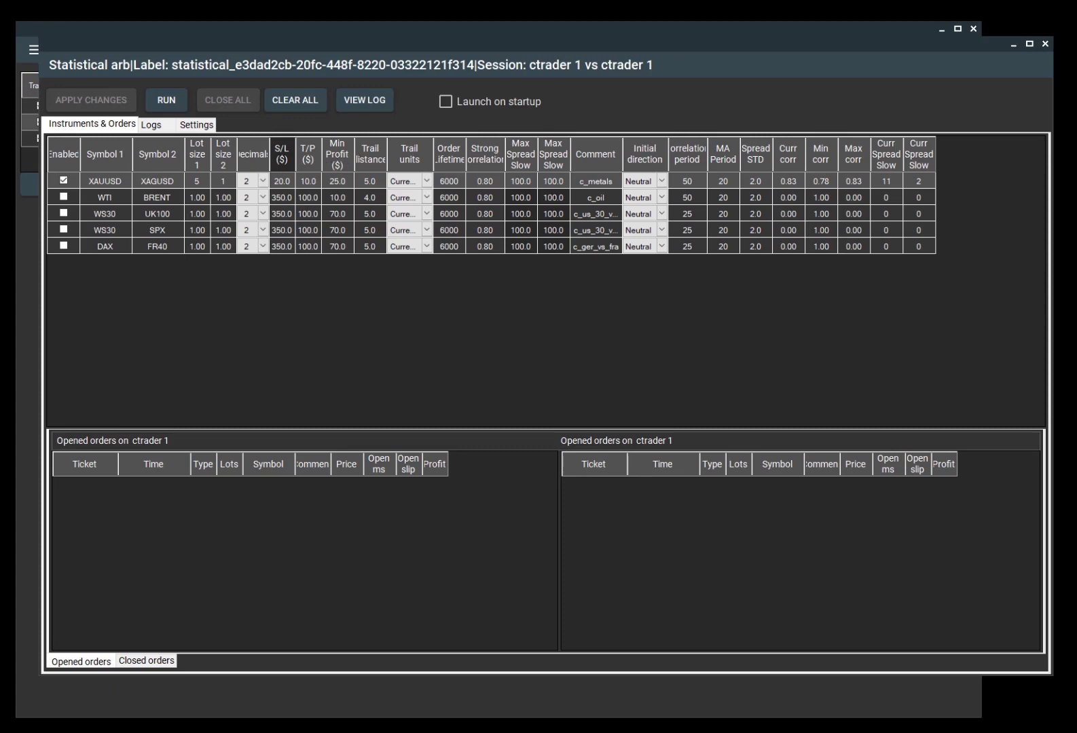
- Enter Min Profit 2.5 and Trail distance 0.5 for XAUUSD/XAGUSD, then RUN the strategy
{"action": "left_click", "coordinate": [337, 181]}
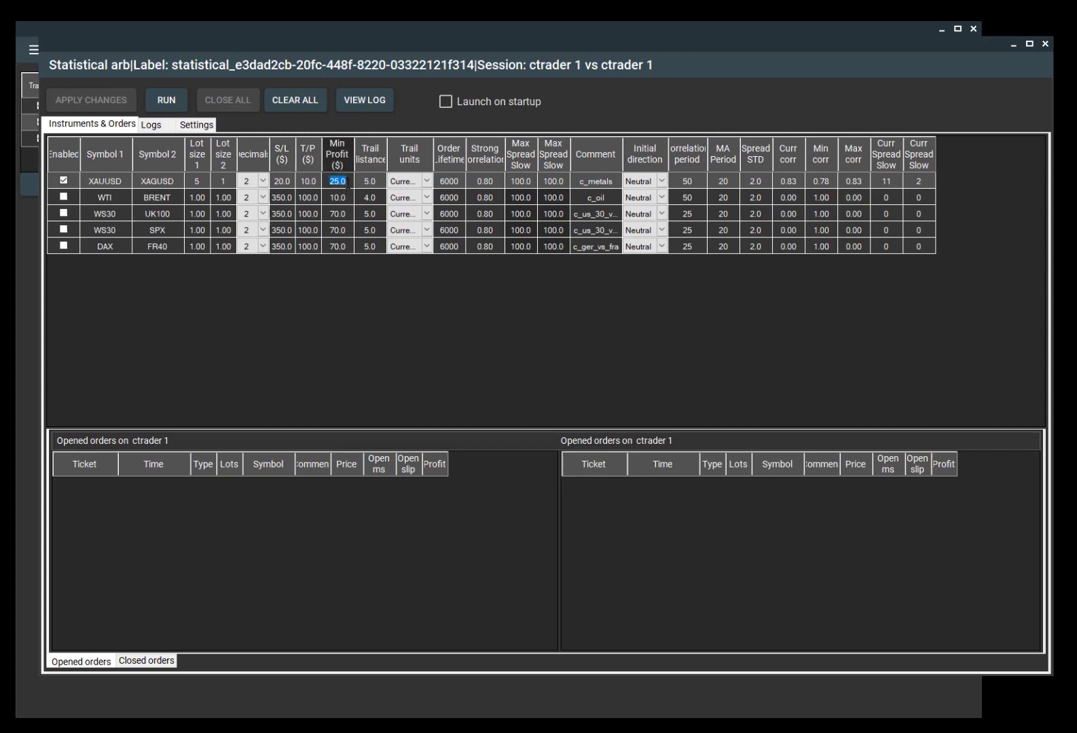
{"action": "type", "text": "2.5"}
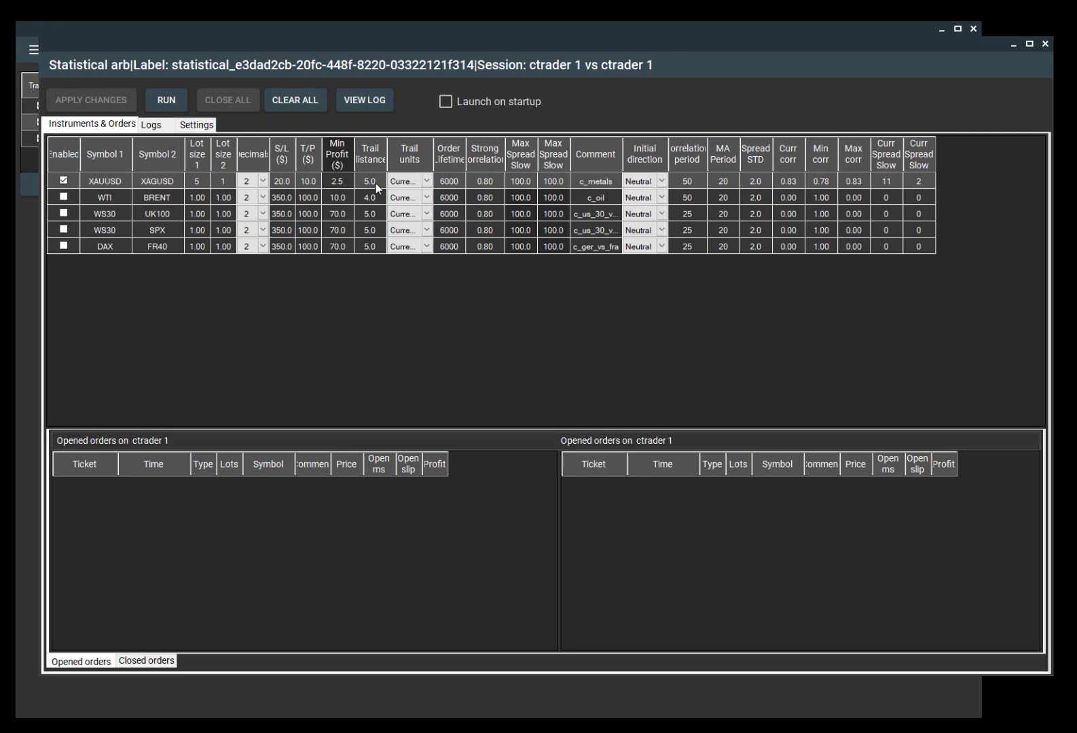
{"action": "left_click", "coordinate": [369, 181]}
{"action": "type", "text": "0.5"}
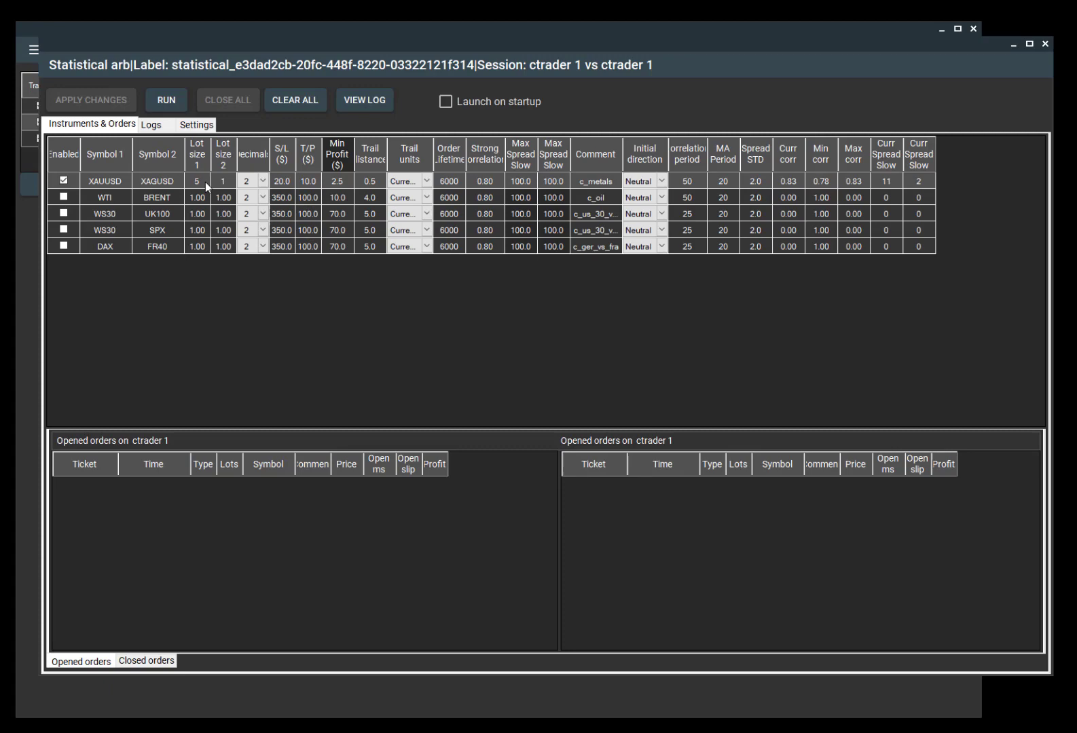
{"action": "mouse_move", "coordinate": [341, 192]}
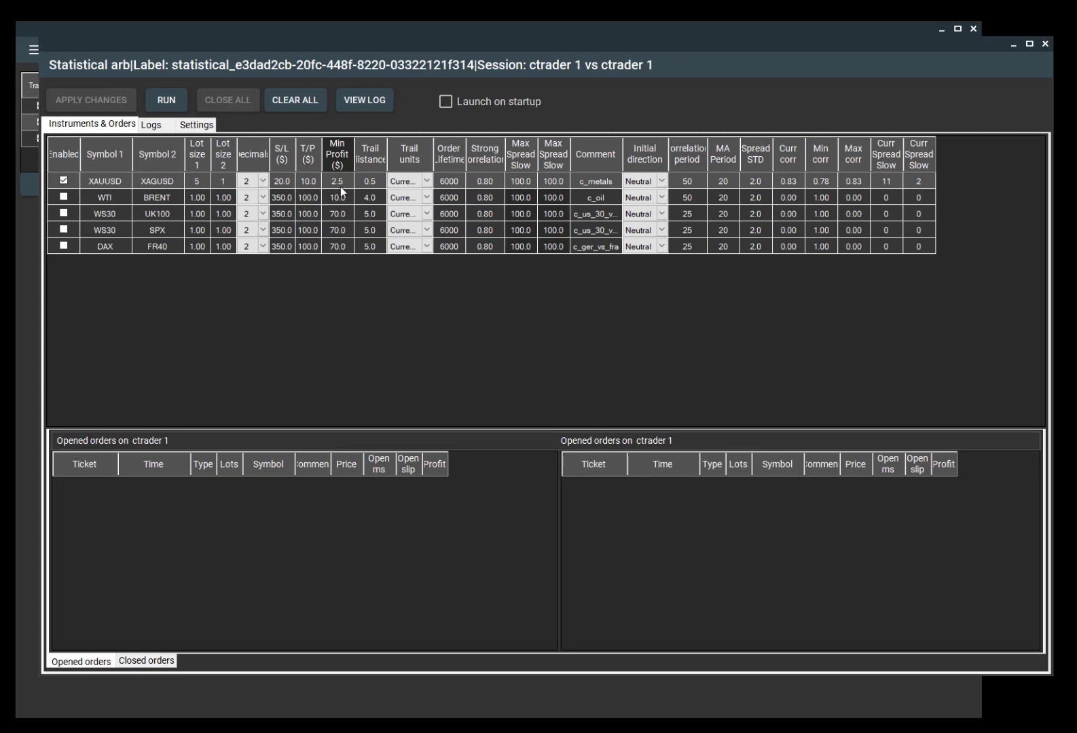
{"action": "mouse_move", "coordinate": [344, 187]}
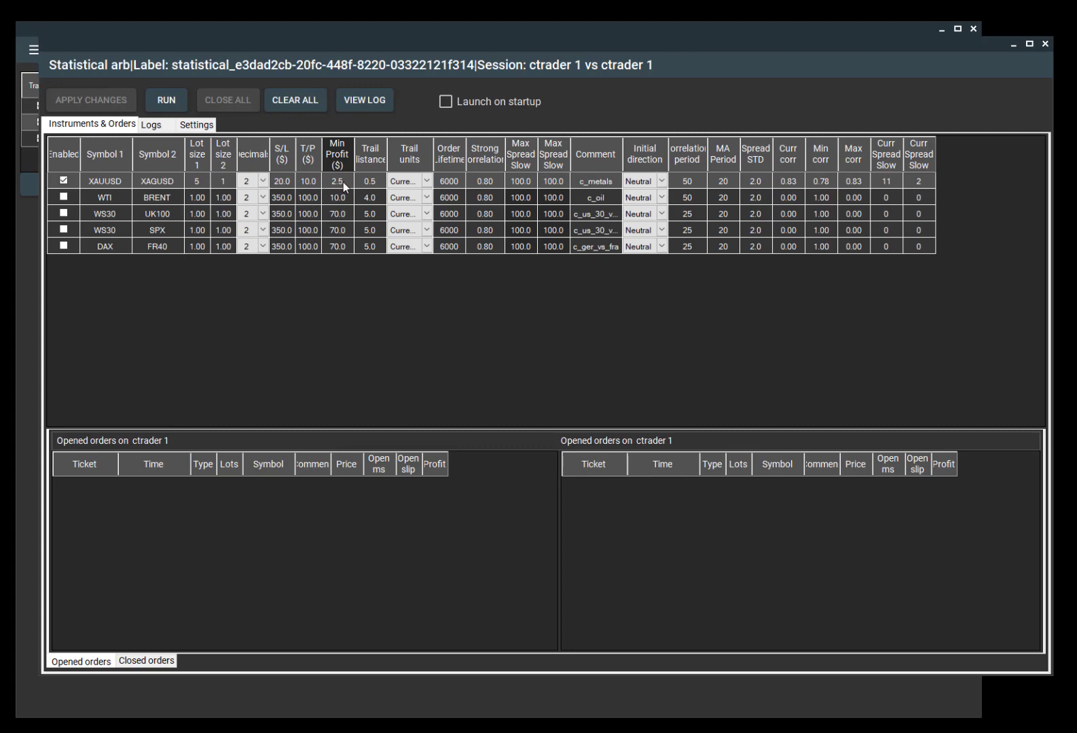
{"action": "mouse_move", "coordinate": [384, 193]}
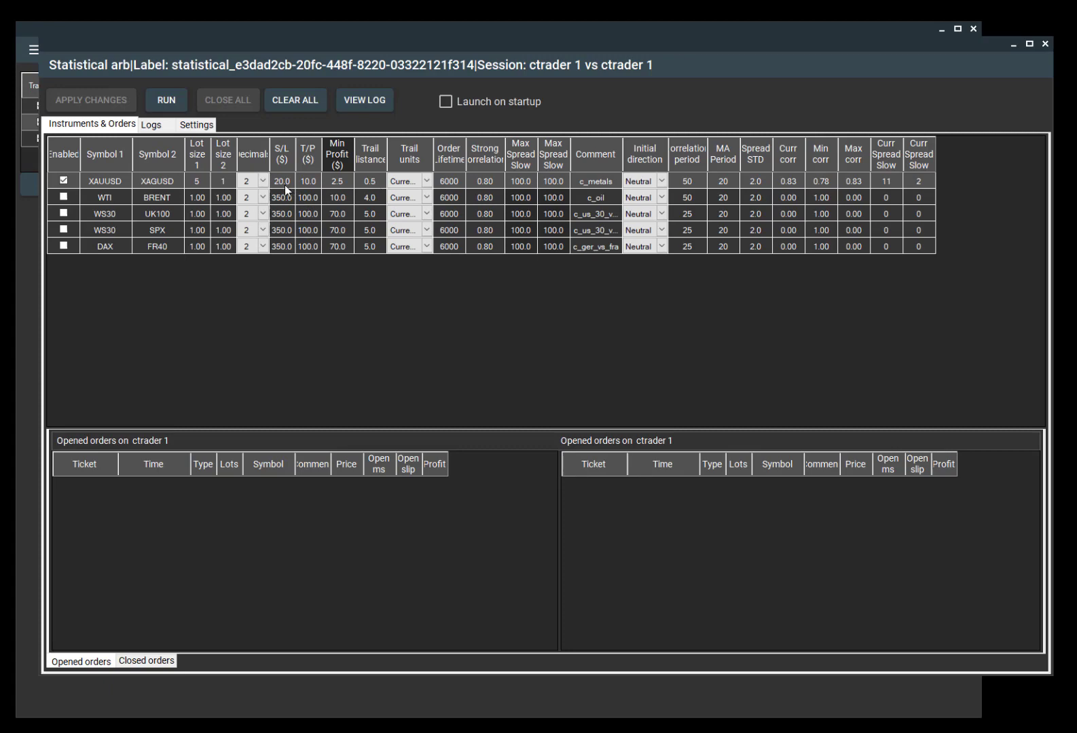
{"action": "mouse_move", "coordinate": [317, 188]}
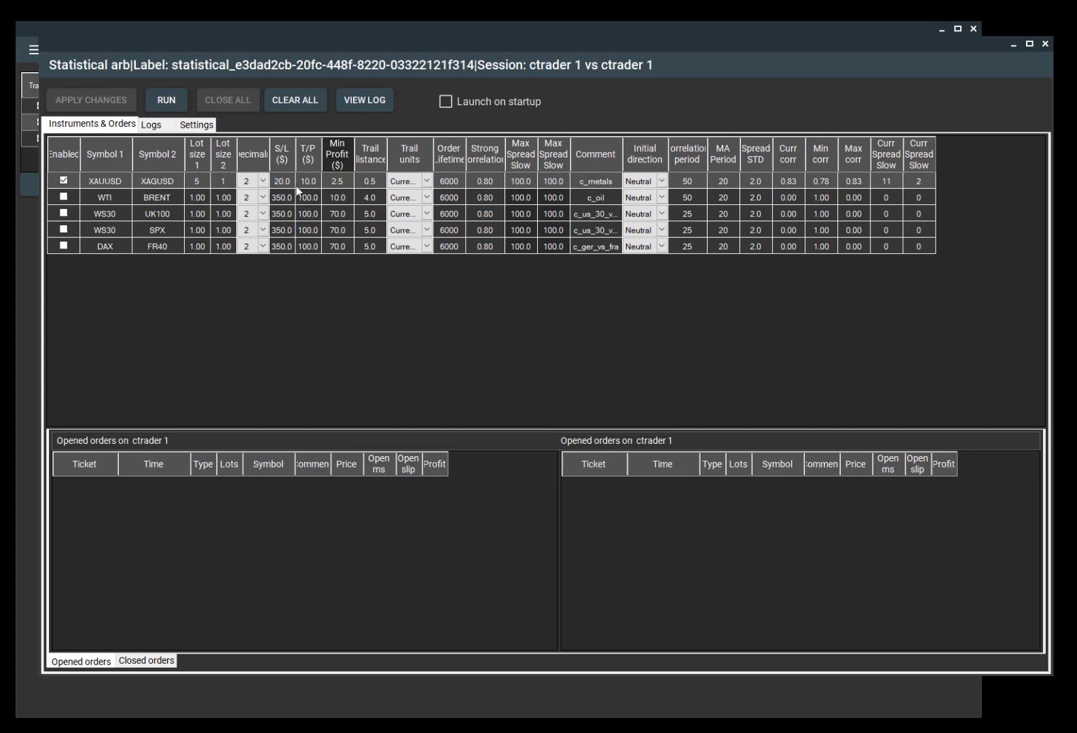
{"action": "mouse_move", "coordinate": [183, 181]}
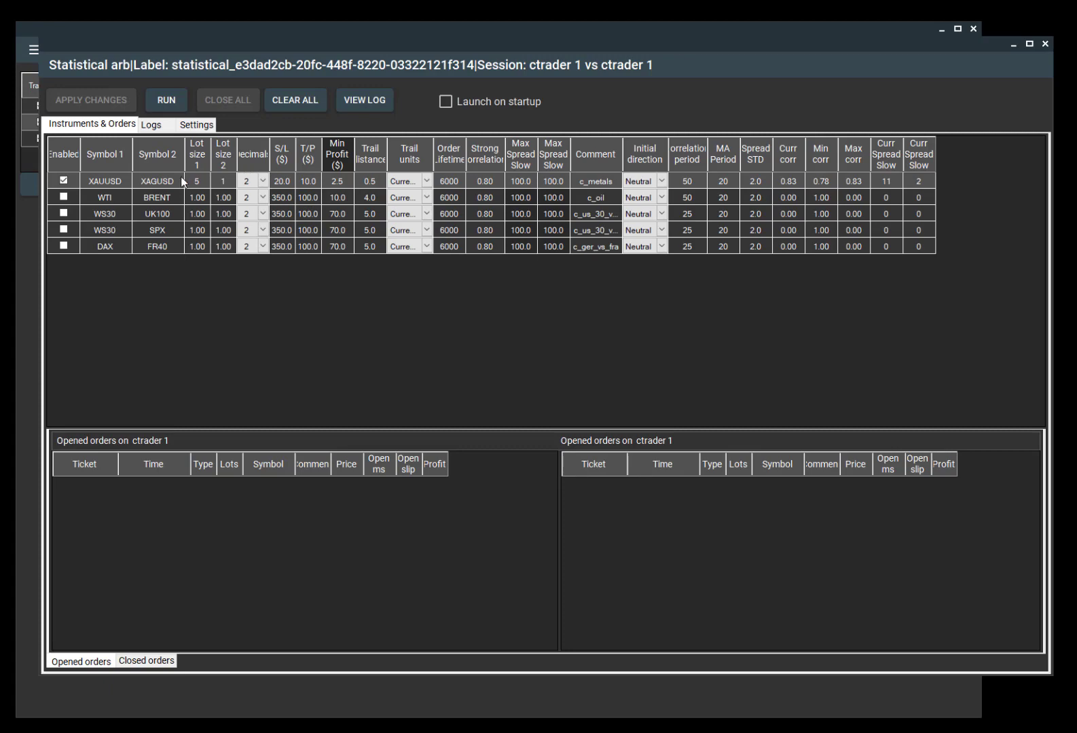
{"action": "mouse_move", "coordinate": [357, 190]}
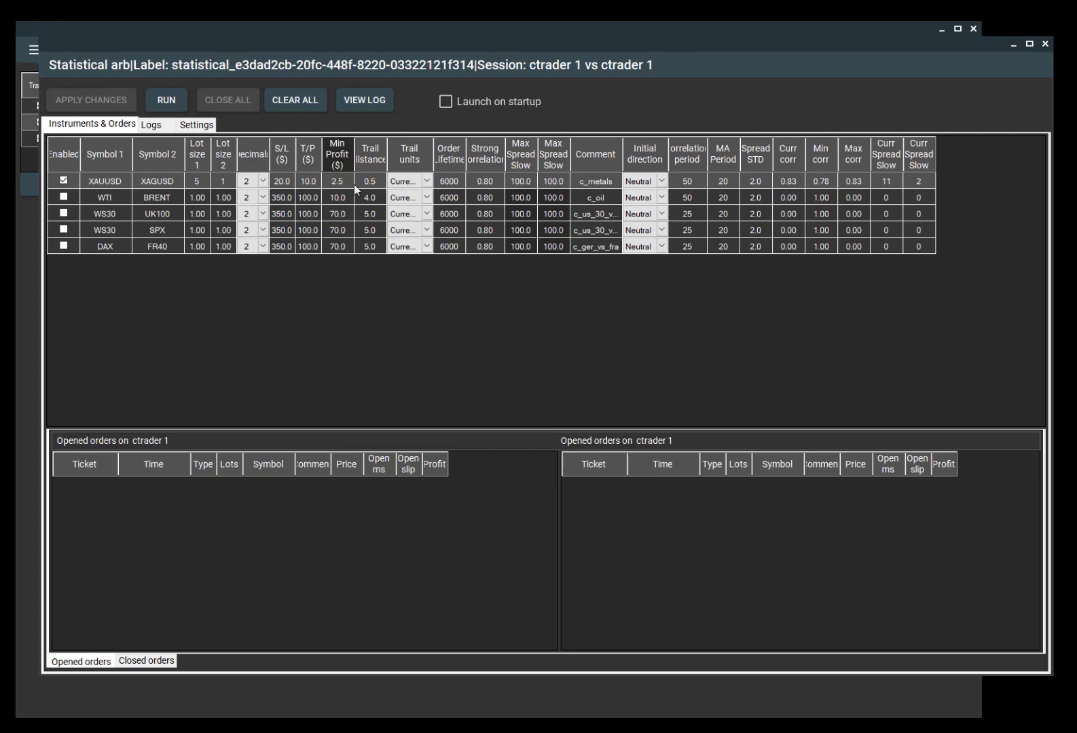
{"action": "mouse_move", "coordinate": [138, 184]}
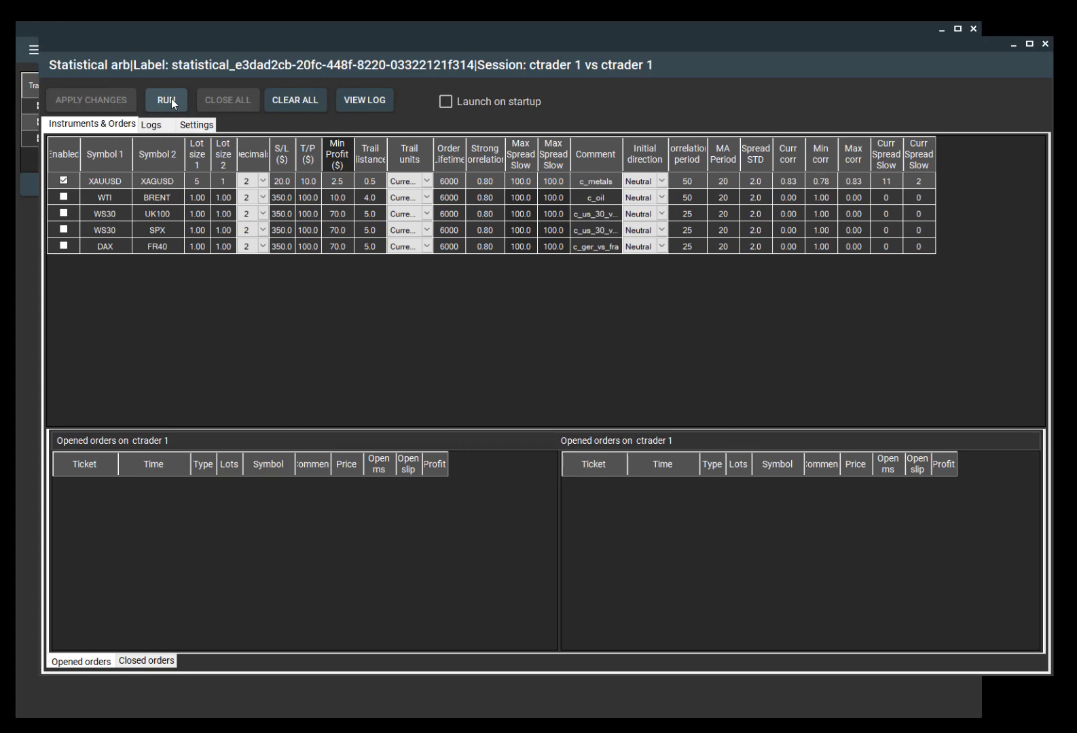
{"action": "left_click", "coordinate": [166, 100]}
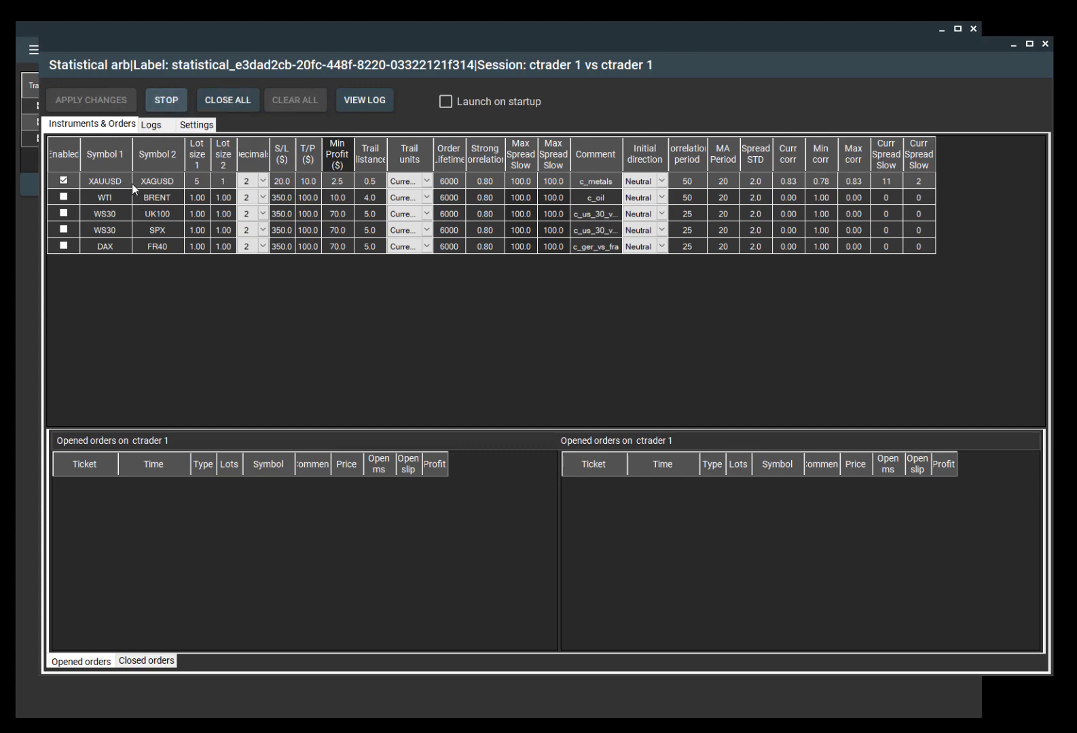
{"action": "mouse_move", "coordinate": [183, 188]}
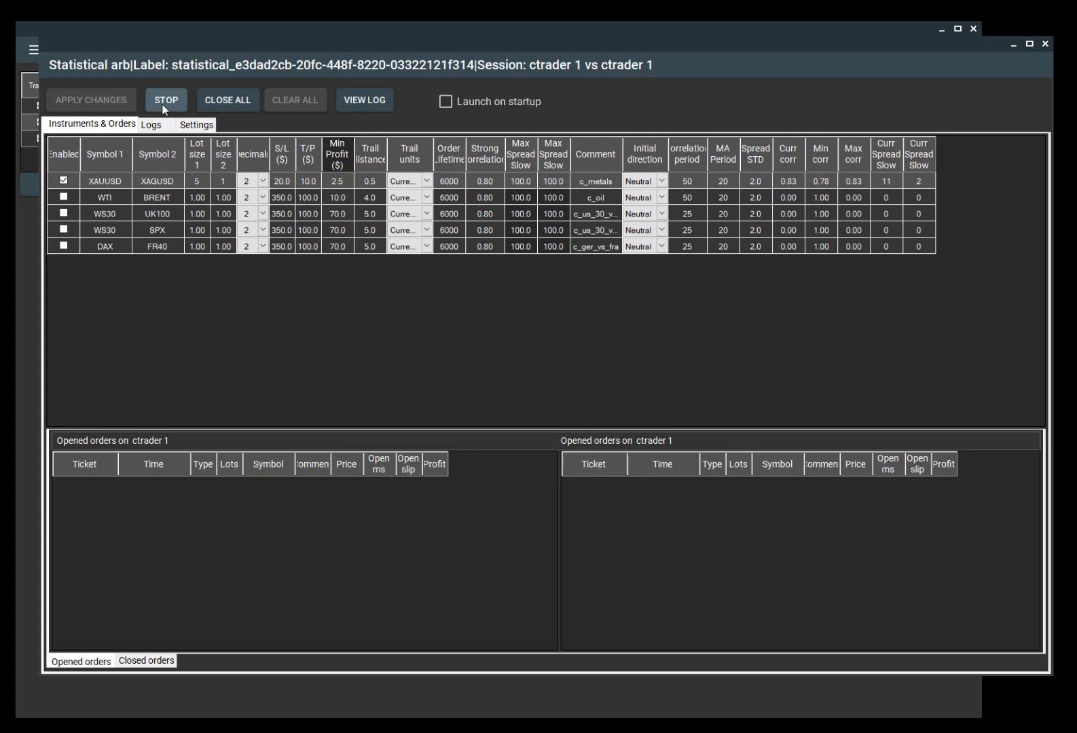
- Open the XAUUSD price chart via the row's Charts > Symbol1 menu
{"action": "right_click", "coordinate": [110, 180]}
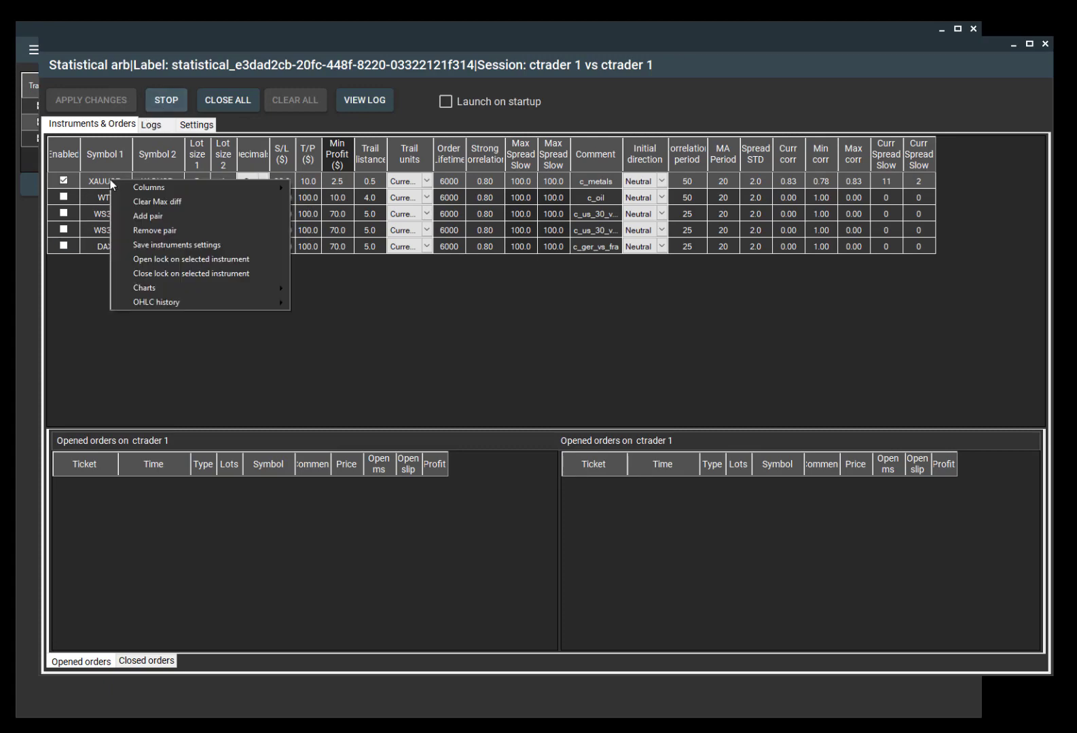
{"action": "mouse_move", "coordinate": [144, 288]}
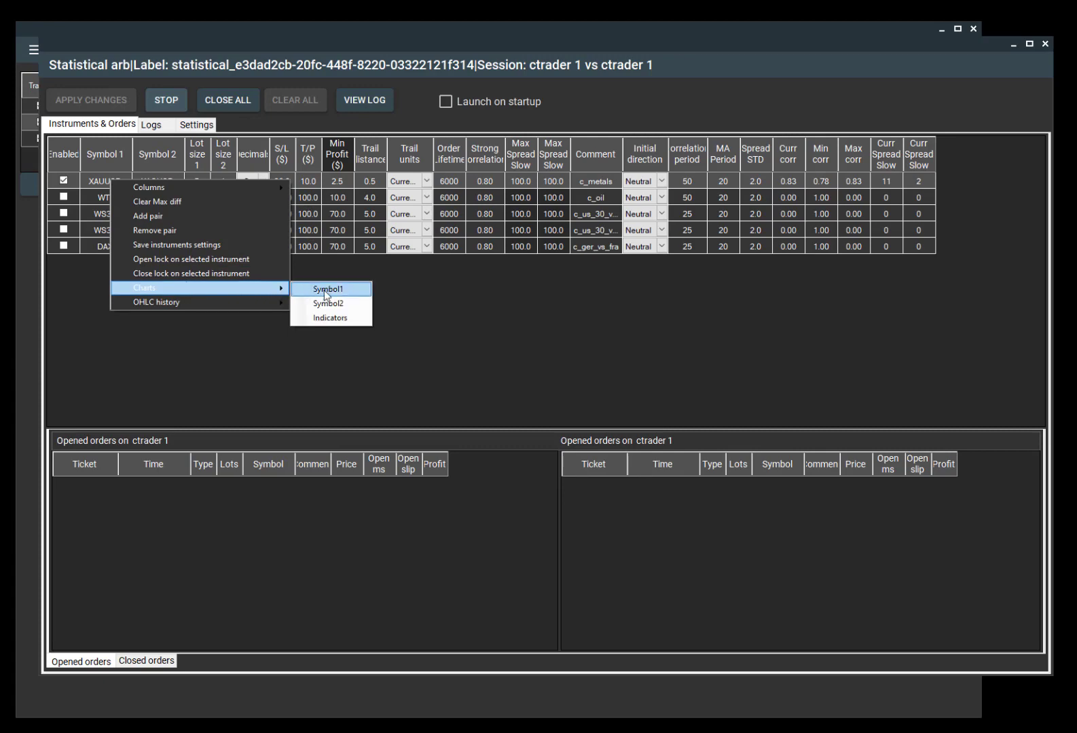
{"action": "left_click", "coordinate": [331, 289]}
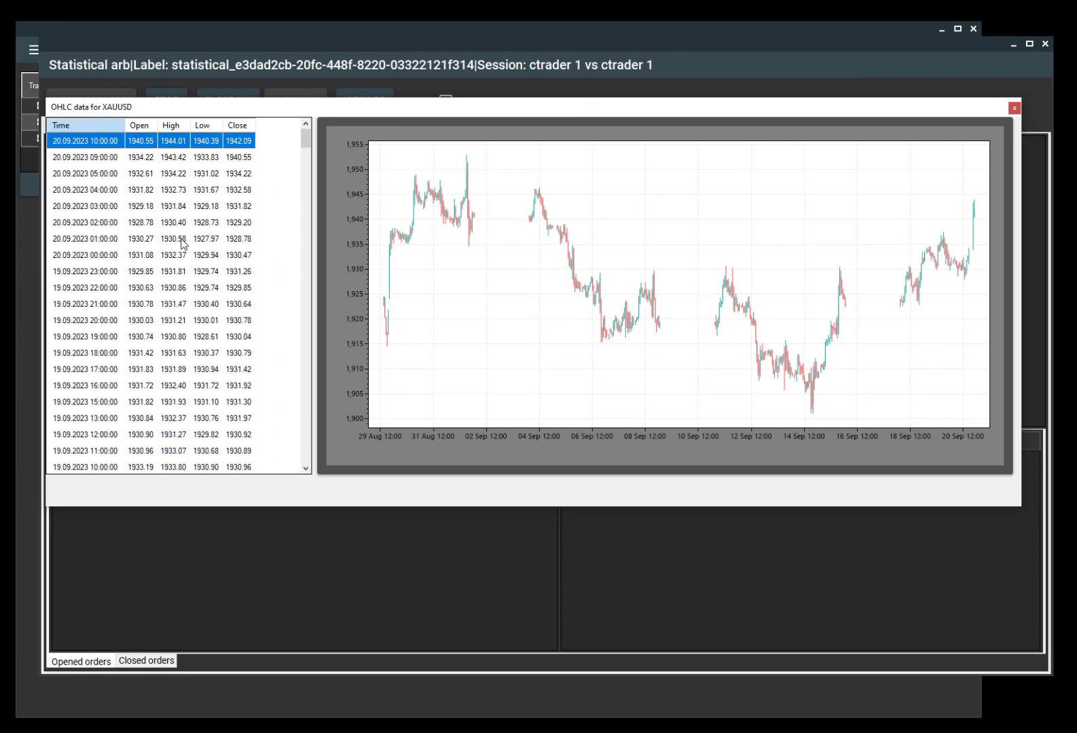
{"action": "mouse_move", "coordinate": [898, 240]}
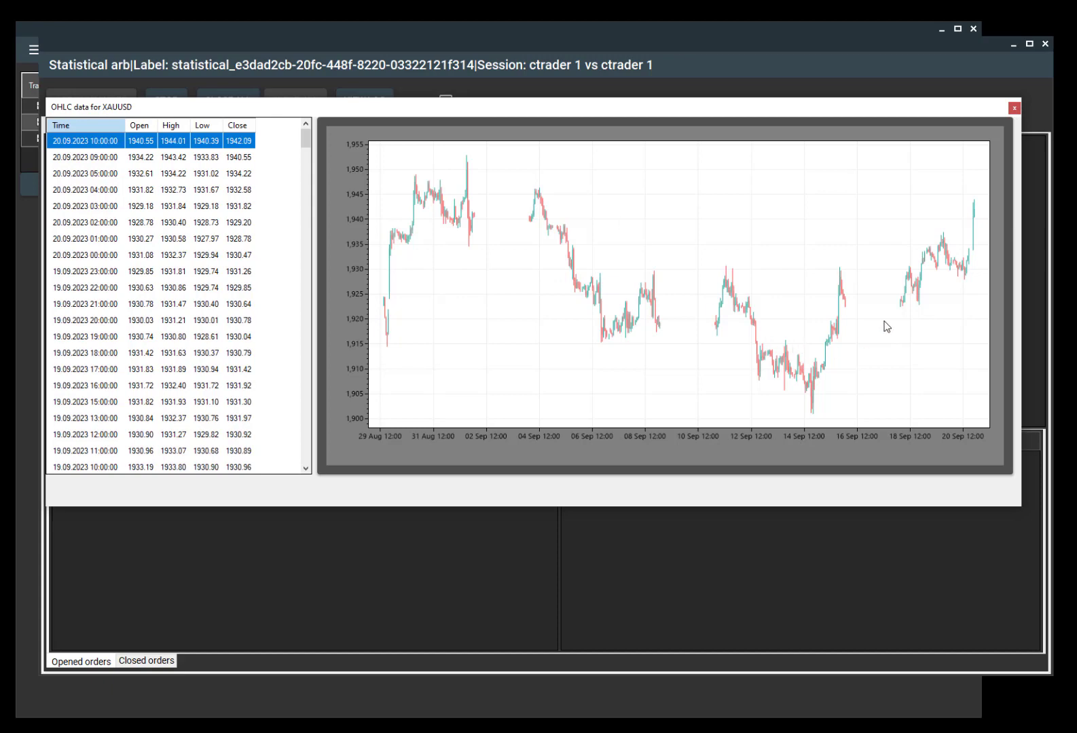
{"action": "mouse_move", "coordinate": [1015, 109]}
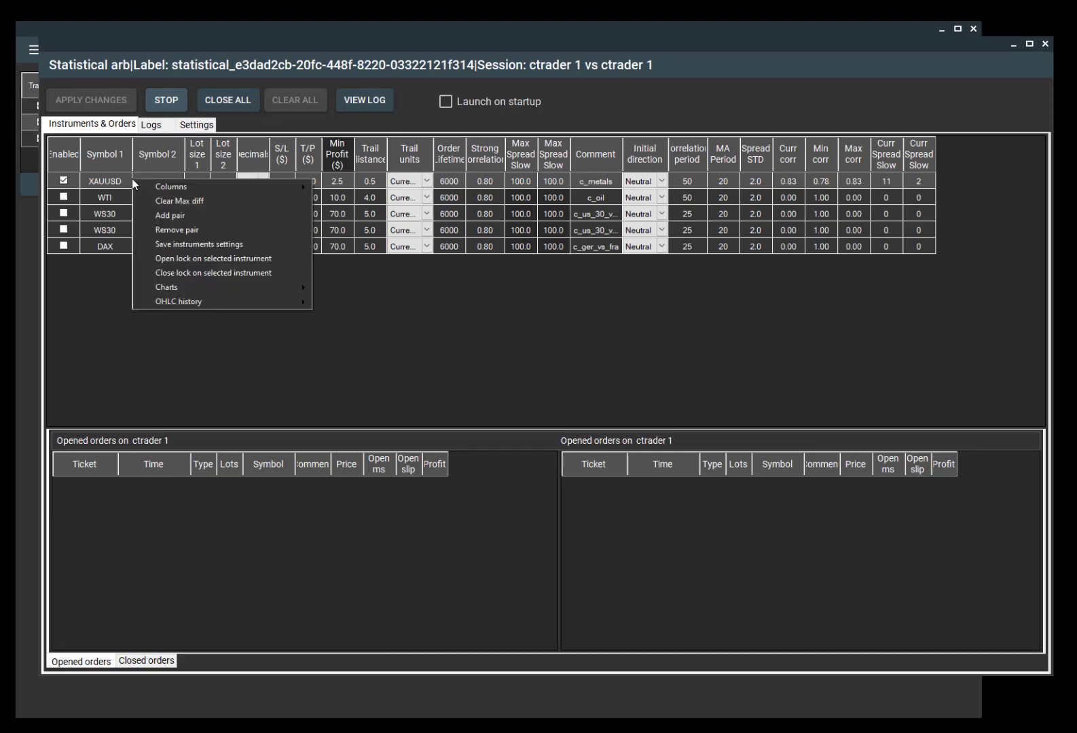
{"action": "mouse_move", "coordinate": [167, 287]}
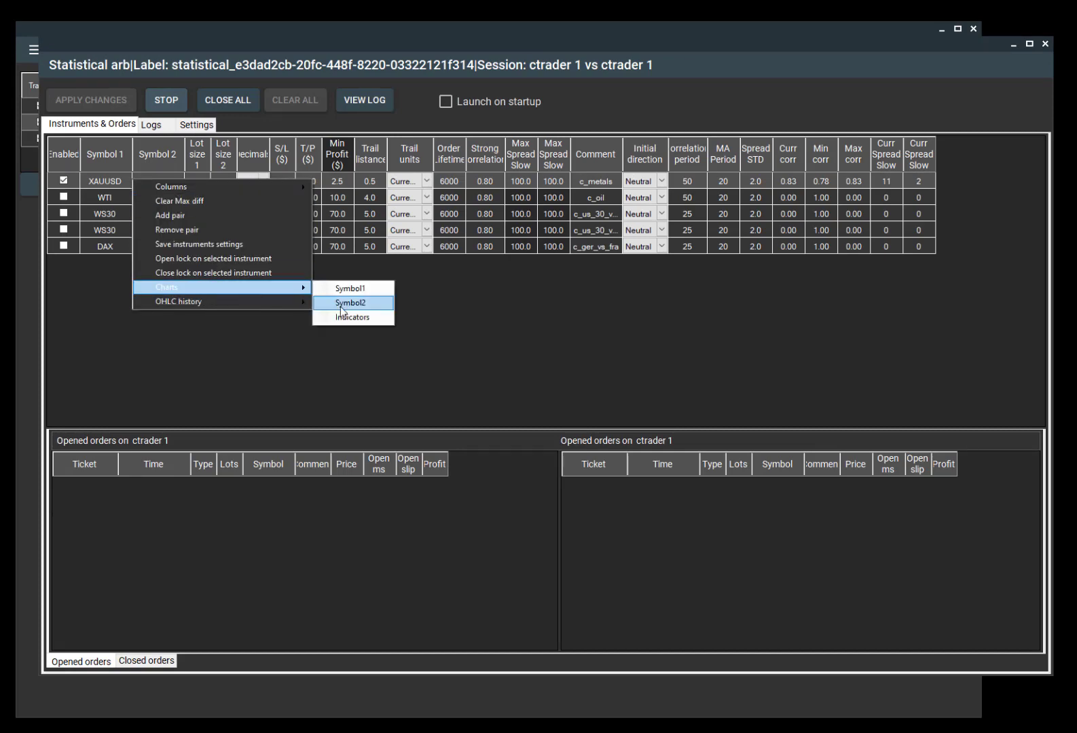
- Show the XAUUSD vs XAGUSD spread chart with moving average and deviation bands
{"action": "left_click", "coordinate": [351, 303]}
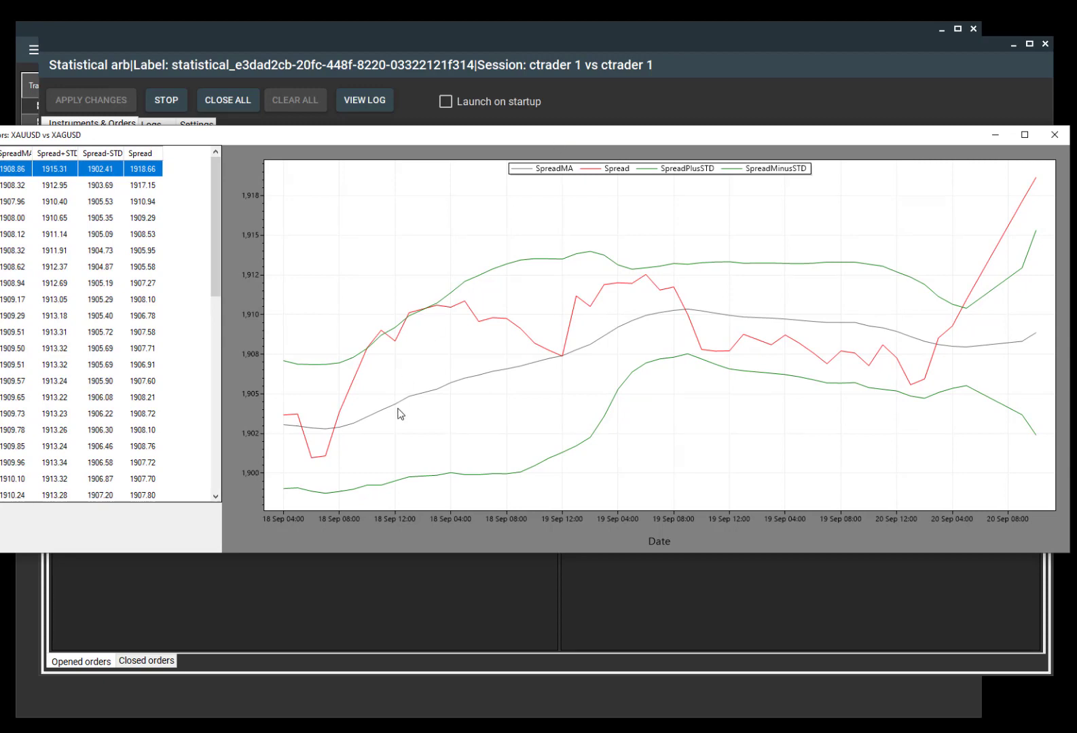
{"action": "mouse_move", "coordinate": [704, 392]}
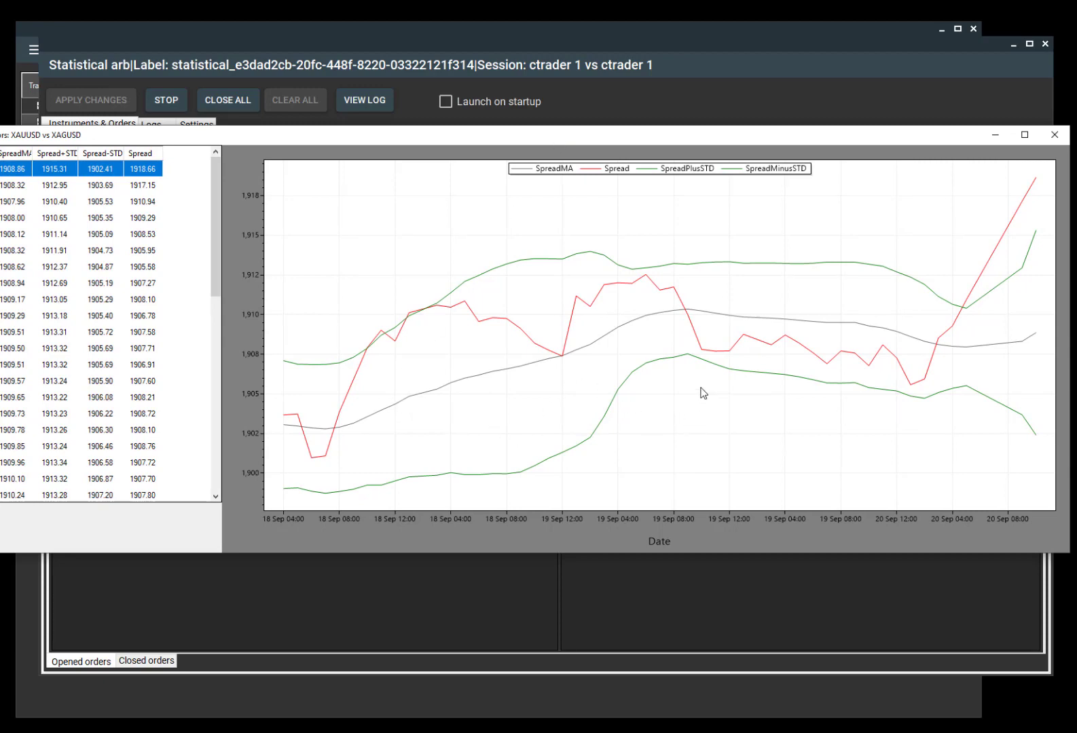
{"action": "mouse_move", "coordinate": [759, 405]}
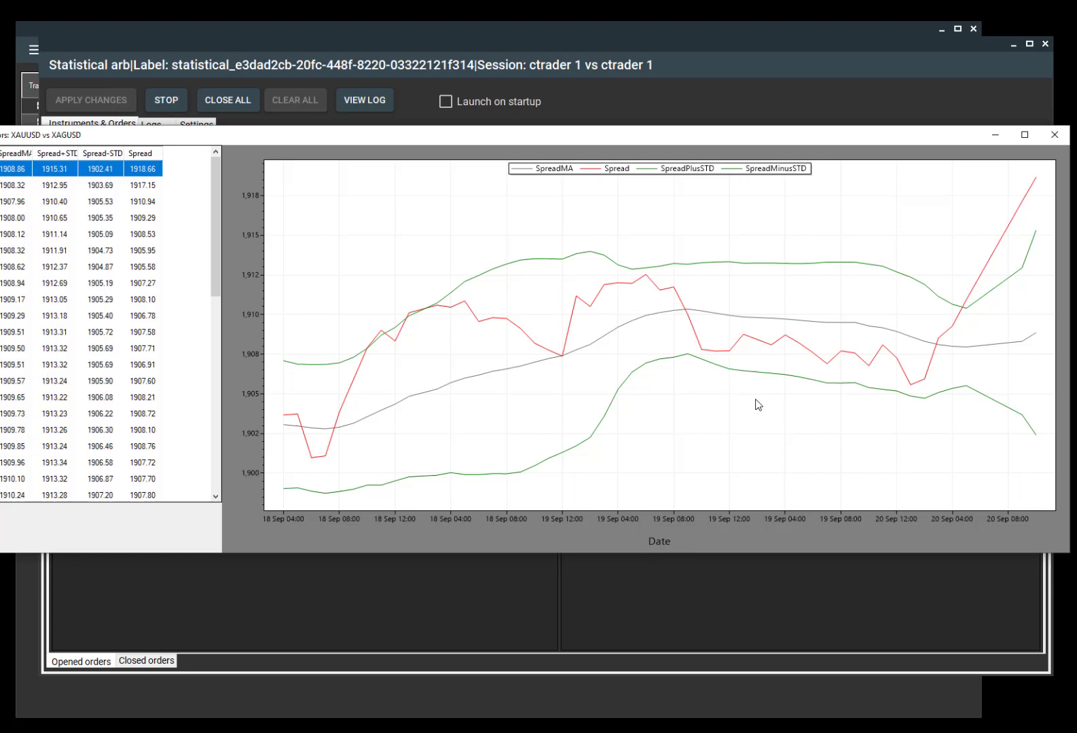
{"action": "mouse_move", "coordinate": [488, 313]}
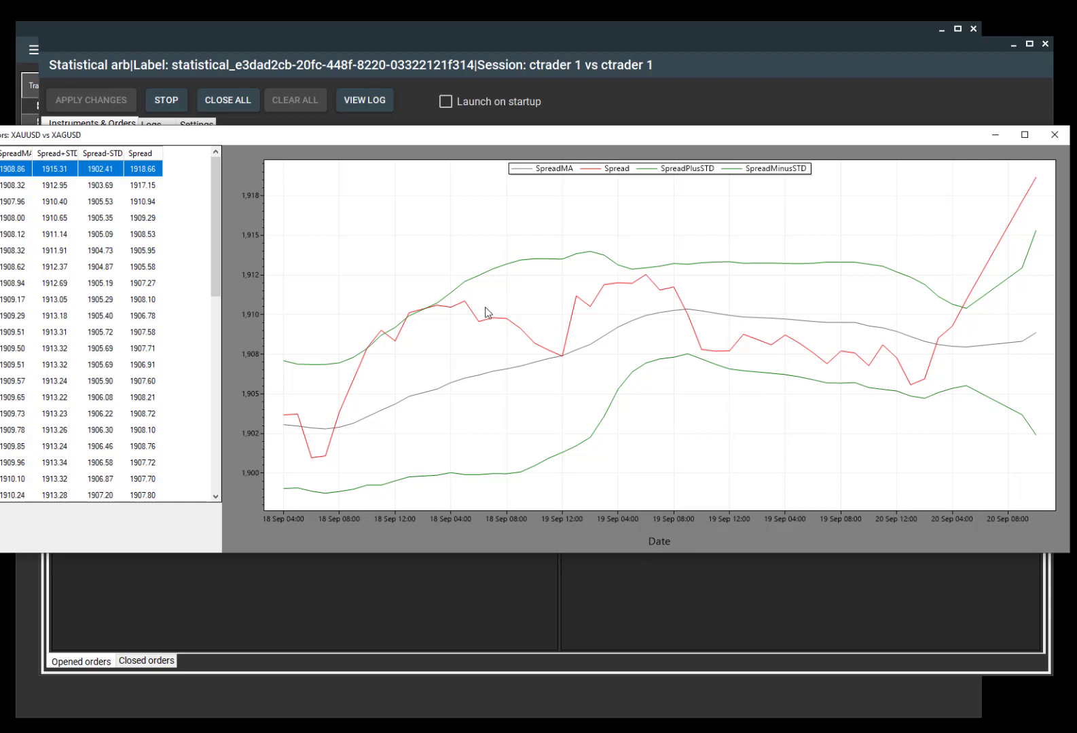
{"action": "mouse_move", "coordinate": [420, 316]}
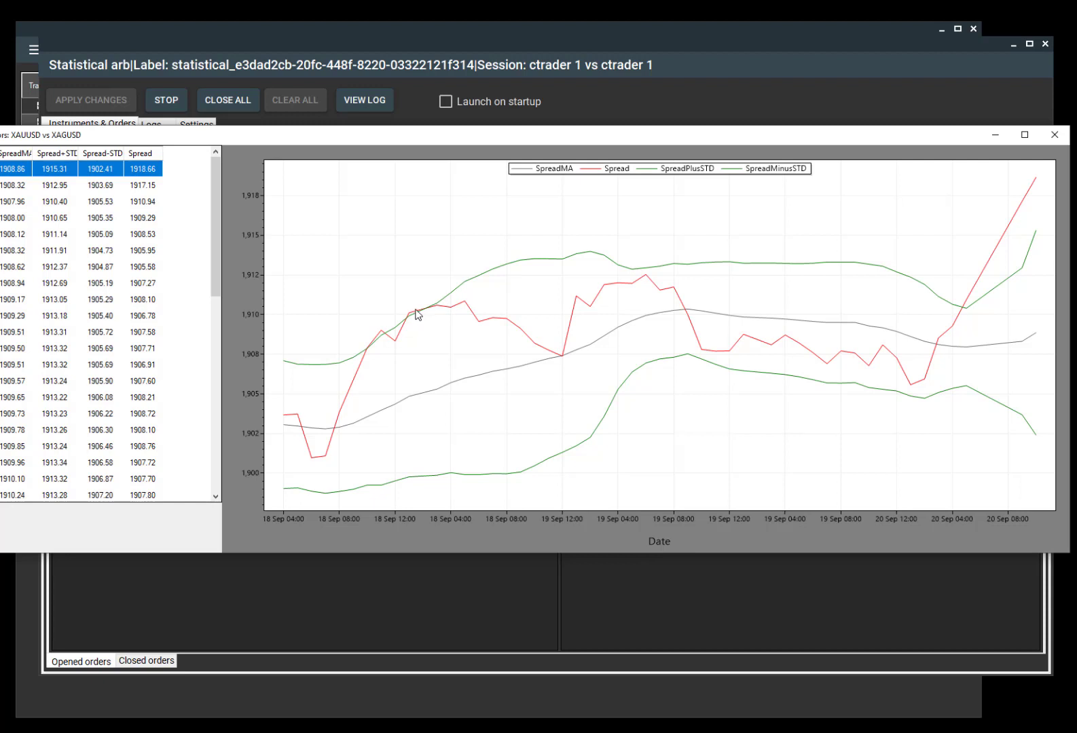
{"action": "mouse_move", "coordinate": [490, 326]}
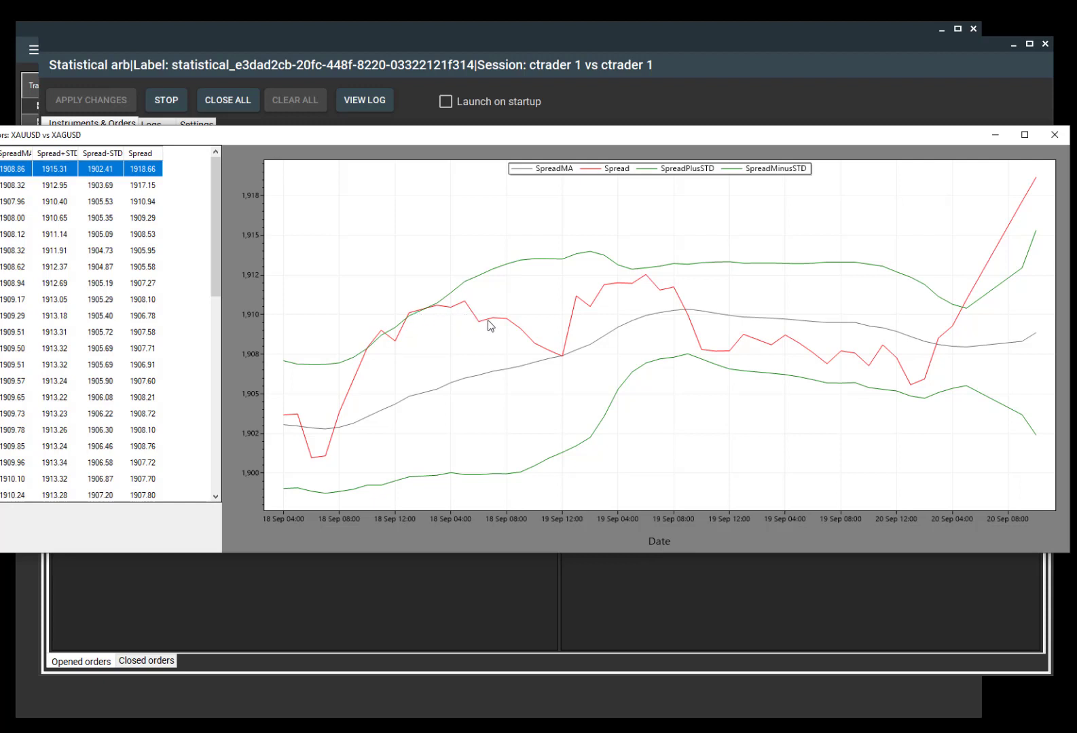
{"action": "mouse_move", "coordinate": [561, 362]}
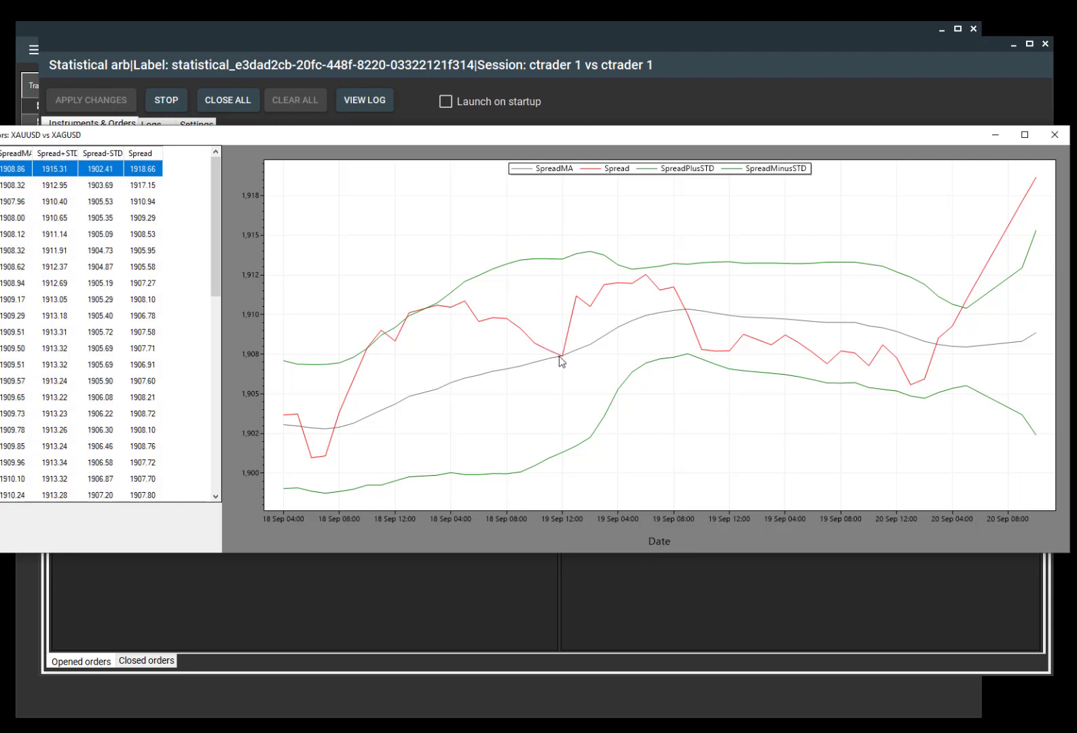
{"action": "mouse_move", "coordinate": [556, 367]}
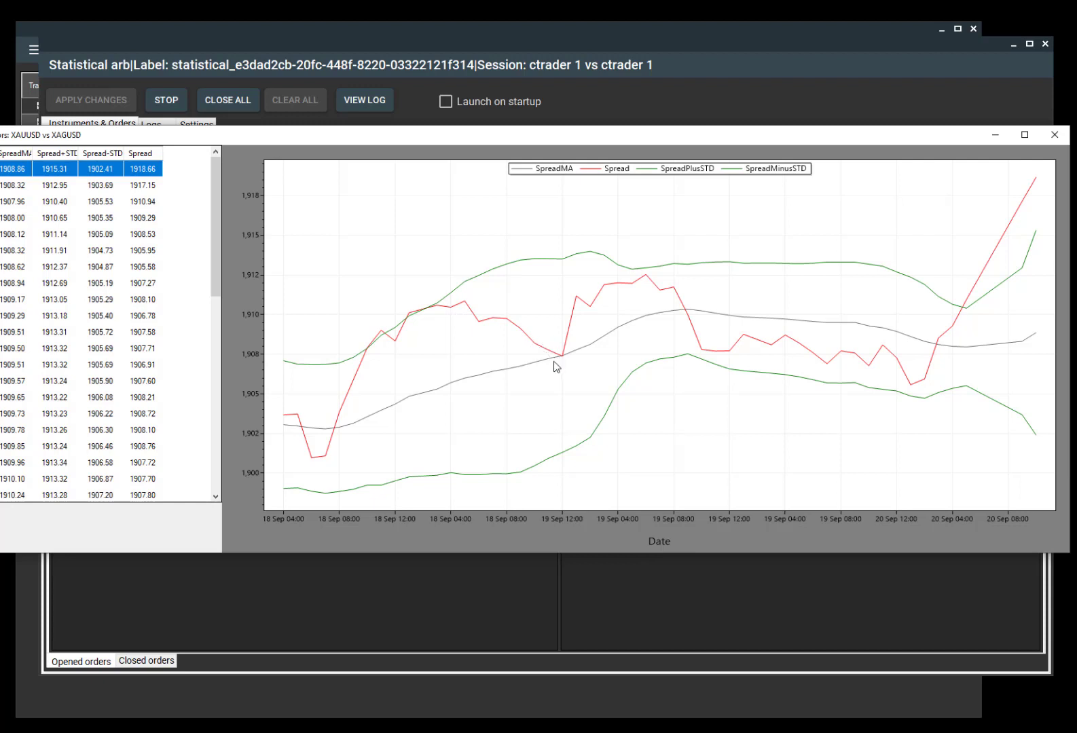
{"action": "mouse_move", "coordinate": [556, 365]}
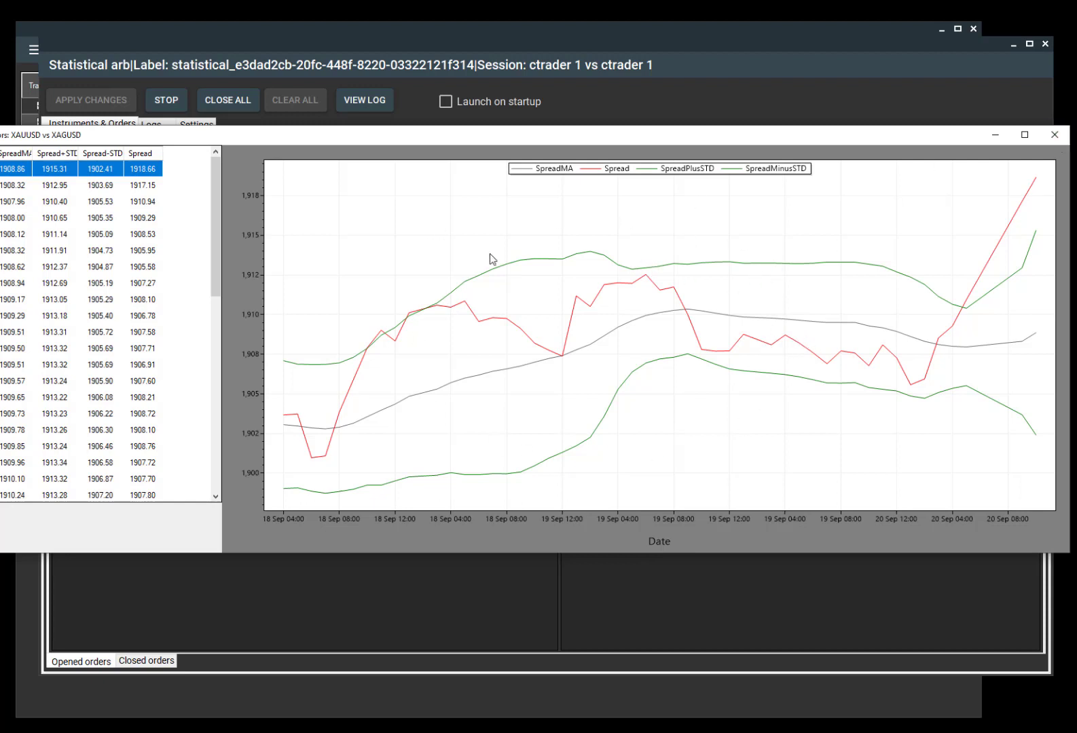
{"action": "mouse_move", "coordinate": [928, 358]}
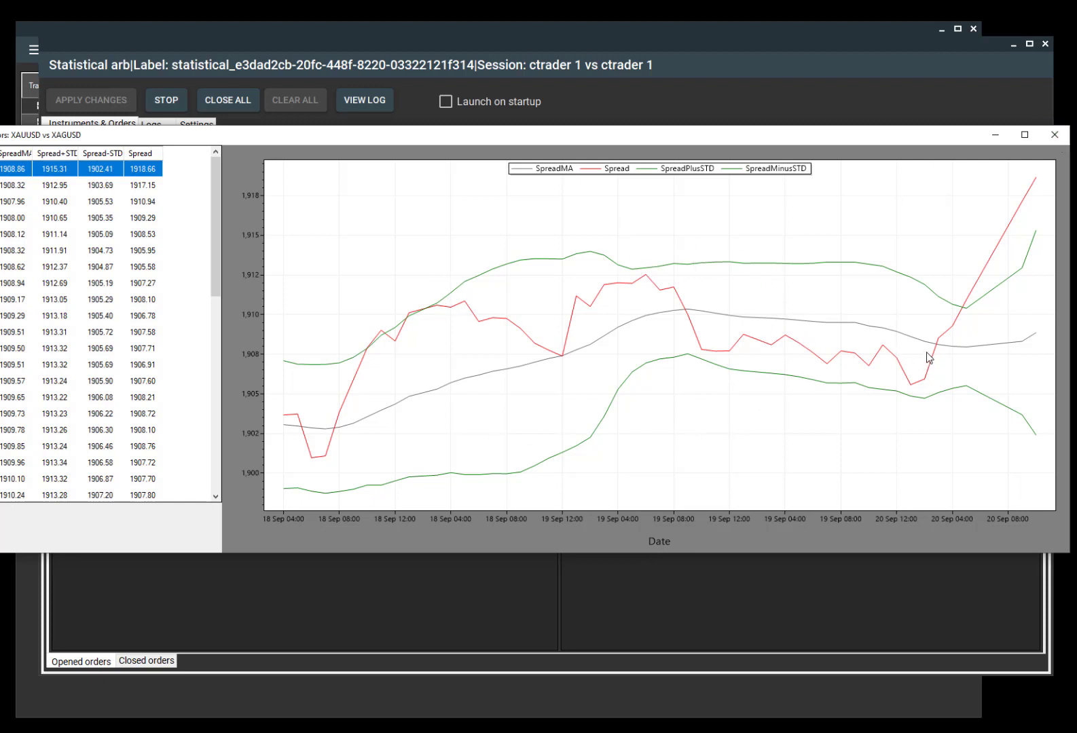
{"action": "mouse_move", "coordinate": [995, 345]}
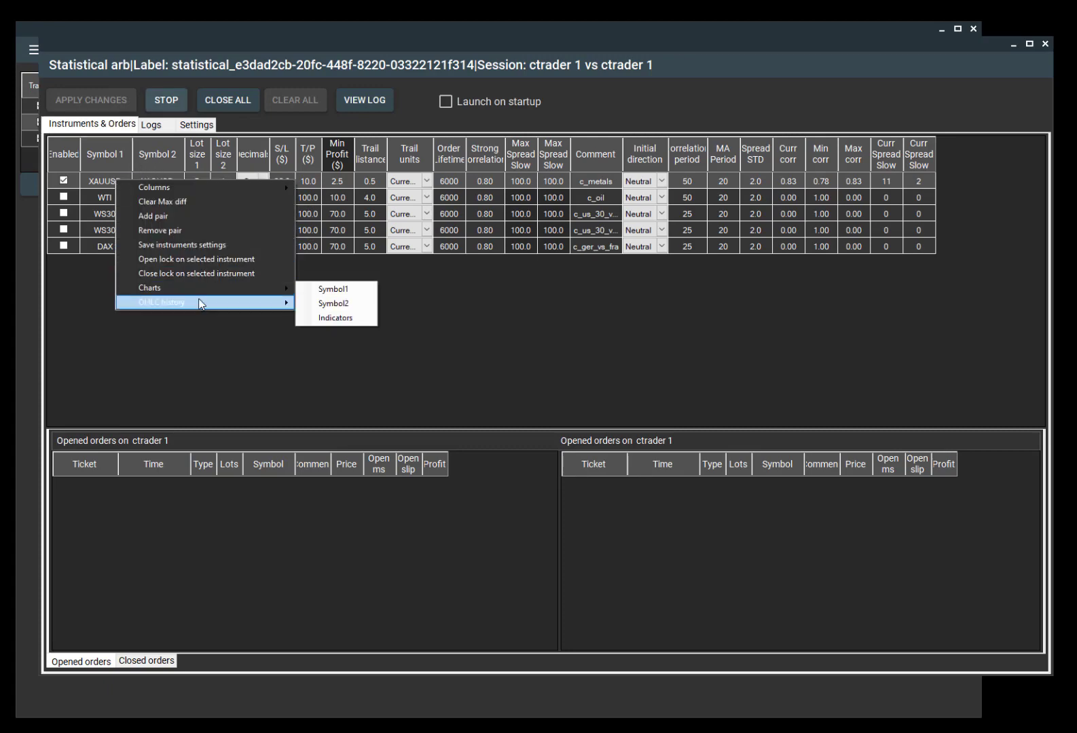
- View the XAUUSD/XAGUSD Spread, SpreadMA and STD band indicator chart, then close it
{"action": "left_click", "coordinate": [333, 289]}
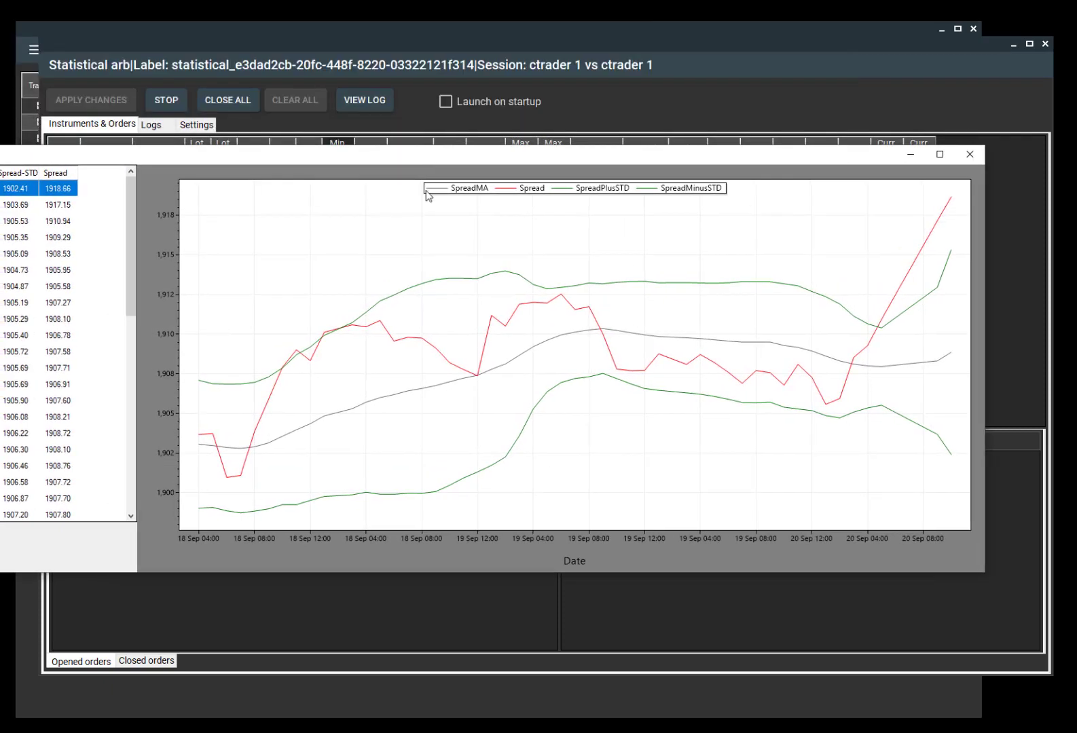
{"action": "mouse_move", "coordinate": [337, 333]}
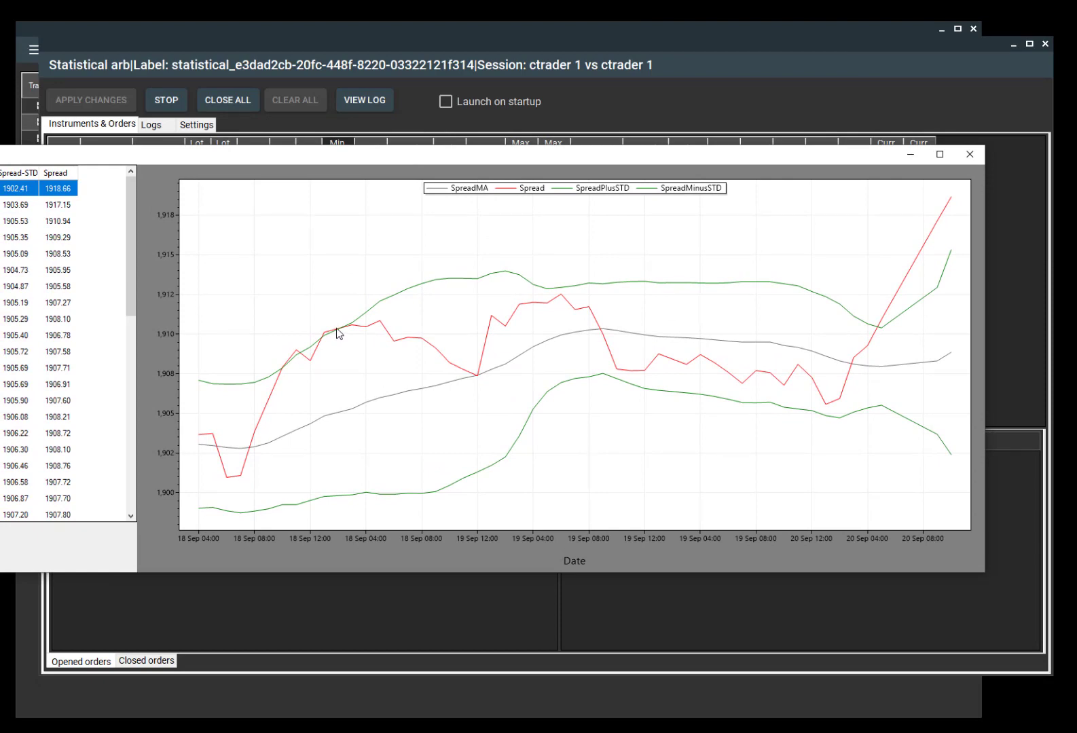
{"action": "mouse_move", "coordinate": [326, 342]}
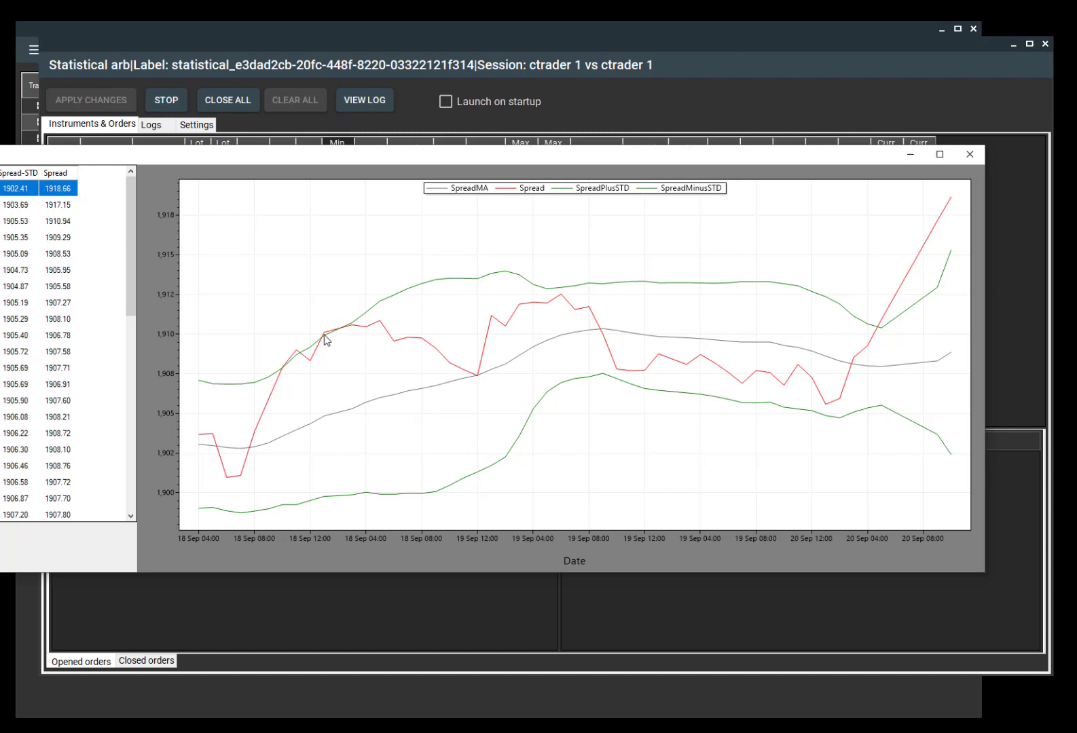
{"action": "mouse_move", "coordinate": [326, 338]}
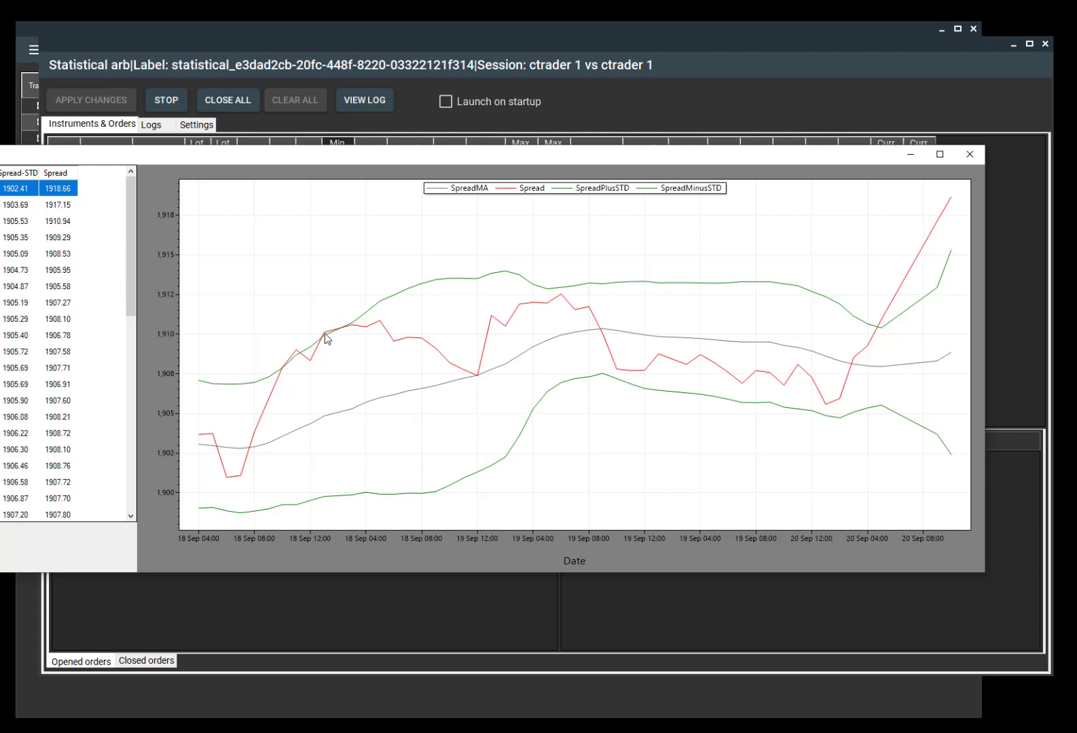
{"action": "mouse_move", "coordinate": [317, 512]}
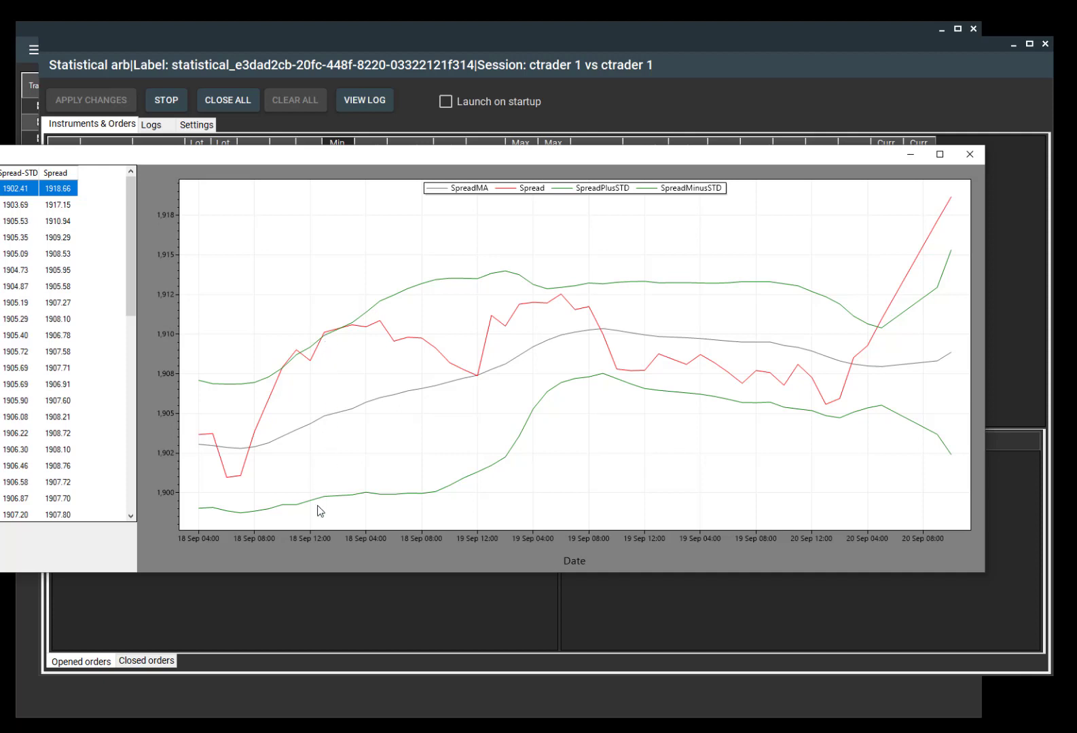
{"action": "mouse_move", "coordinate": [384, 334]}
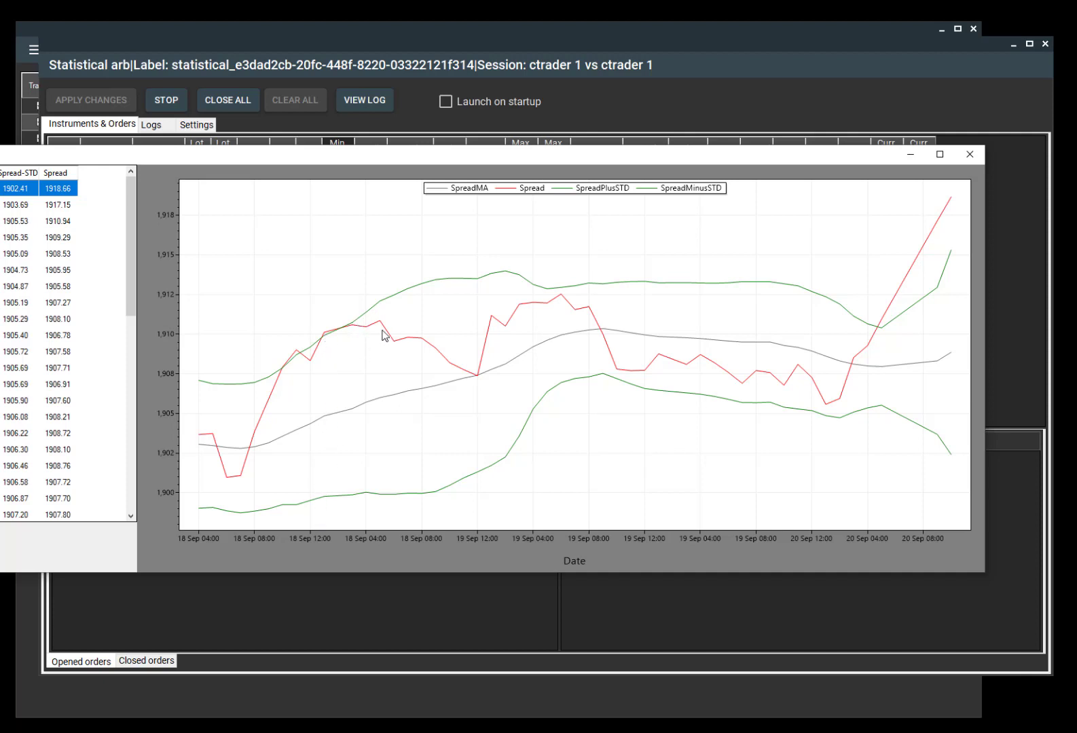
{"action": "mouse_move", "coordinate": [421, 346]}
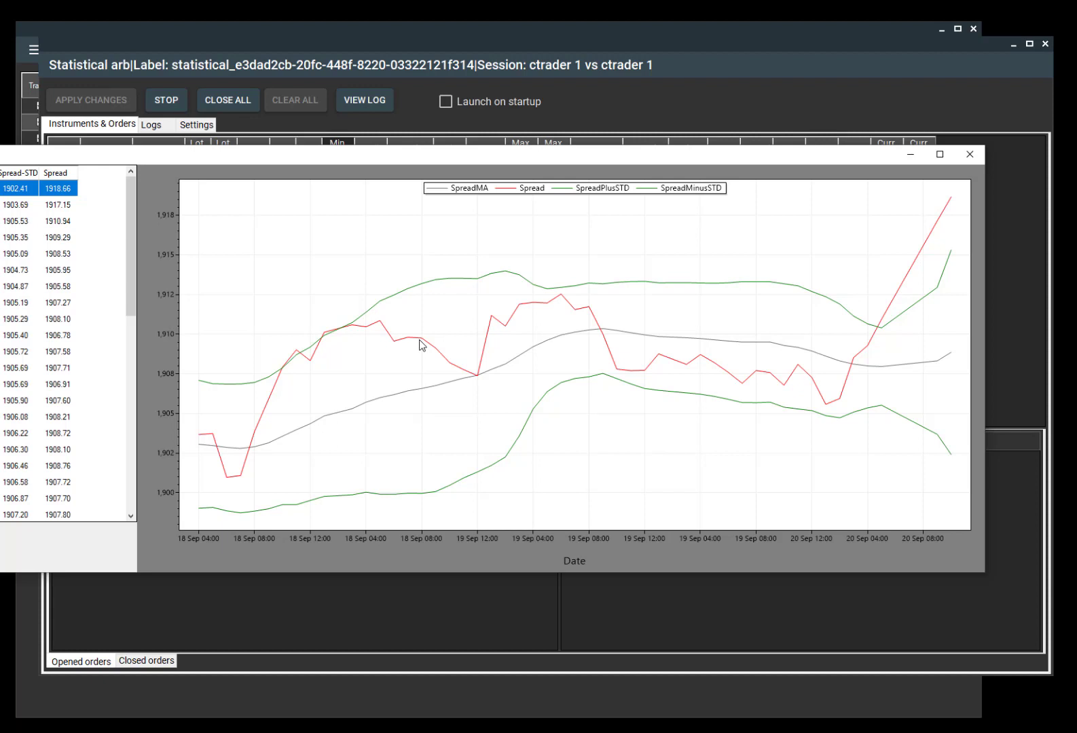
{"action": "mouse_move", "coordinate": [421, 345]}
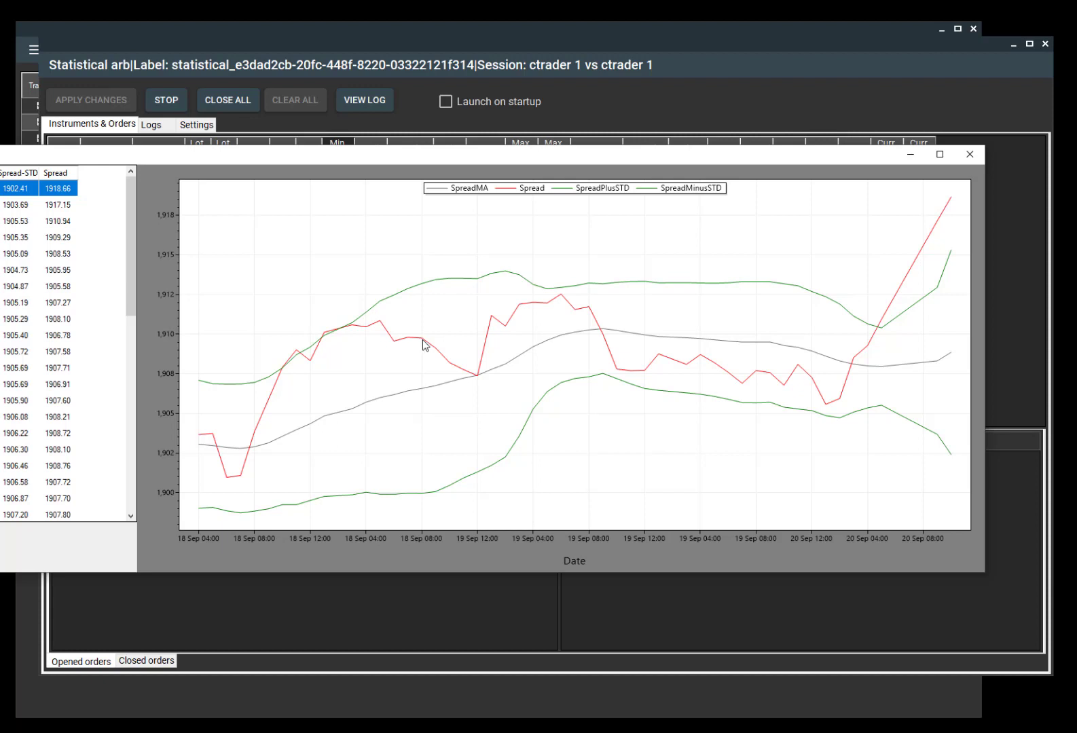
{"action": "mouse_move", "coordinate": [467, 370]}
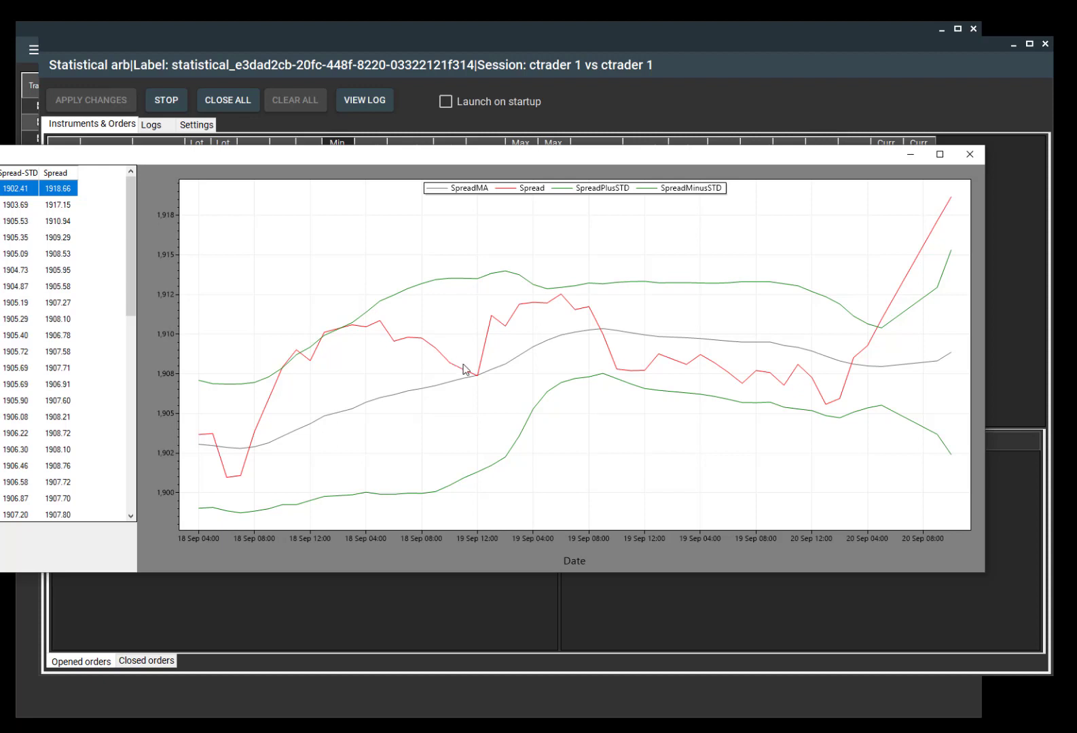
{"action": "mouse_move", "coordinate": [477, 378]}
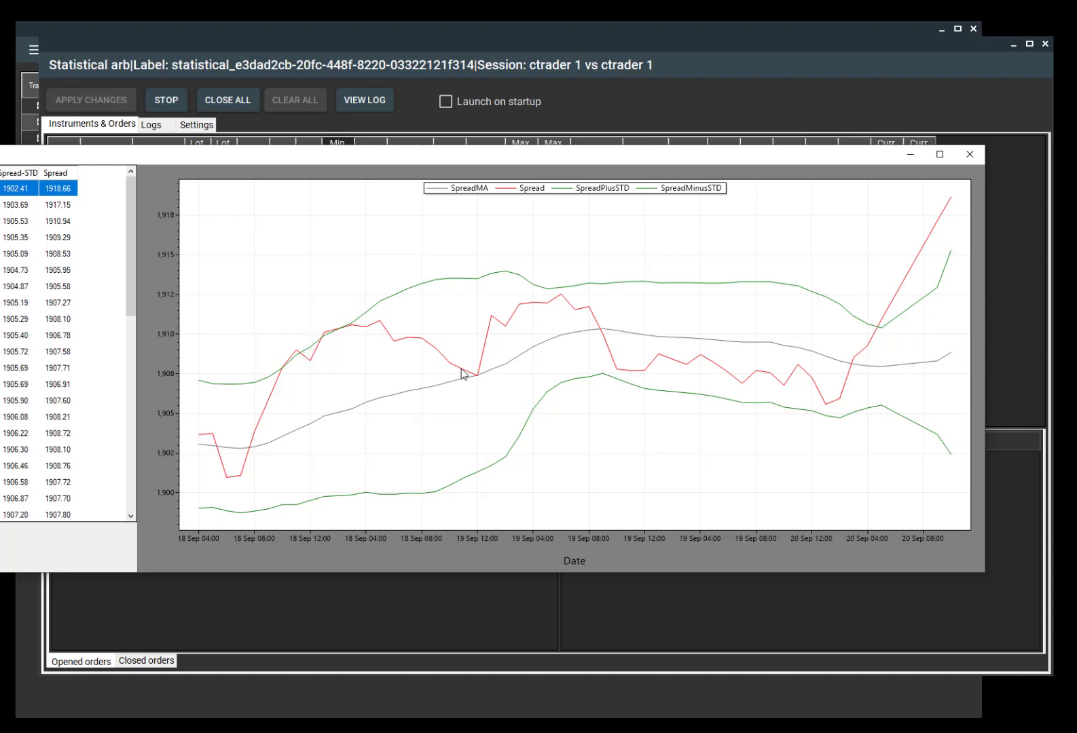
{"action": "mouse_move", "coordinate": [970, 154]}
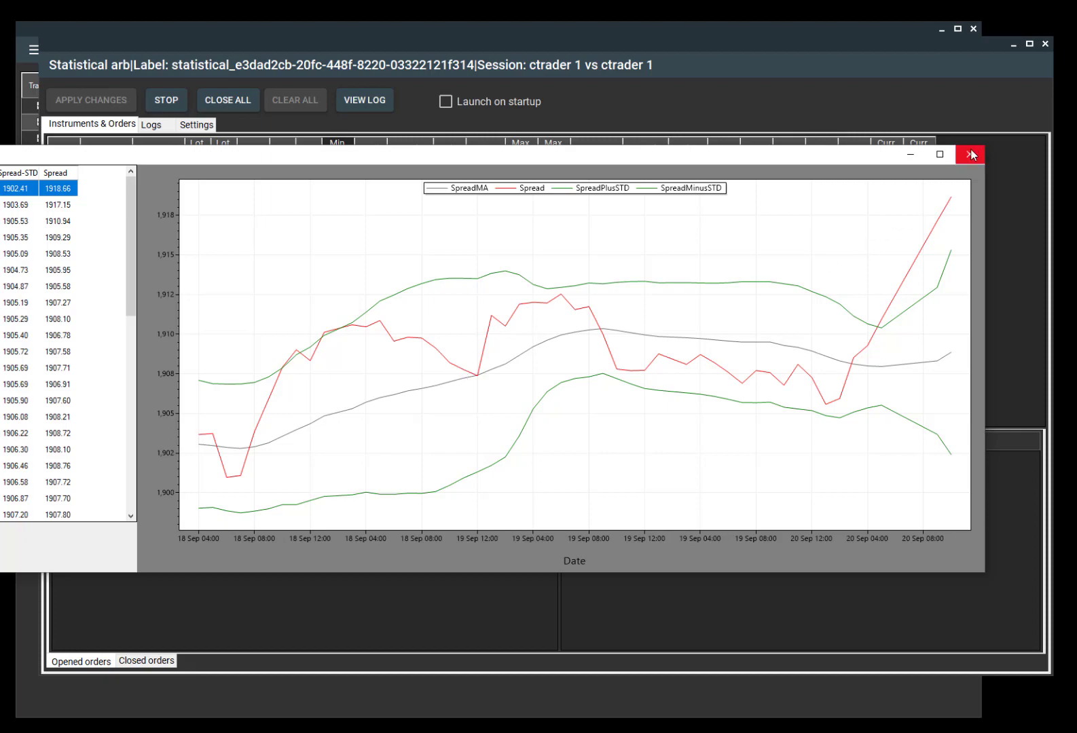
{"action": "left_click", "coordinate": [969, 154]}
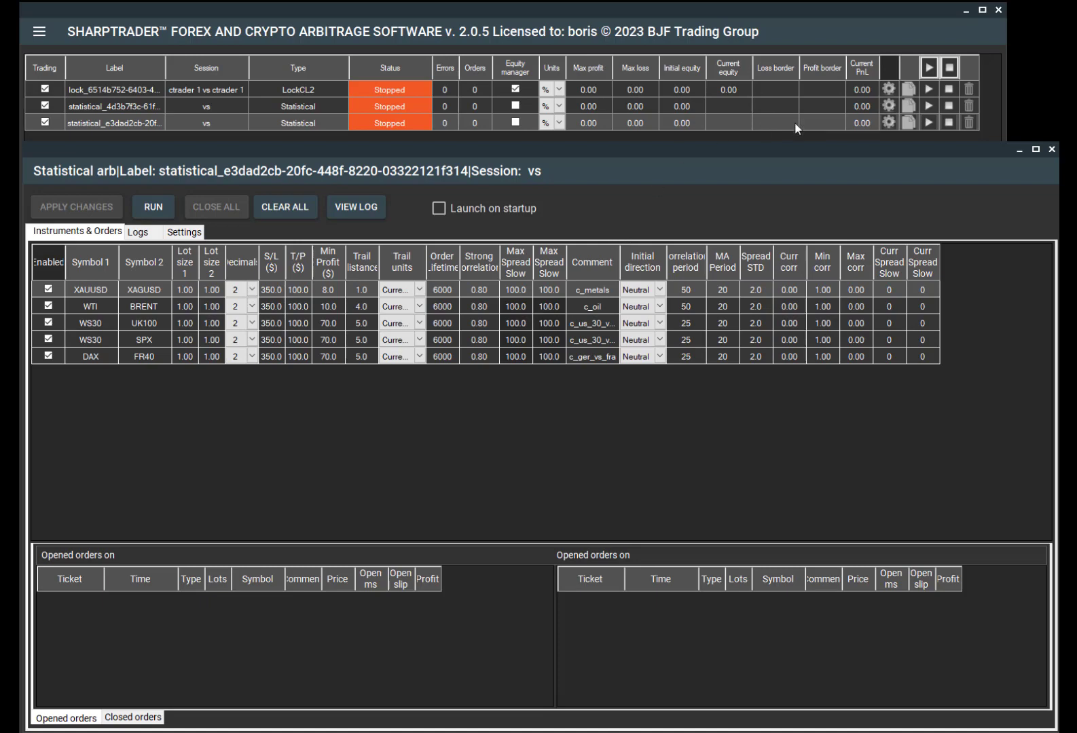
{"action": "mouse_move", "coordinate": [1052, 149]}
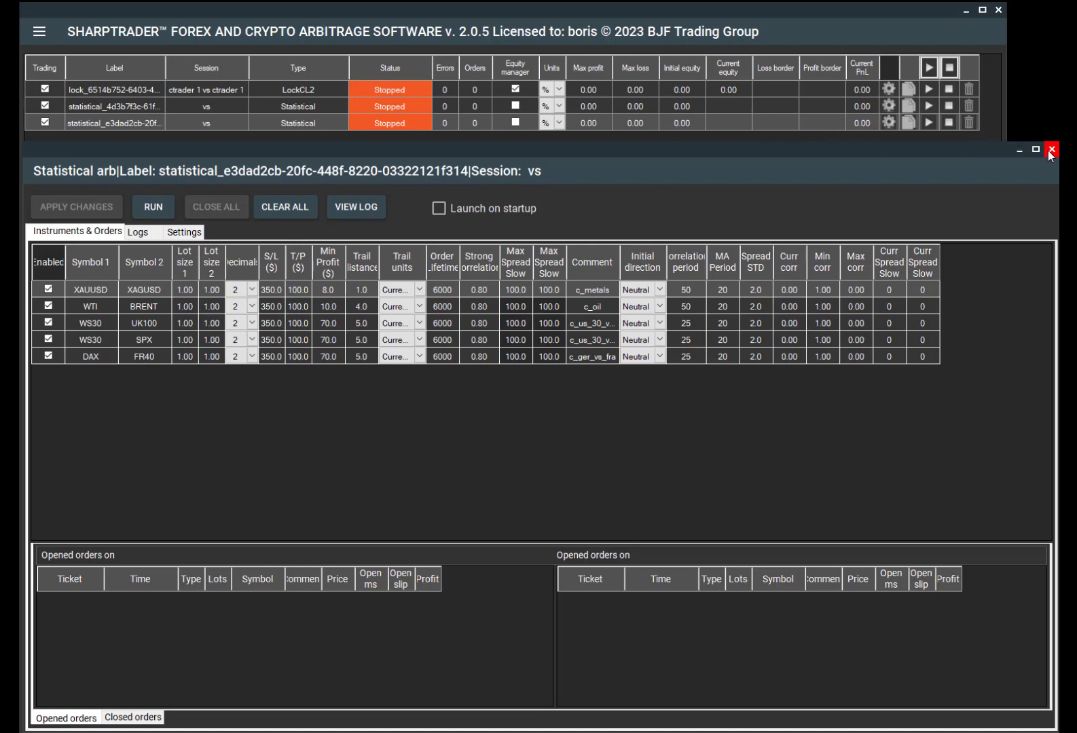
- Close the statistical arb strategy window and show the Sessions list from the hamburger menu
{"action": "left_click", "coordinate": [1051, 149]}
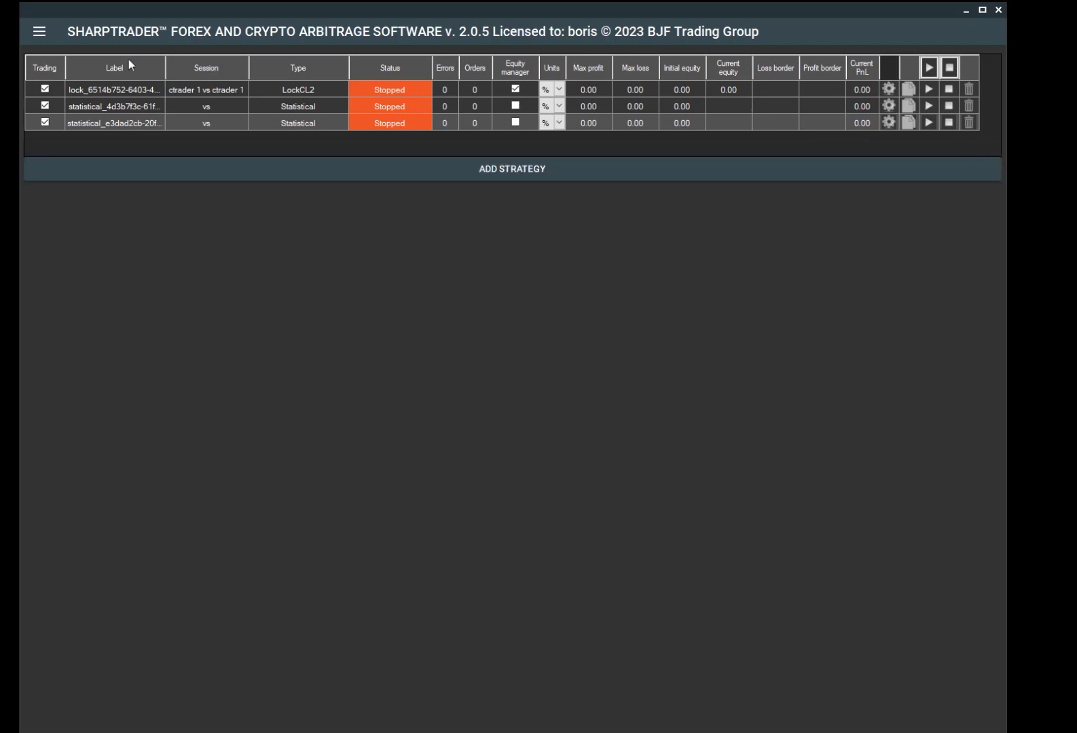
{"action": "left_click", "coordinate": [39, 31]}
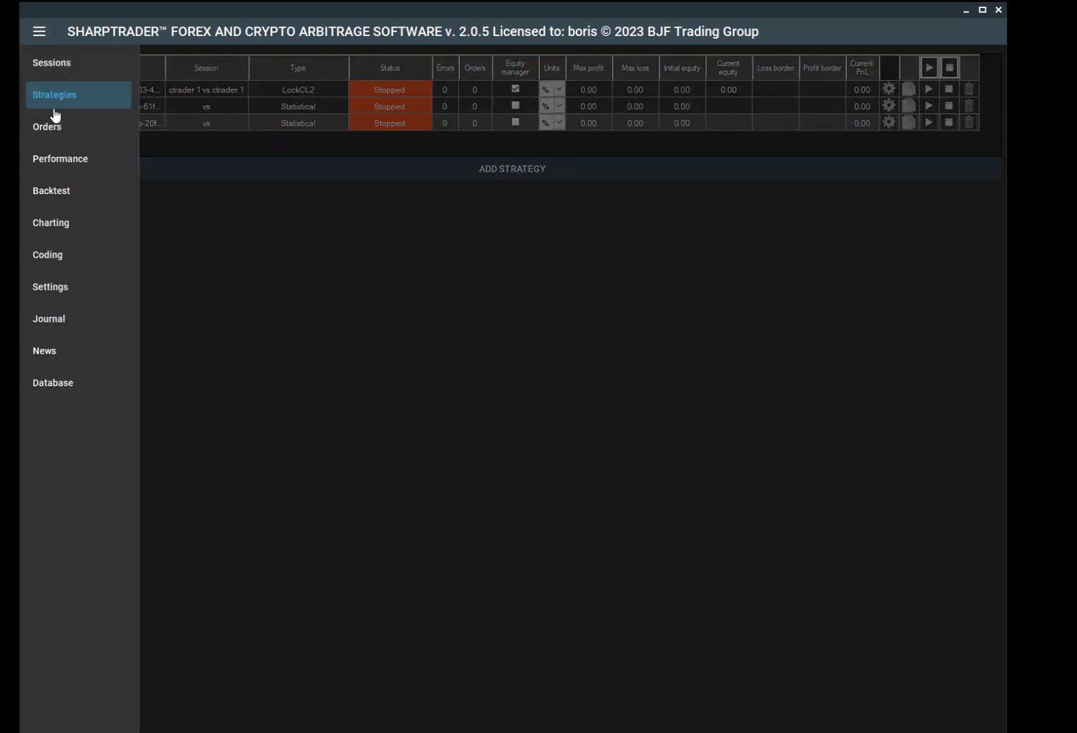
{"action": "mouse_move", "coordinate": [60, 154]}
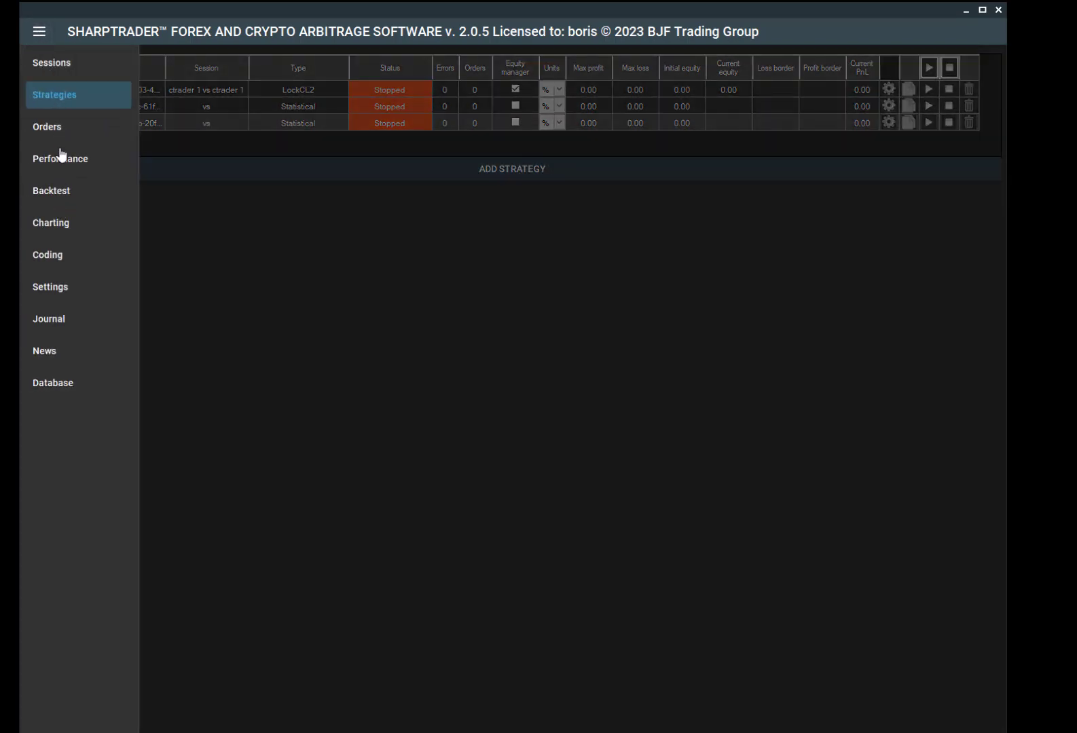
{"action": "left_click", "coordinate": [51, 62]}
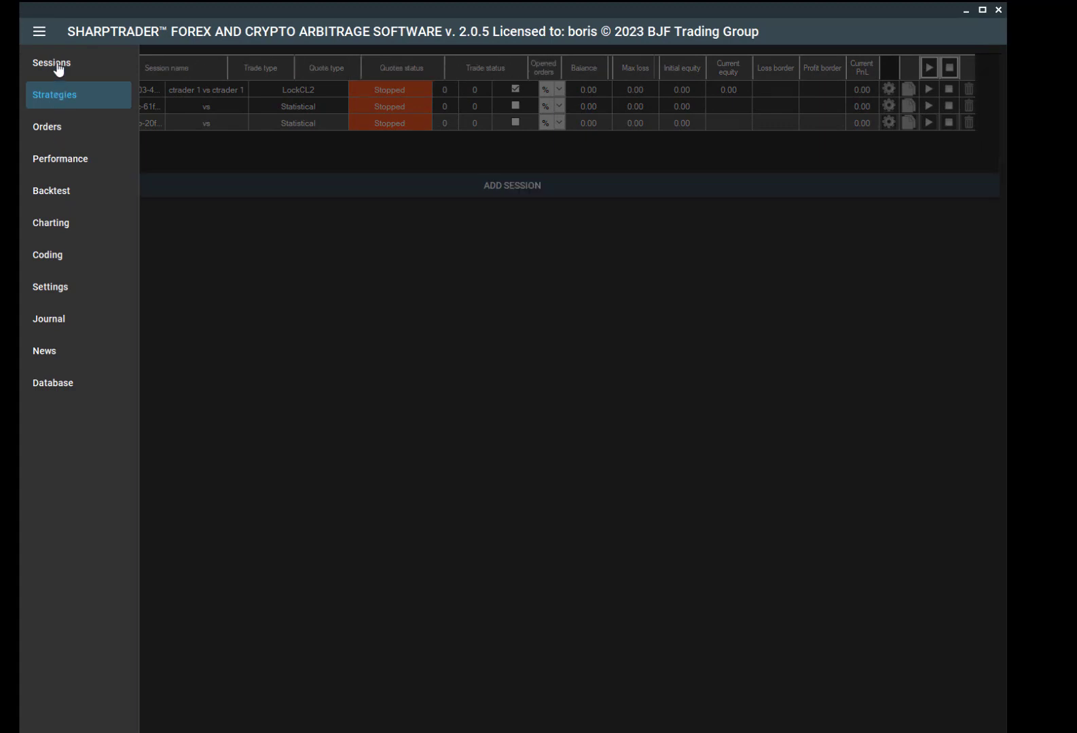
{"action": "left_click", "coordinate": [51, 63]}
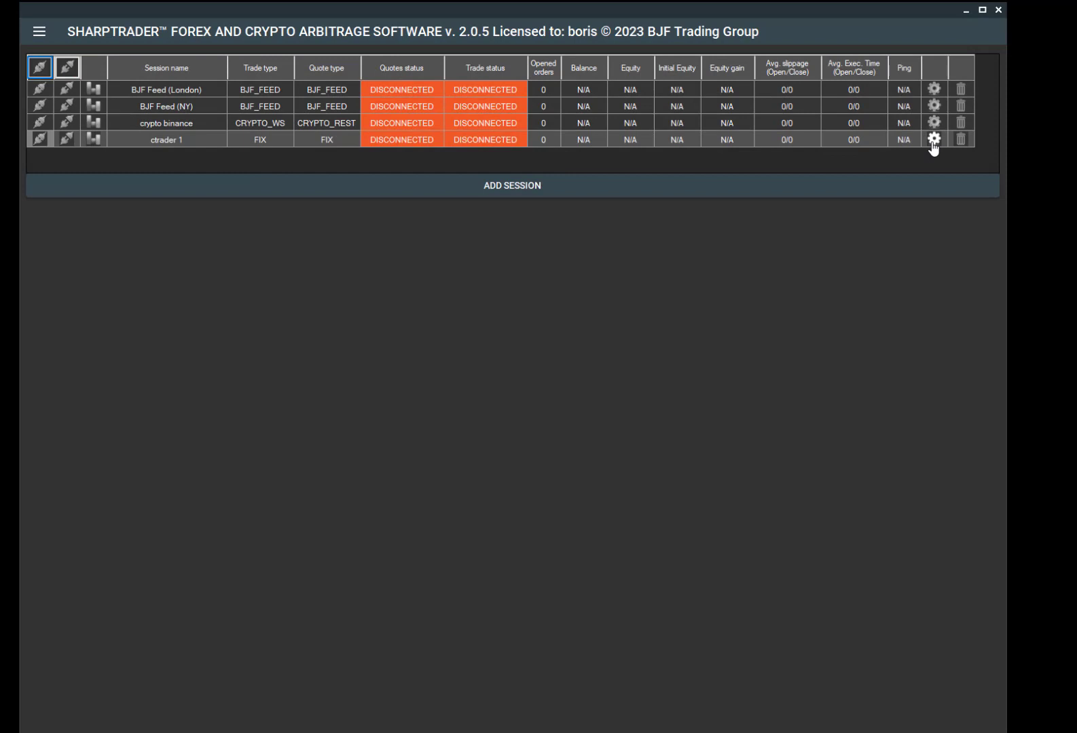
- Add an empty row on the ctrader 1 session's Indices page and open its quote currency list
{"action": "left_click", "coordinate": [934, 139]}
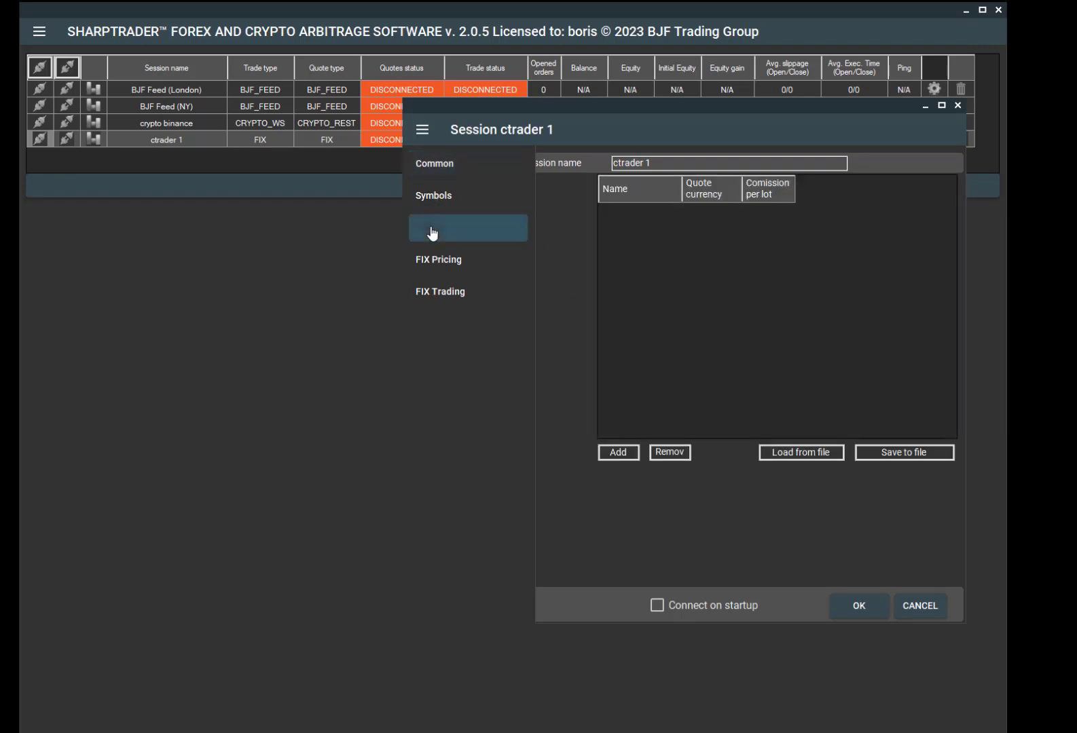
{"action": "left_click", "coordinate": [422, 129]}
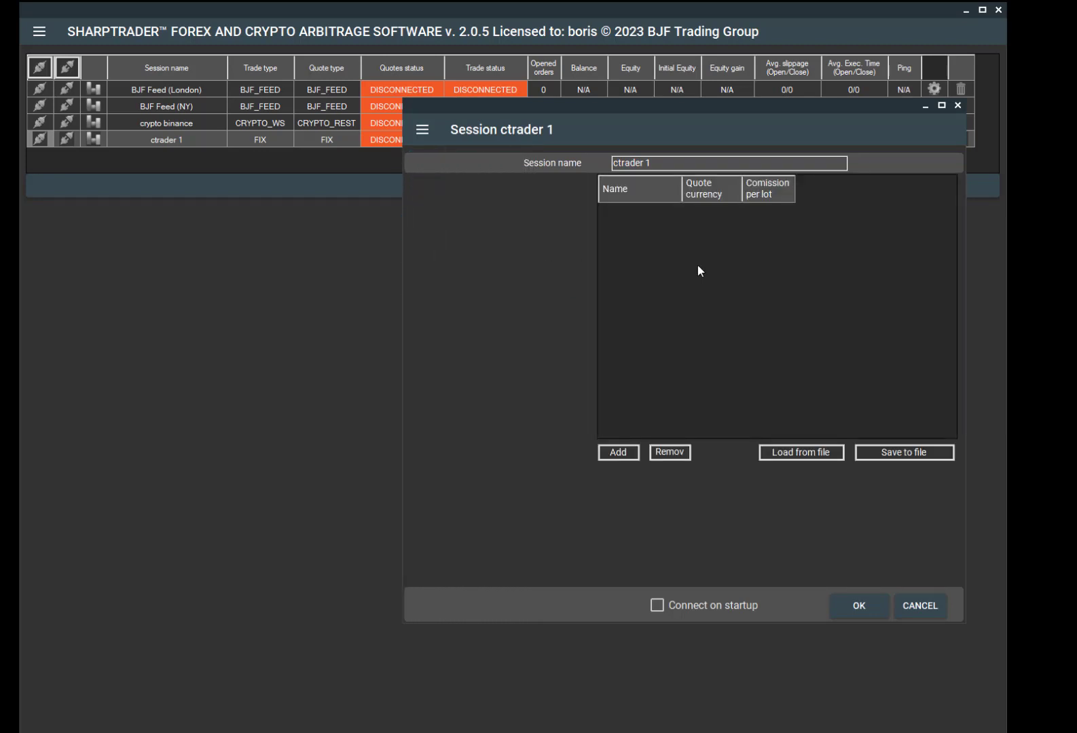
{"action": "left_click", "coordinate": [616, 452]}
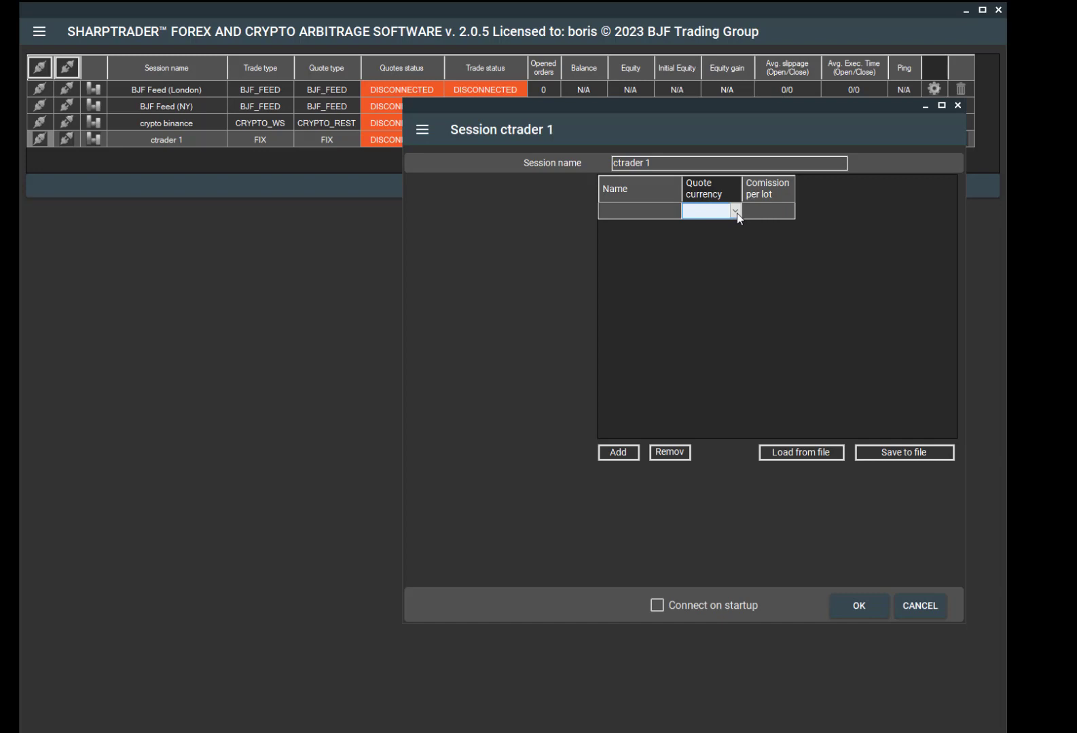
{"action": "left_click", "coordinate": [734, 210]}
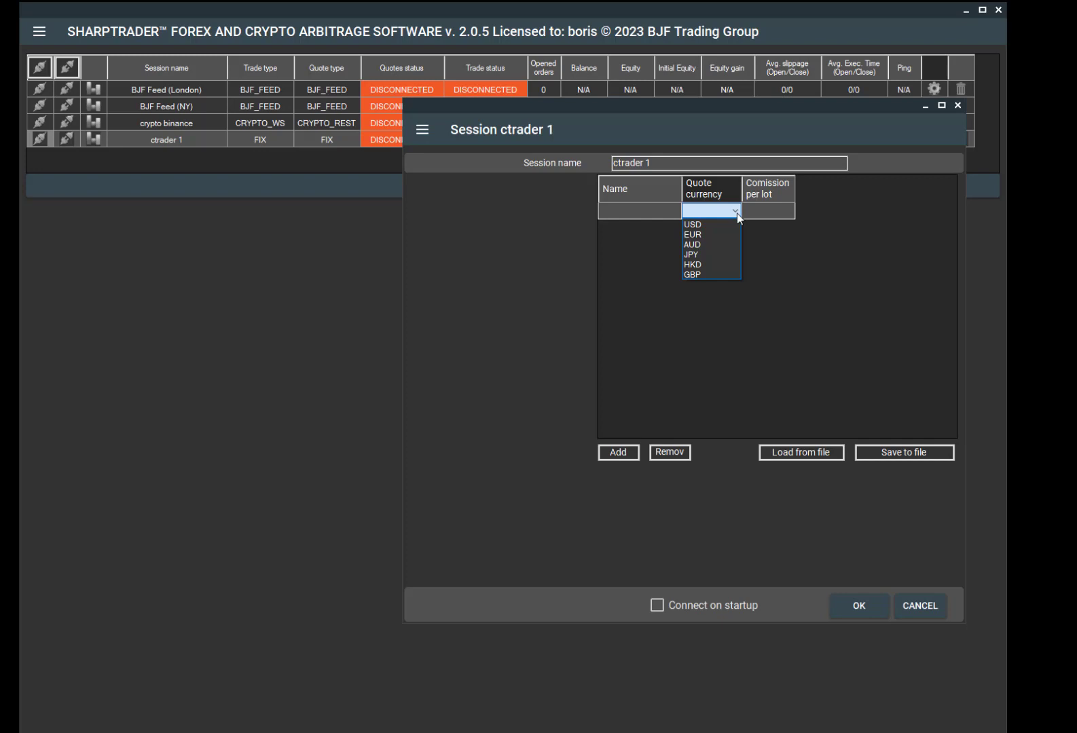
{"action": "mouse_move", "coordinate": [744, 222]}
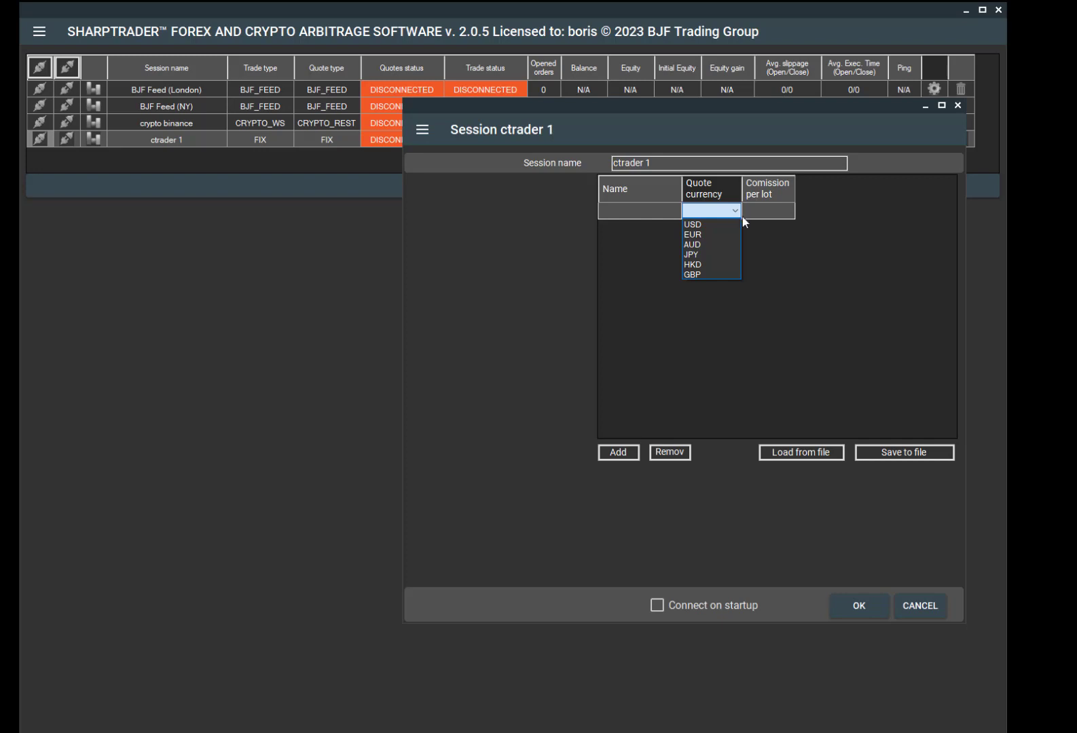
{"action": "mouse_move", "coordinate": [758, 233]}
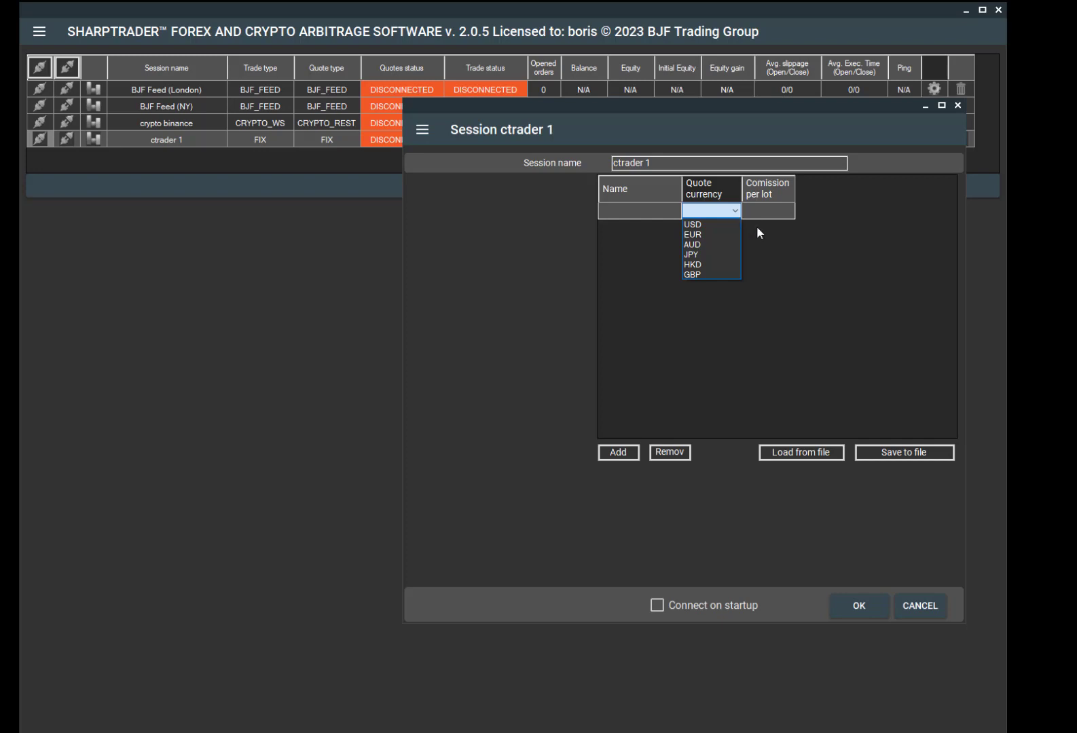